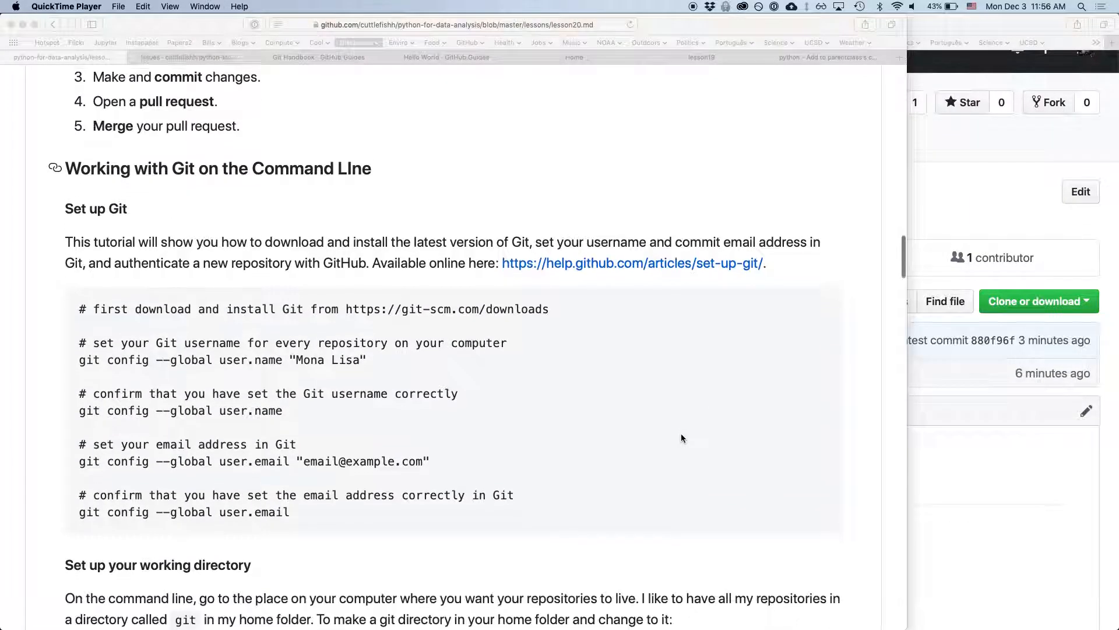
# - Scroll lesson20.md to the Git command-line section and switch toward Terminal
pyautogui.scroll(-3)
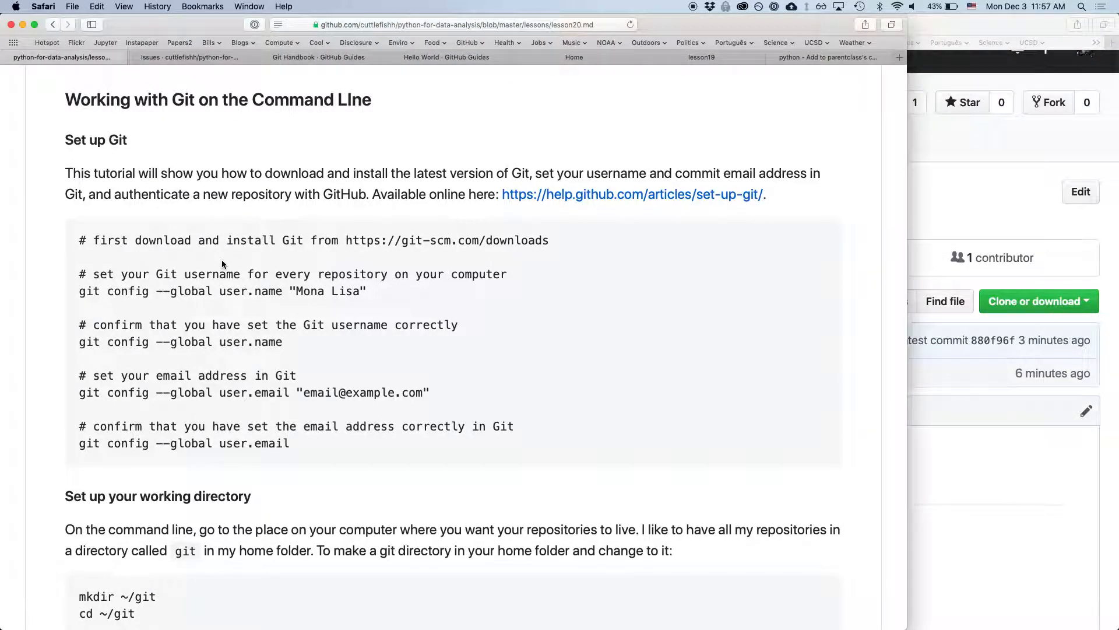
pyautogui.moveTo(240, 317)
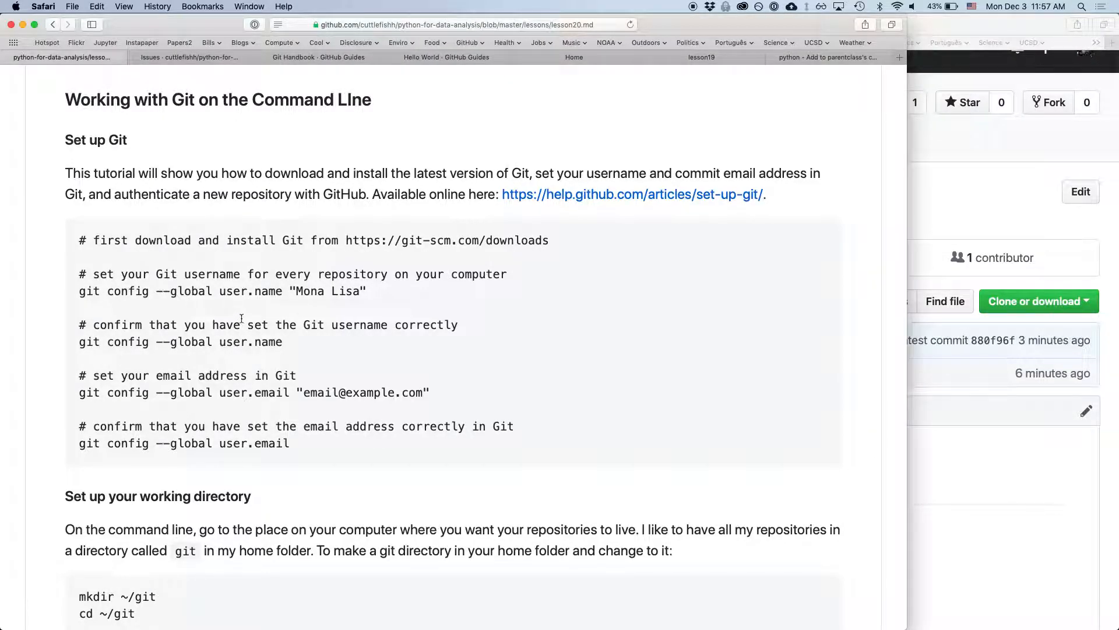
pyautogui.press('cmd+tab')
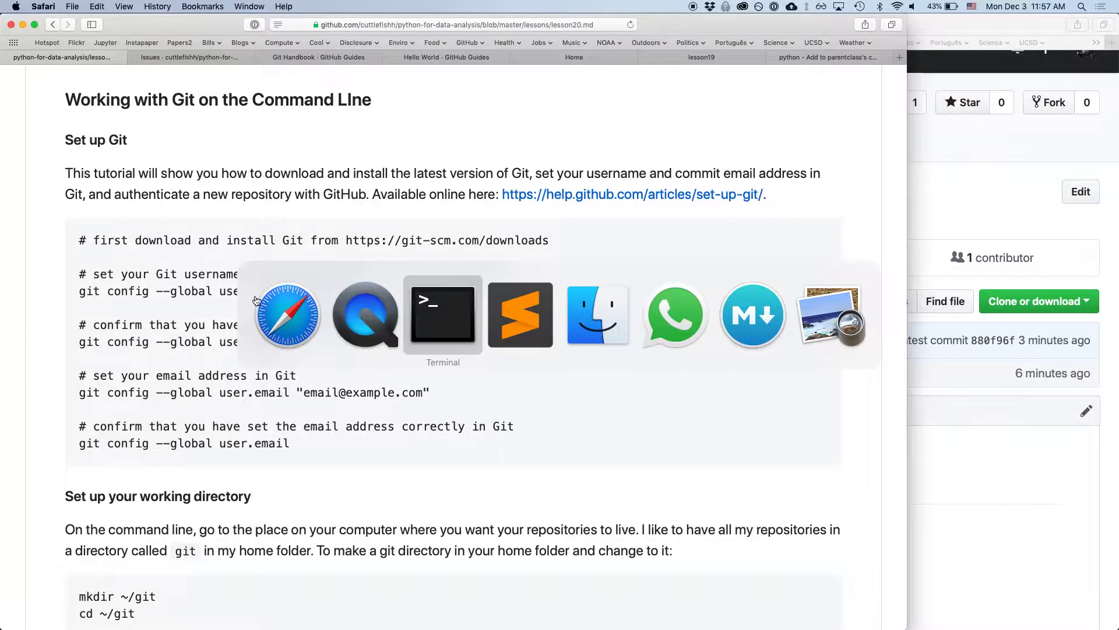
# - Run 'which git' showing /usr/bin/git, then 'git config' and 'git config -l'
pyautogui.click(443, 314)
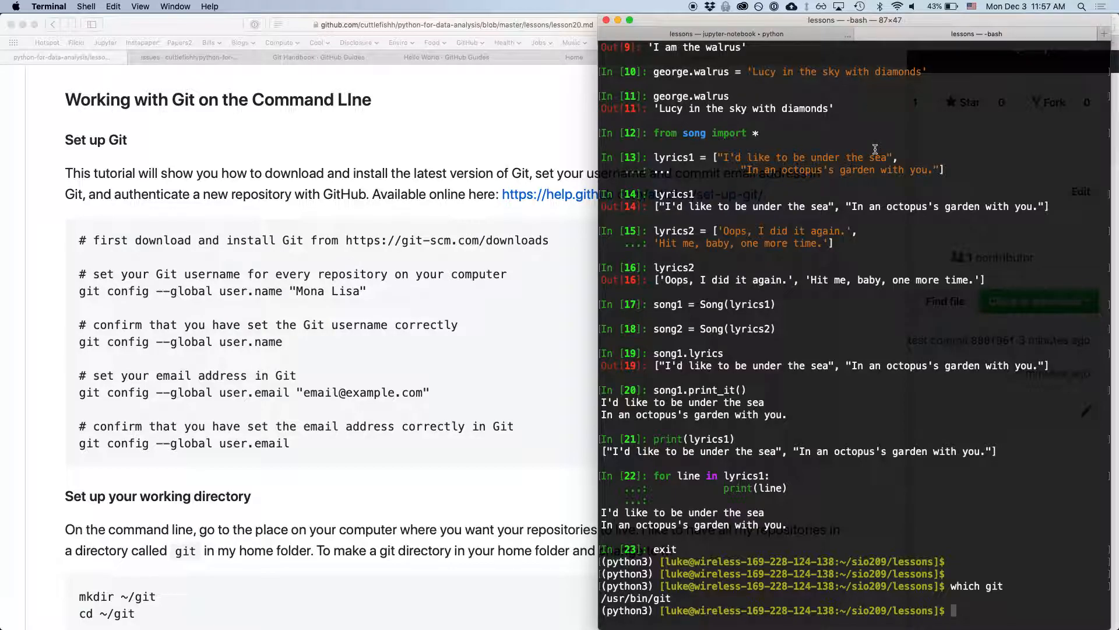
pyautogui.write('c')
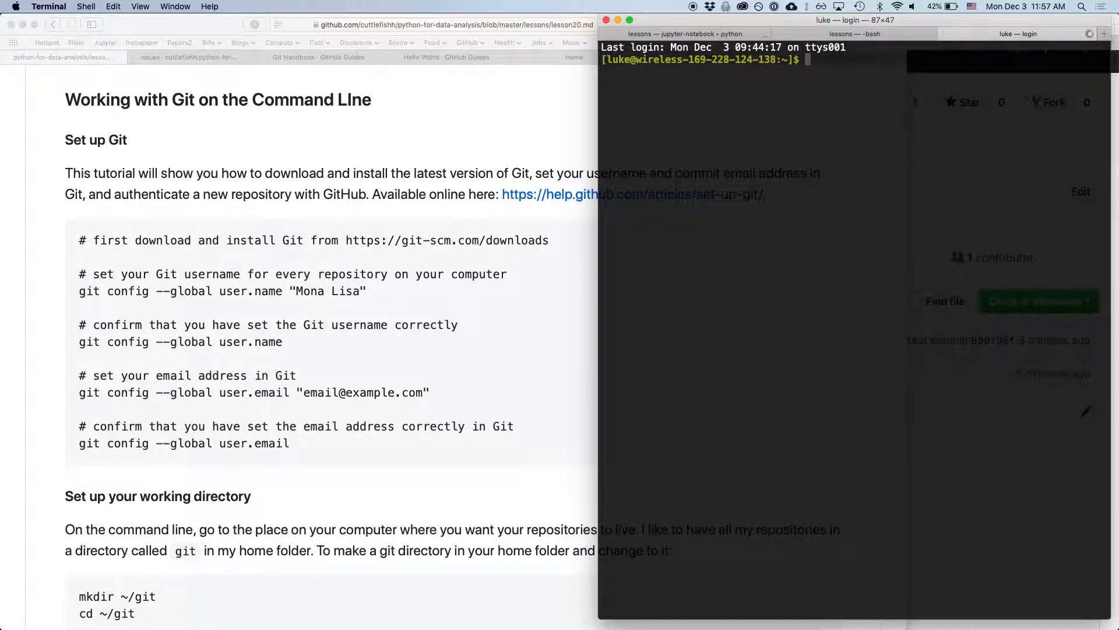
pyautogui.write('which')
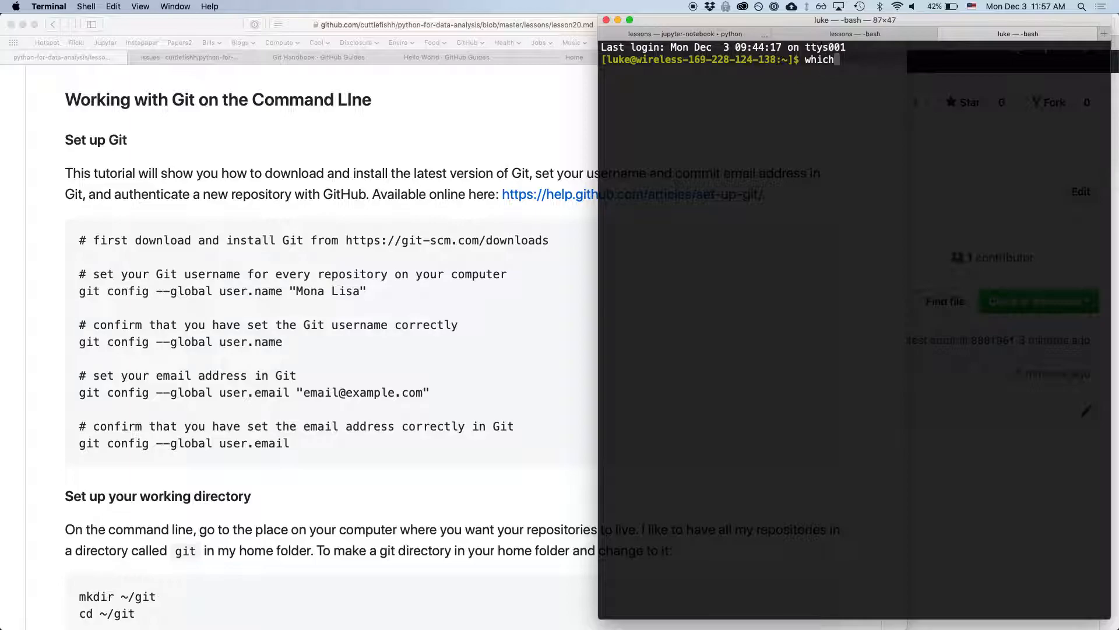
pyautogui.write('git')
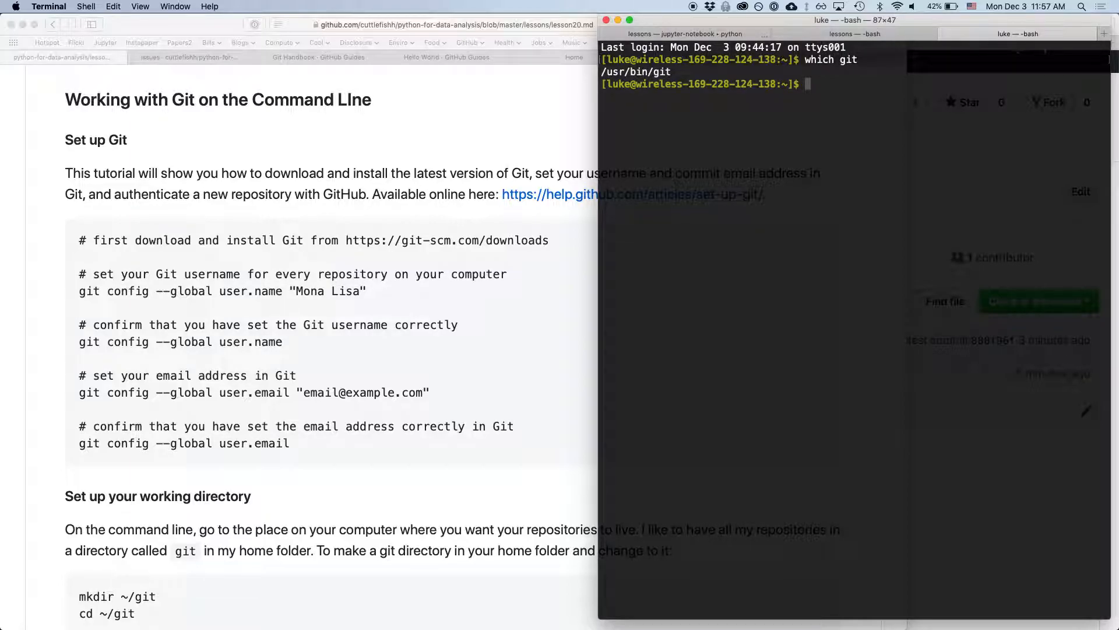
pyautogui.write('git')
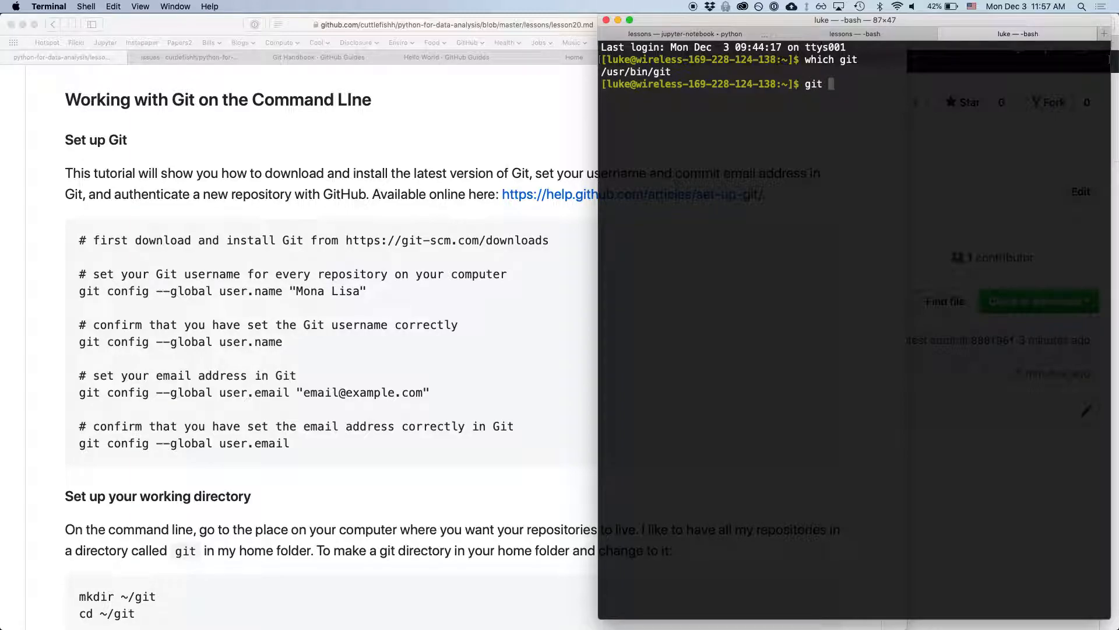
pyautogui.write('config')
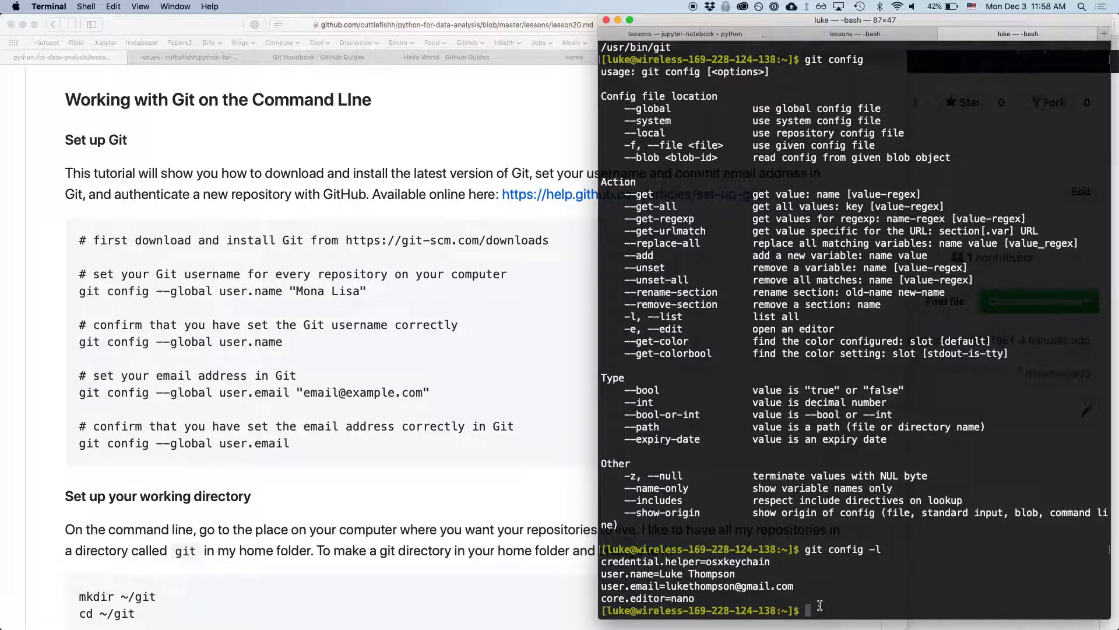
pyautogui.moveTo(704, 500)
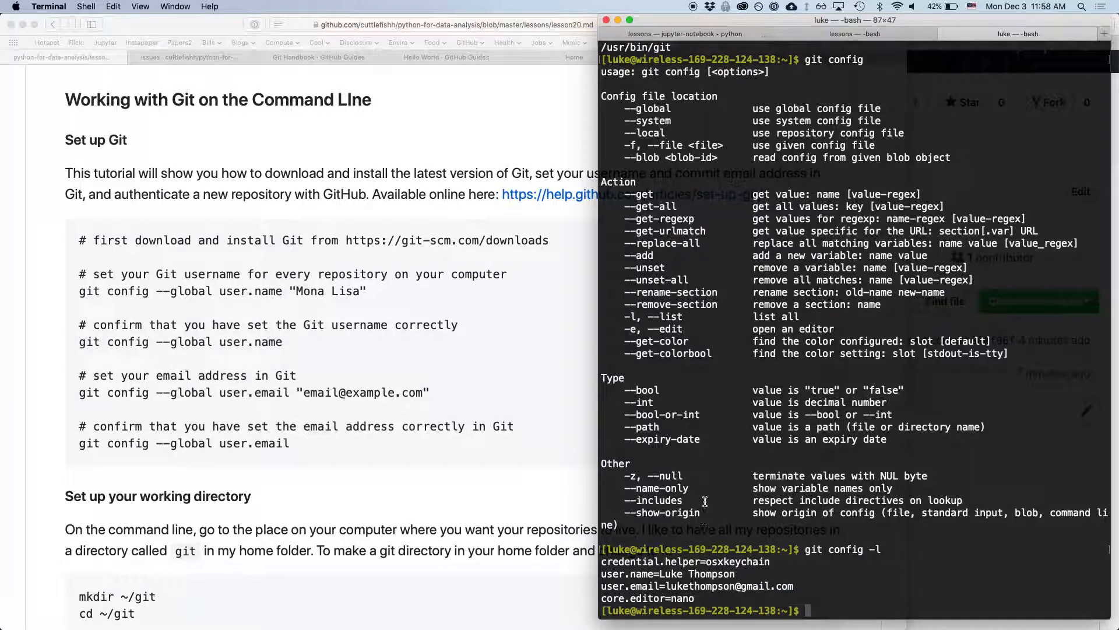
pyautogui.moveTo(787, 171)
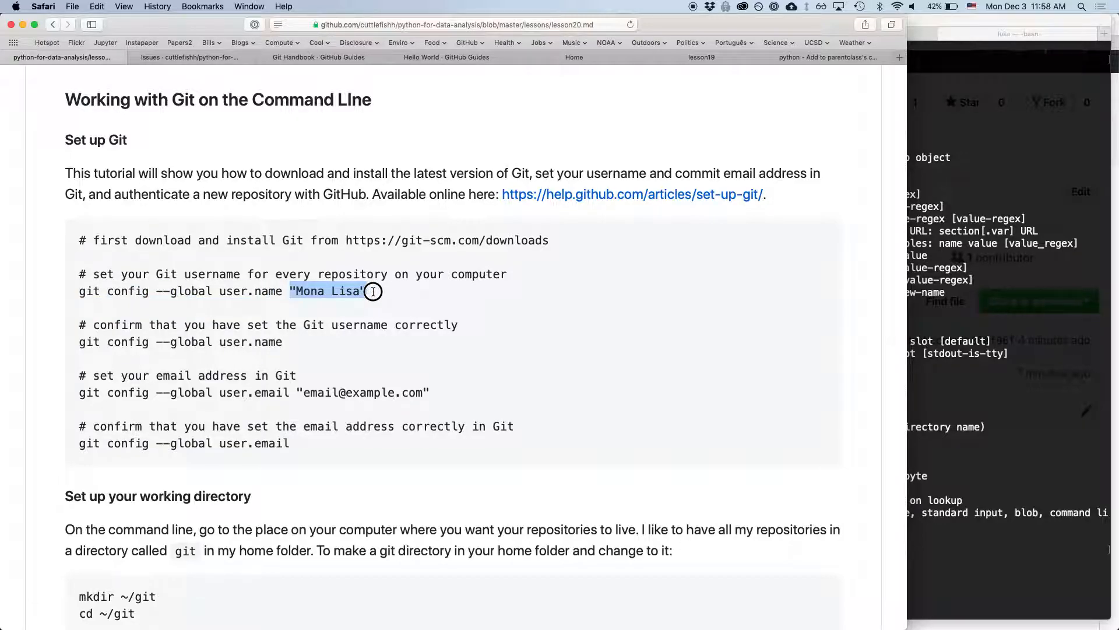
pyautogui.click(374, 291)
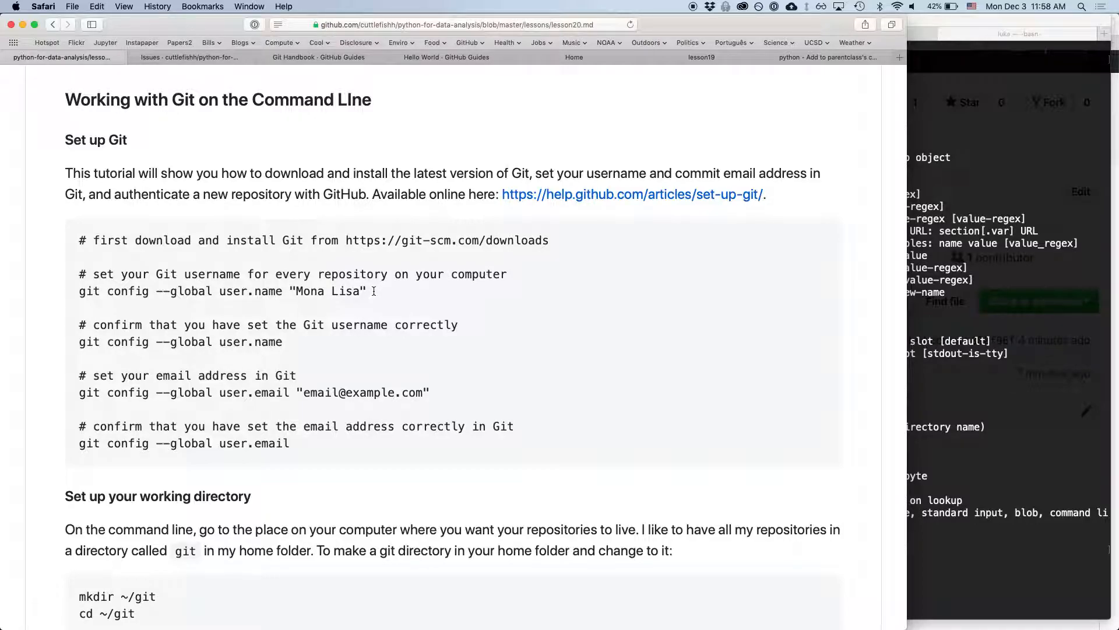
pyautogui.doubleClick(308, 292)
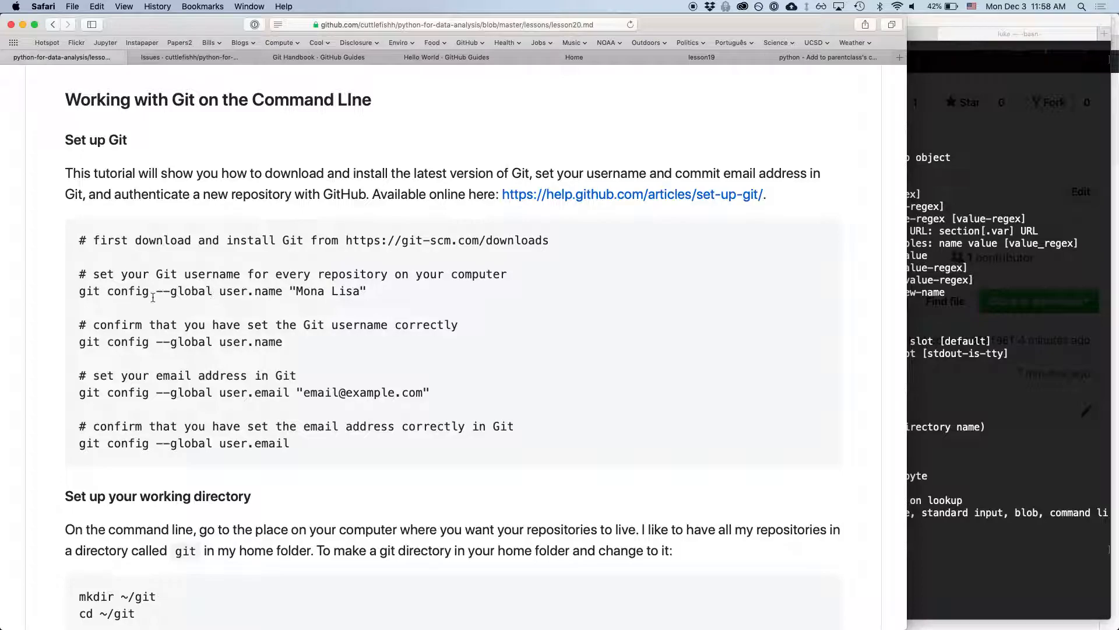
pyautogui.moveTo(150, 337)
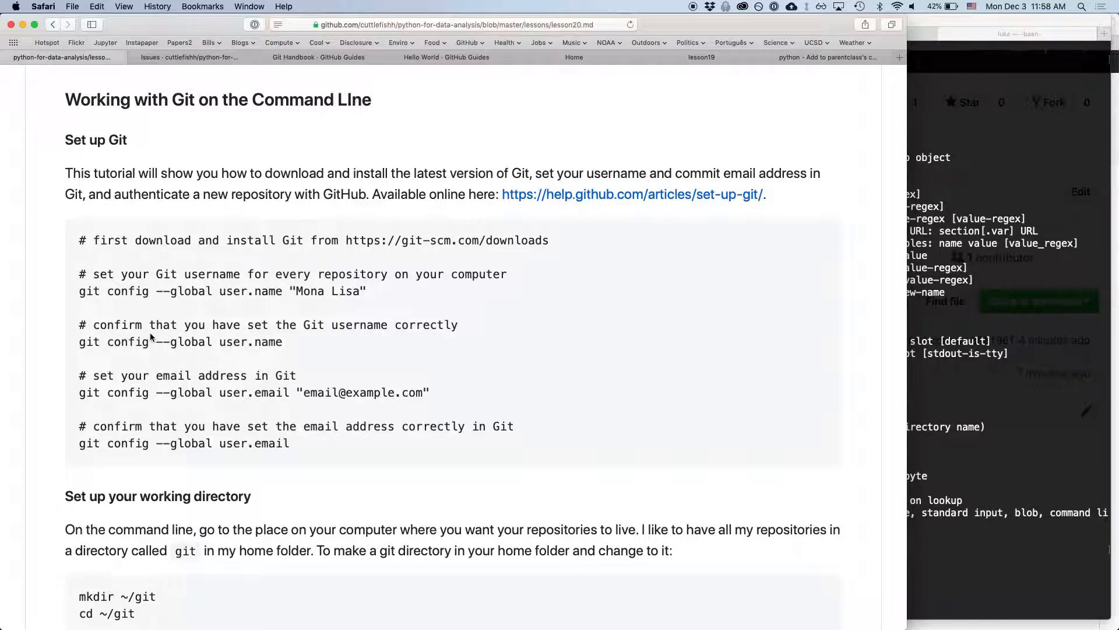
pyautogui.moveTo(663, 411)
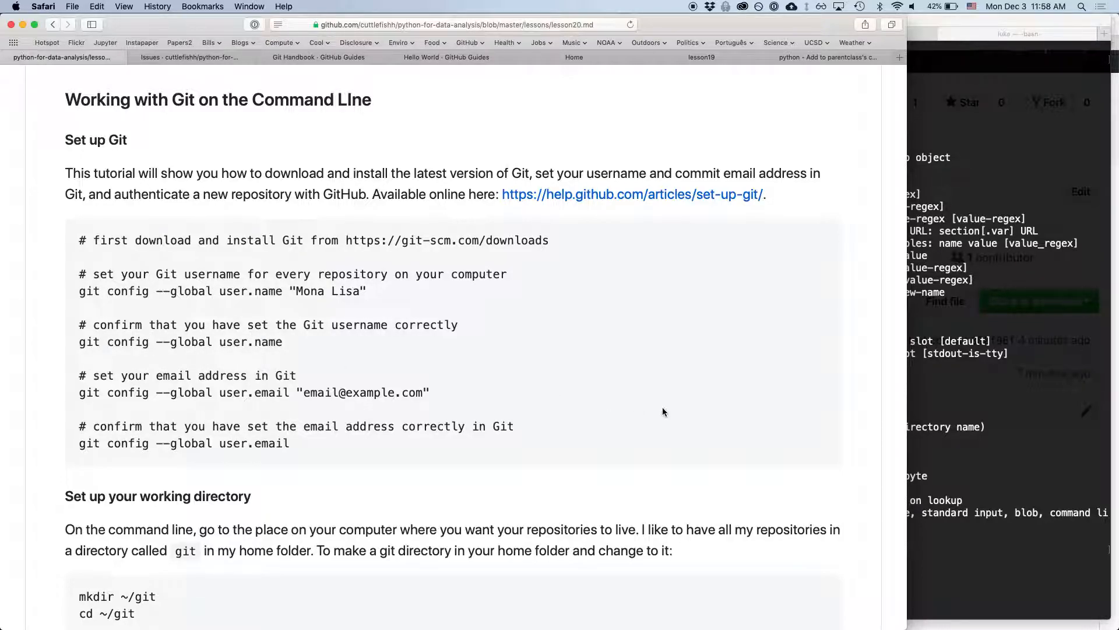
pyautogui.doubleClick(114, 341)
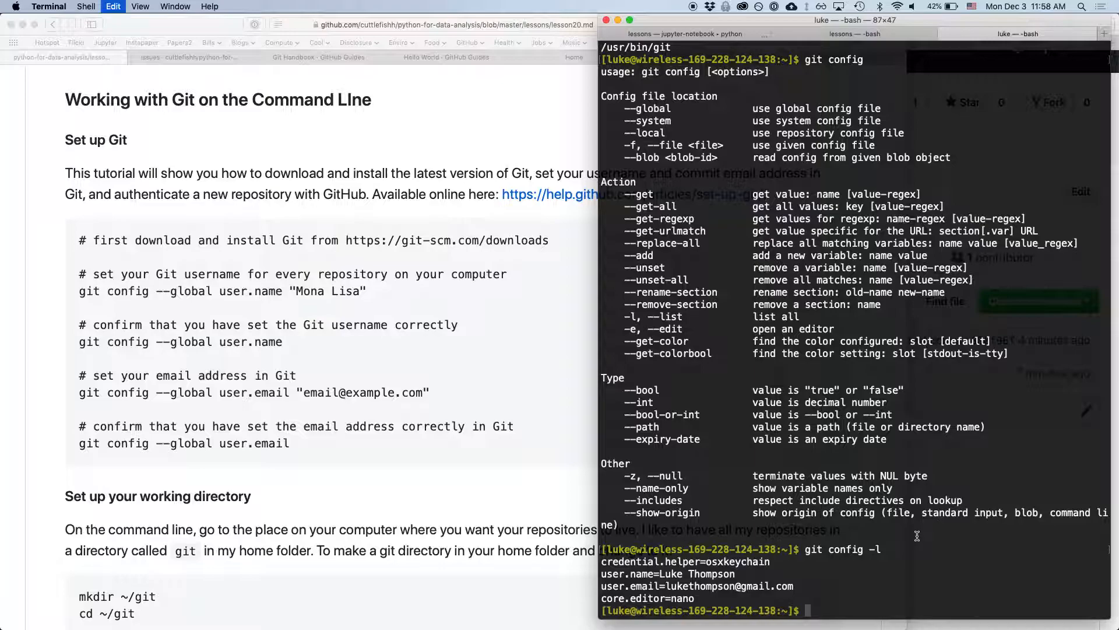
pyautogui.write('git config --global user.name')
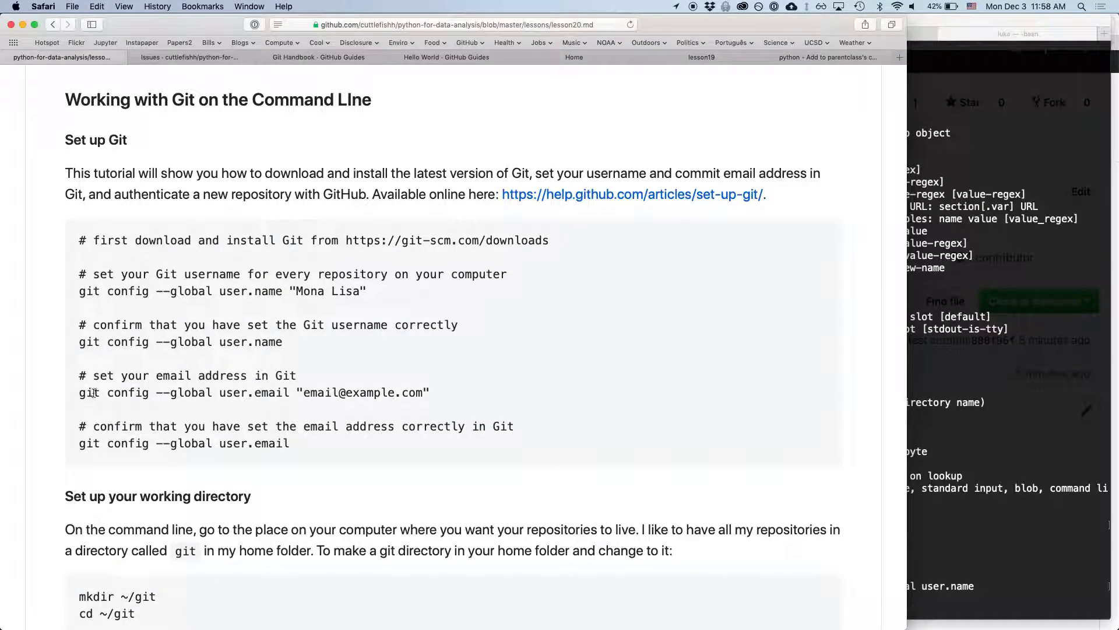
pyautogui.moveTo(251, 400)
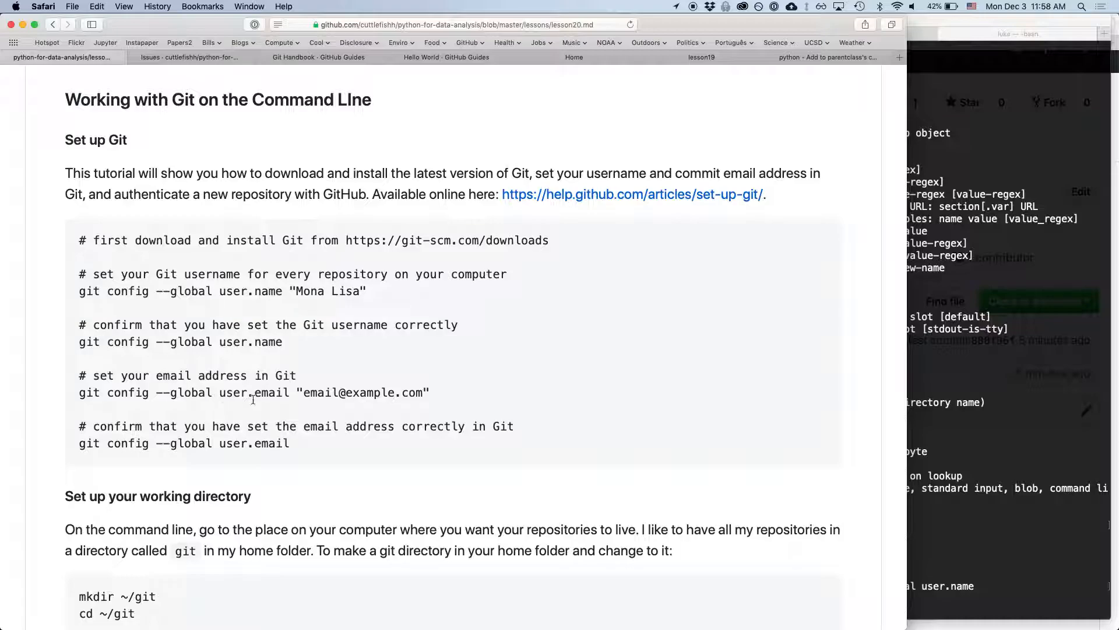
pyautogui.doubleClick(363, 391)
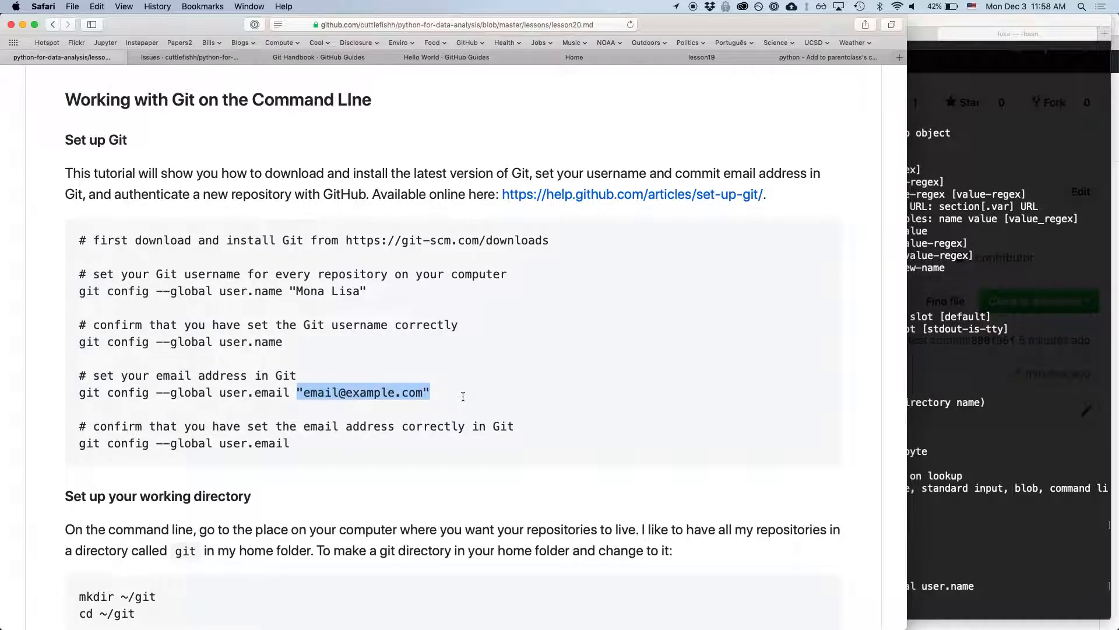
pyautogui.click(79, 443)
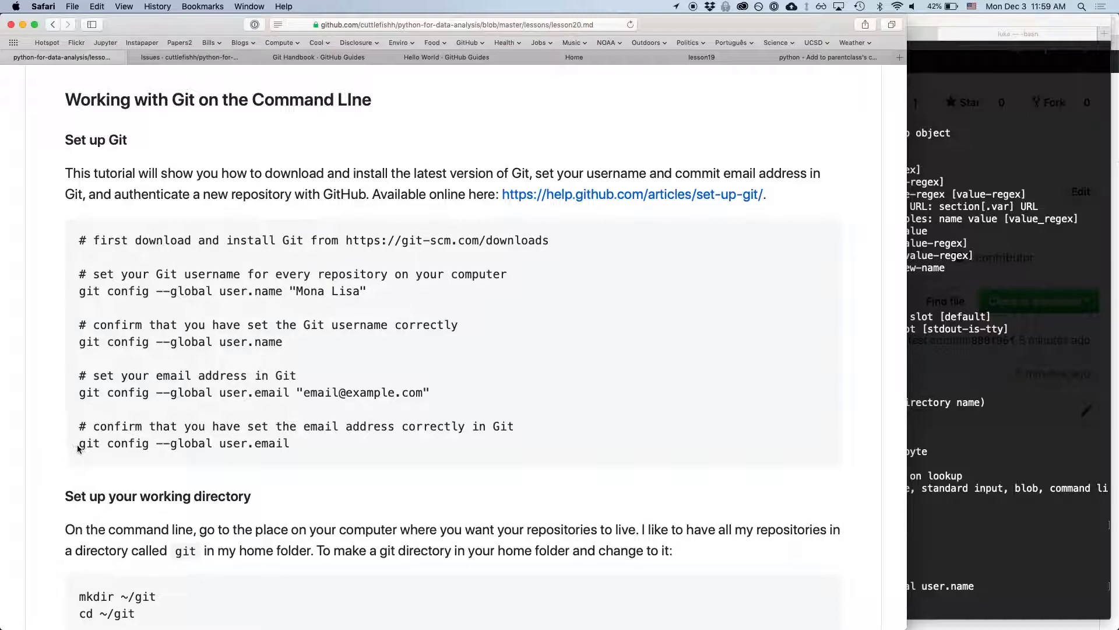
pyautogui.moveTo(399, 449)
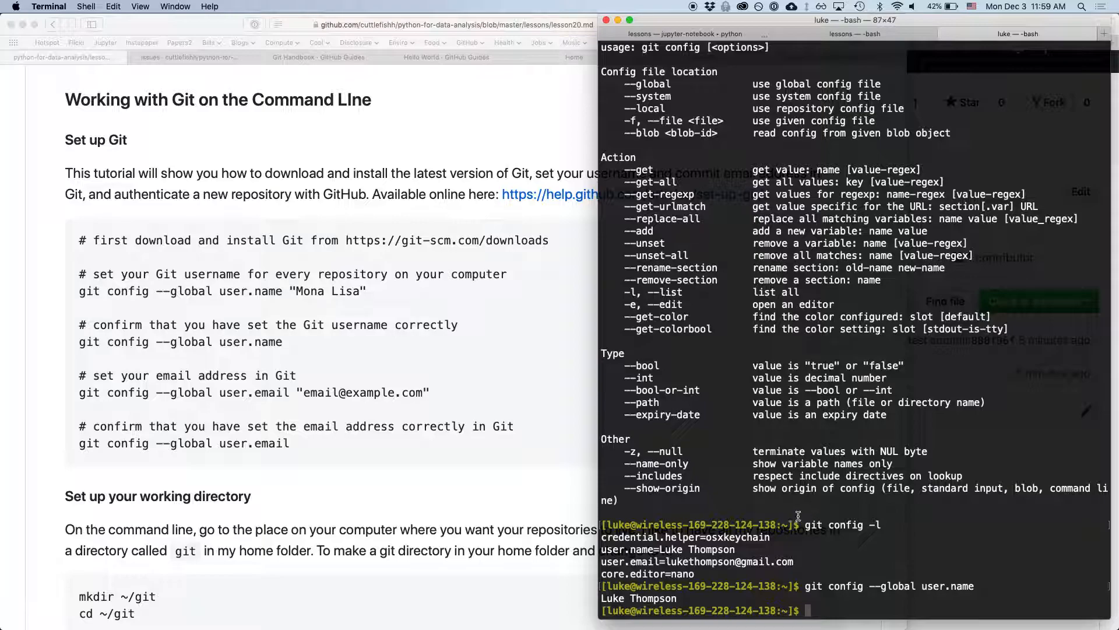
pyautogui.moveTo(799, 515)
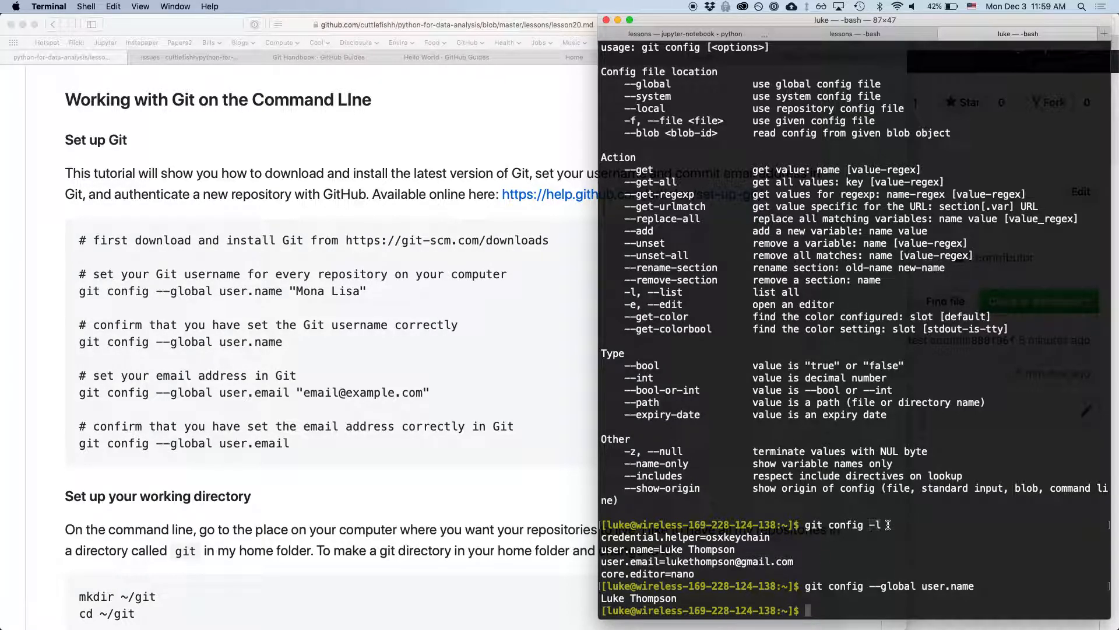
pyautogui.moveTo(670, 396)
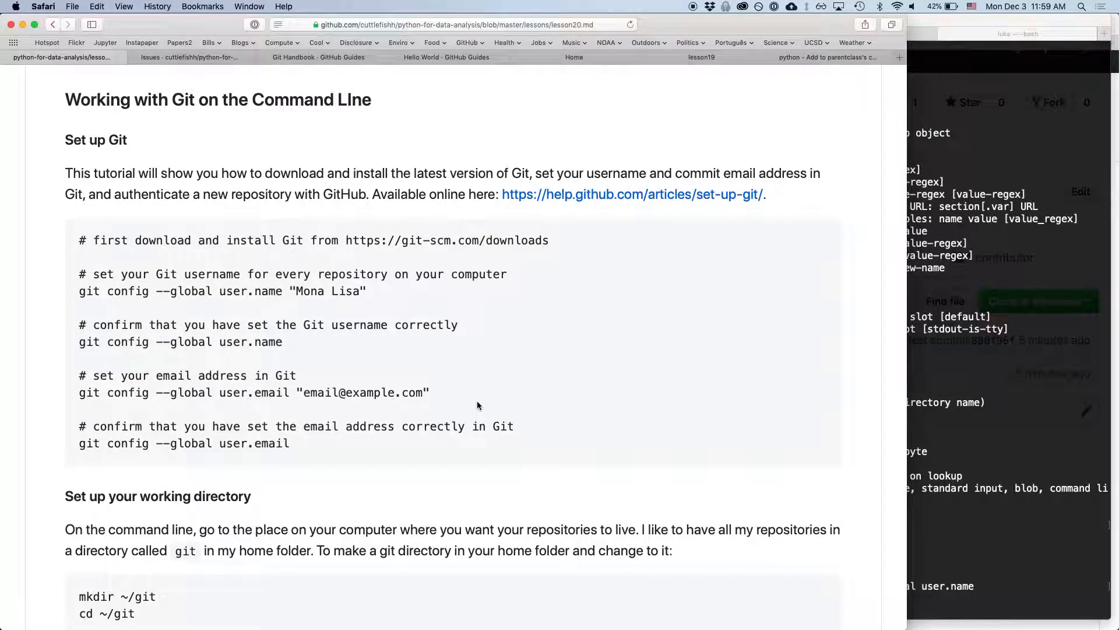
pyautogui.moveTo(524, 414)
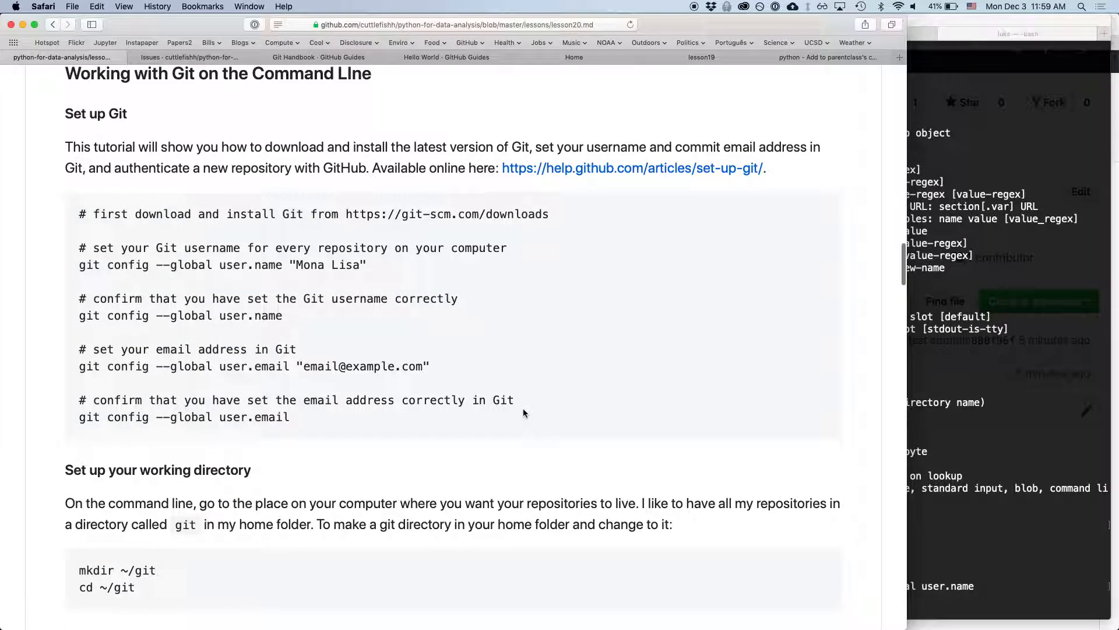
# - Scroll the lesson down to 'Set up your working directory' and the git clone example
pyautogui.scroll(-3)
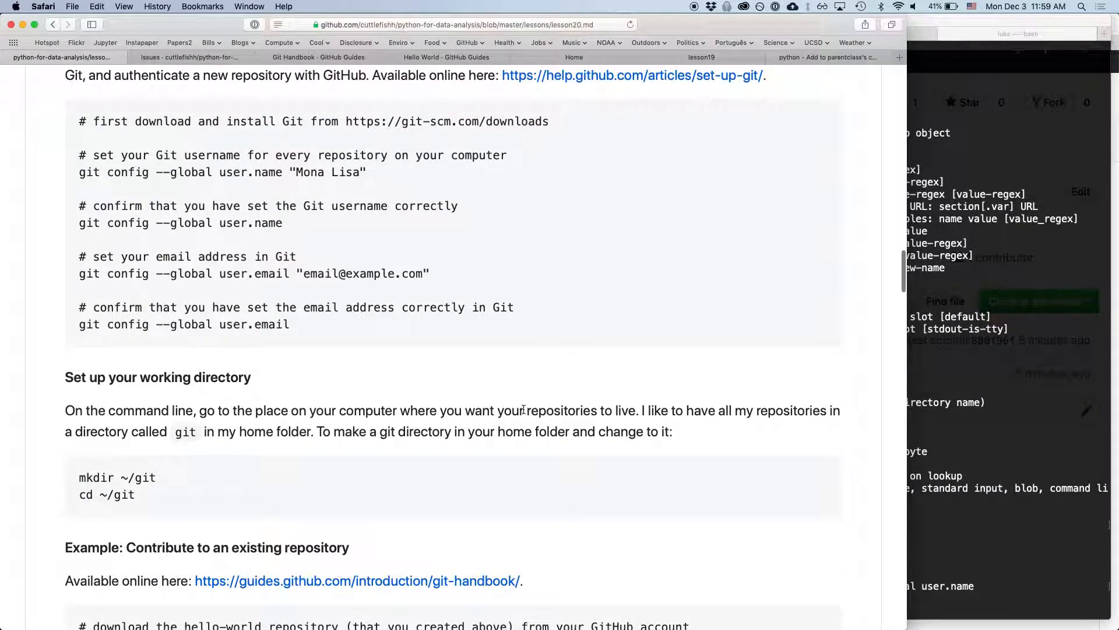
pyautogui.scroll(-3)
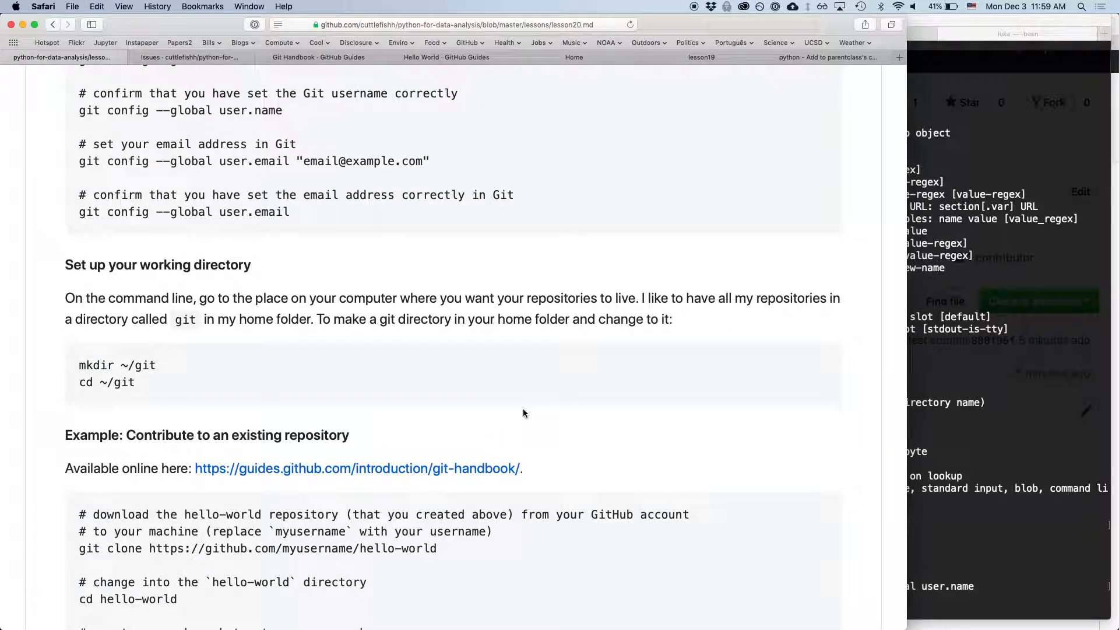
pyautogui.moveTo(857, 440)
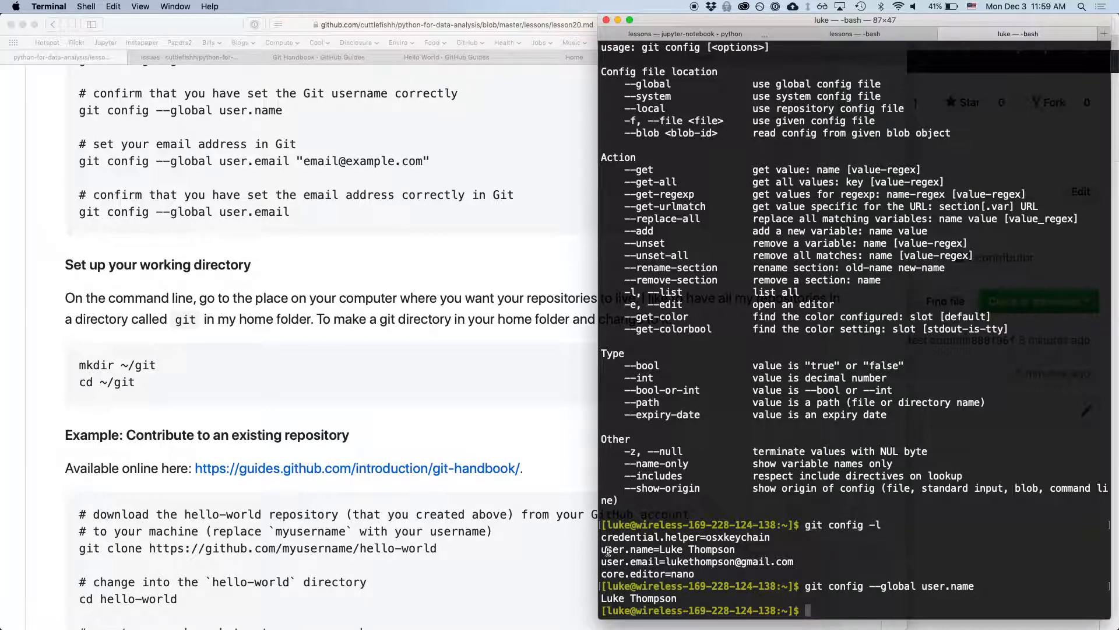
# - Check git config and global user.name, then run 'mkdir git', which already exists
pyautogui.moveTo(601, 549); pyautogui.dragTo(793, 572)
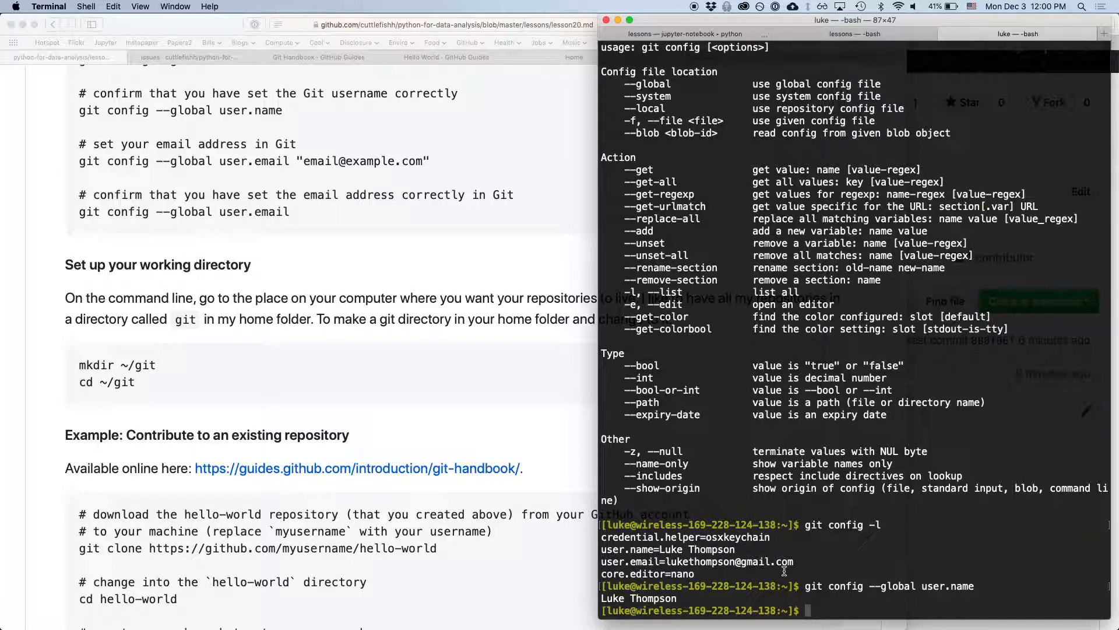
pyautogui.write('mk')
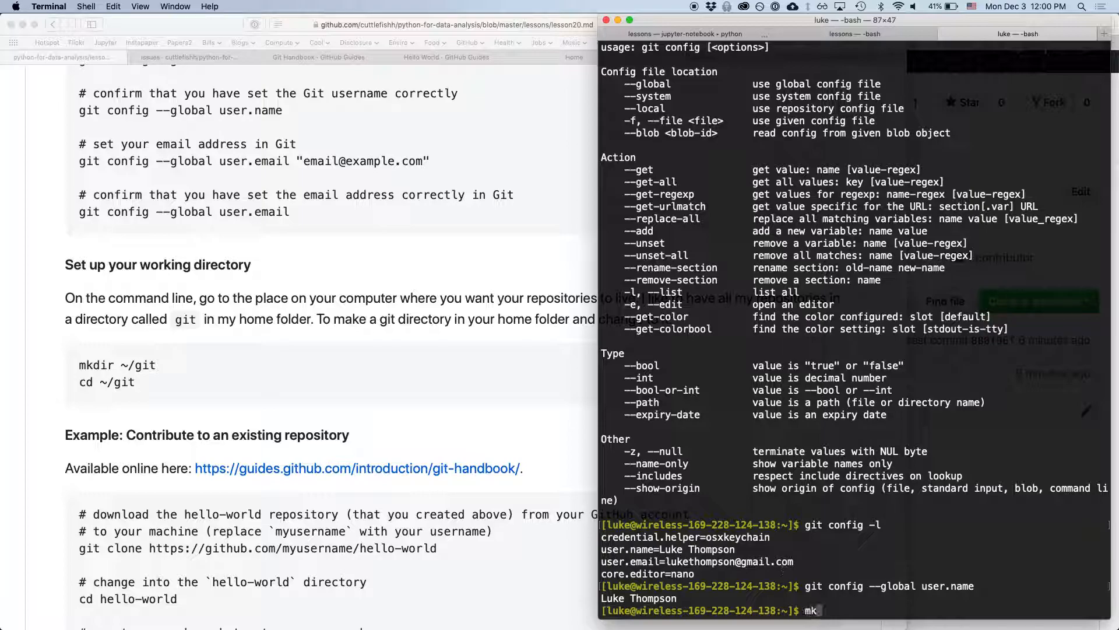
pyautogui.write('dir')
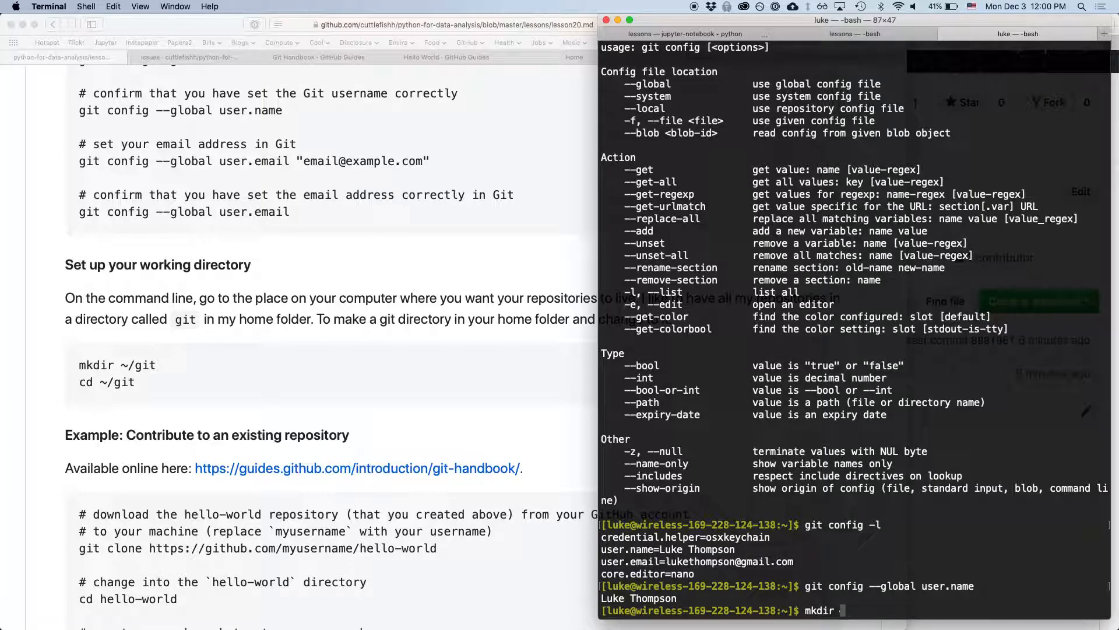
pyautogui.write('git')
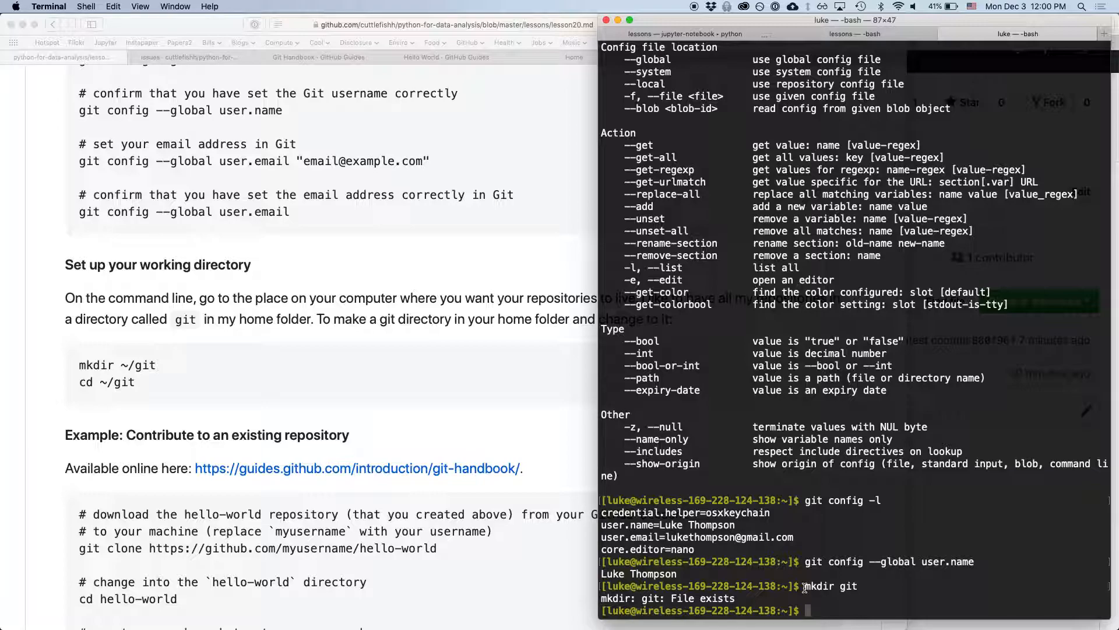
pyautogui.moveTo(491, 566)
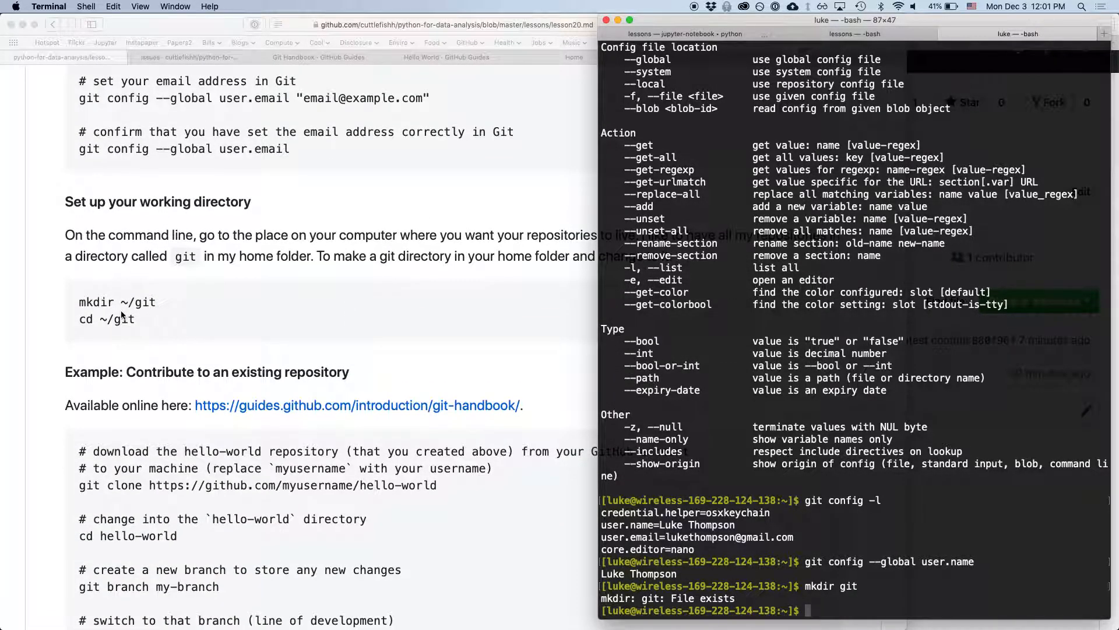
# - Run 'cd git' so the prompt shows ~/git
pyautogui.scroll(-3)
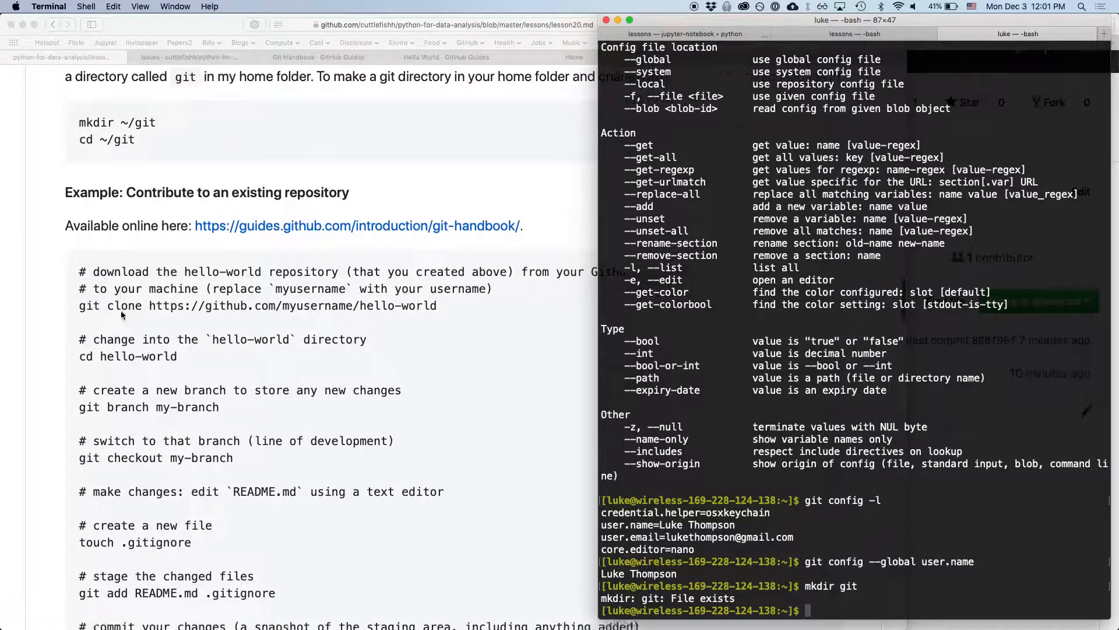
pyautogui.scroll(-3)
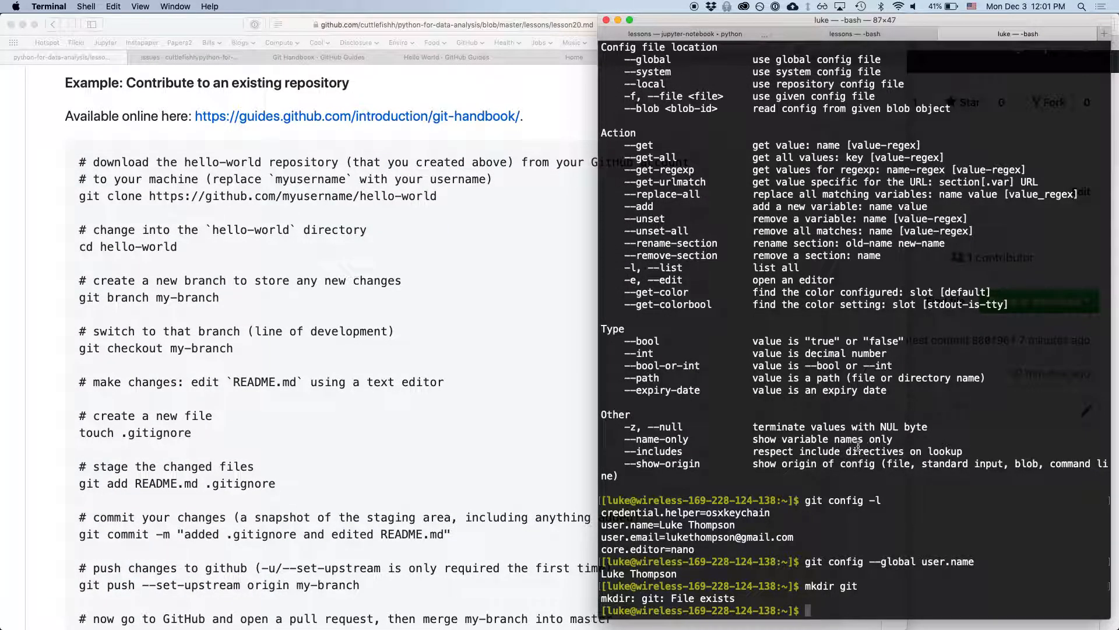
pyautogui.moveTo(798, 408)
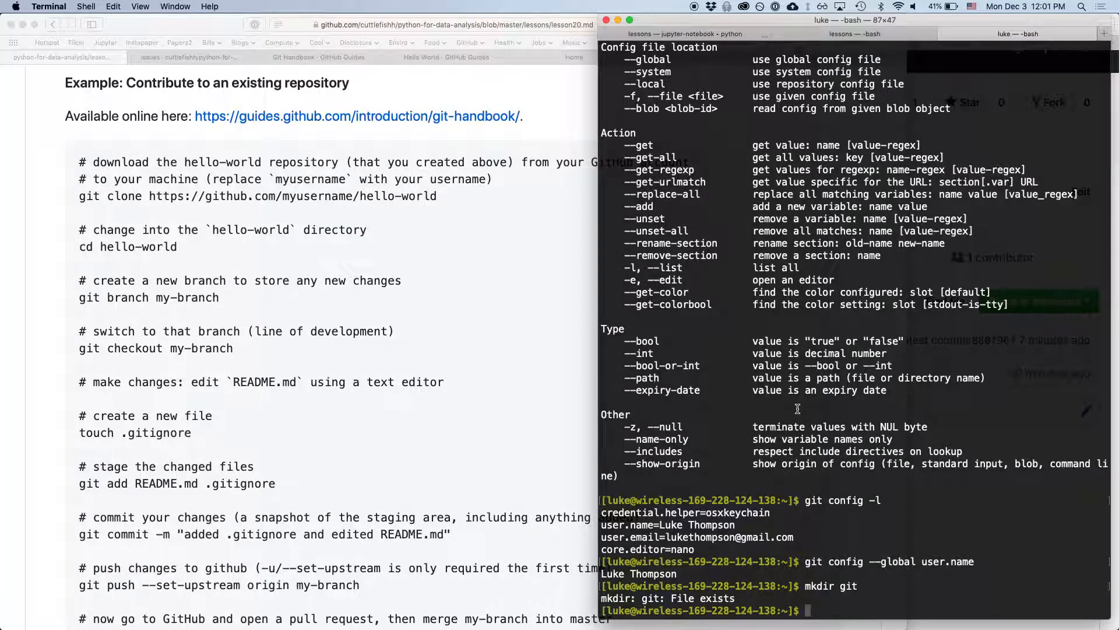
pyautogui.write('cd git')
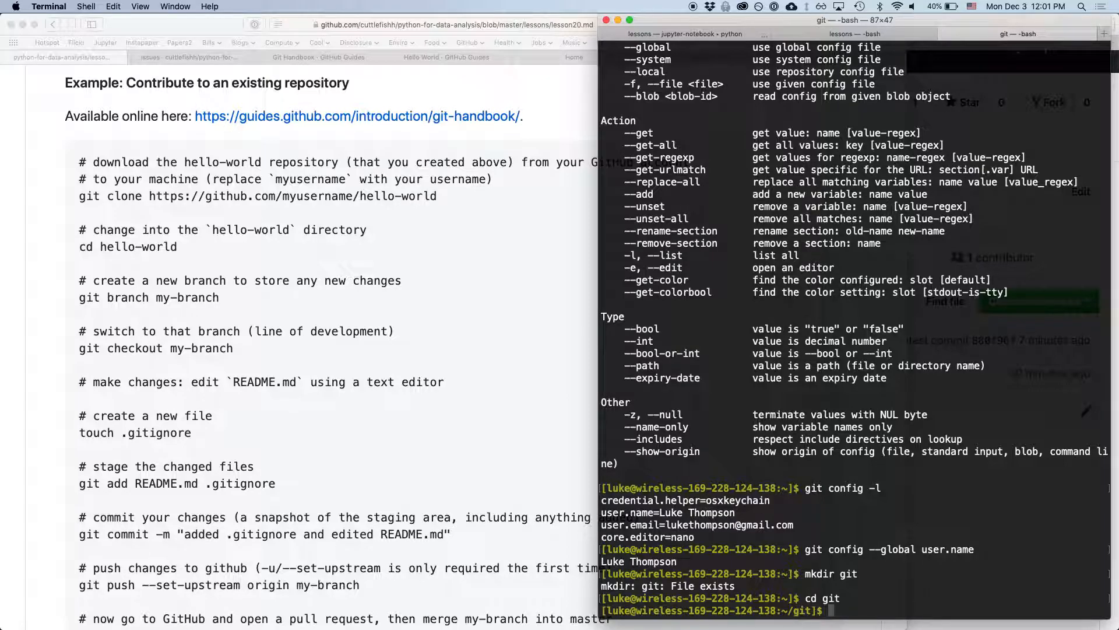
pyautogui.moveTo(645, 299)
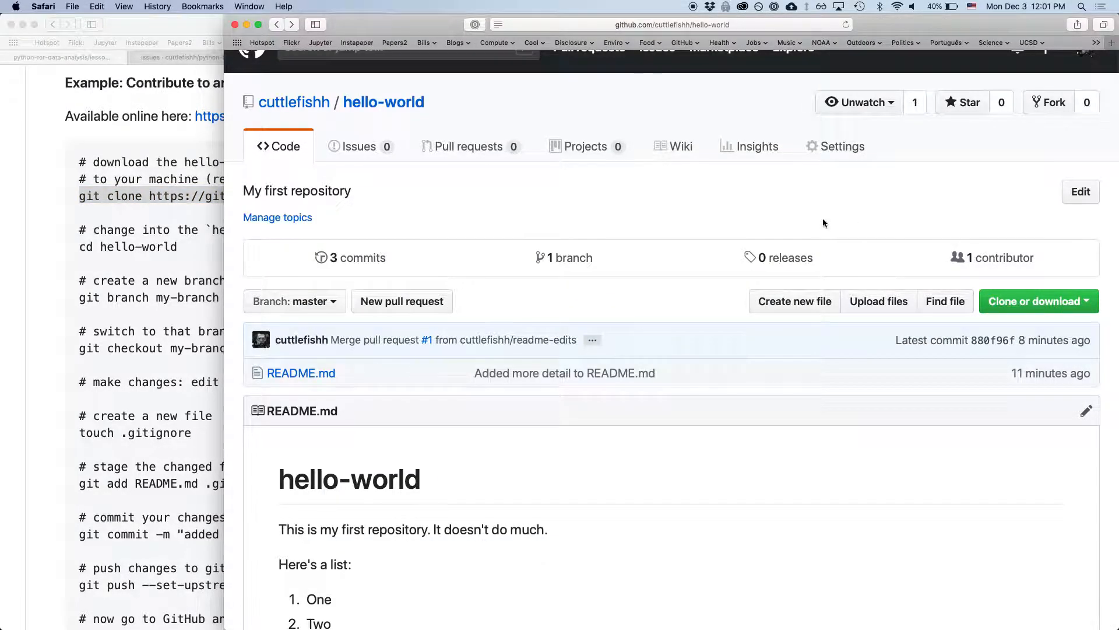
pyautogui.moveTo(591, 338)
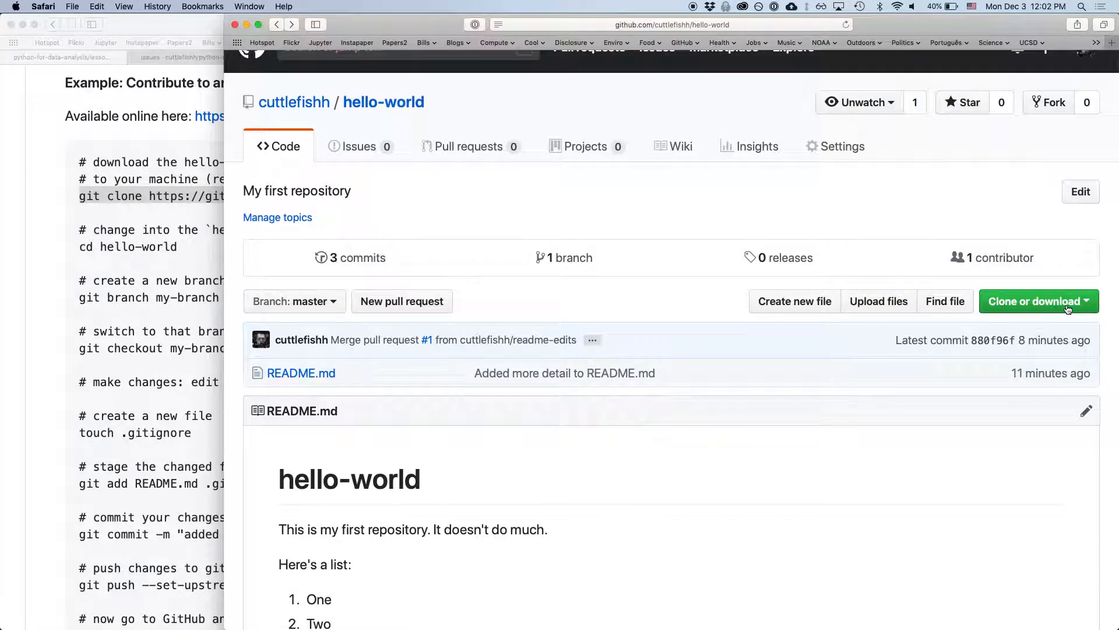
# - Copy the hello-world repository's HTTPS clone URL via Clone or download
pyautogui.click(1032, 301)
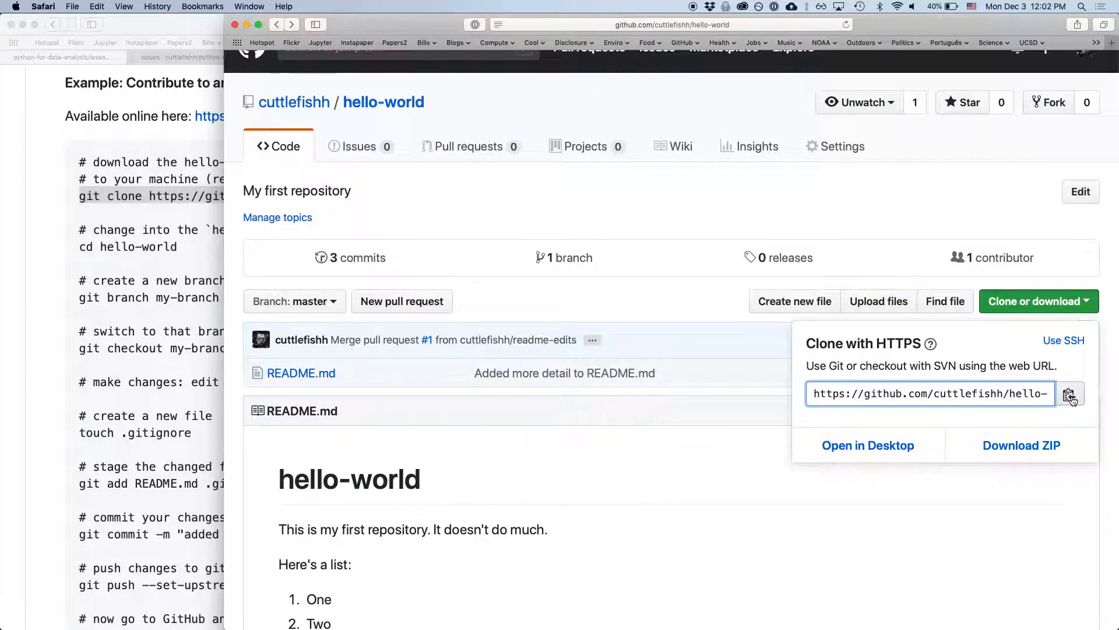
pyautogui.click(1070, 393)
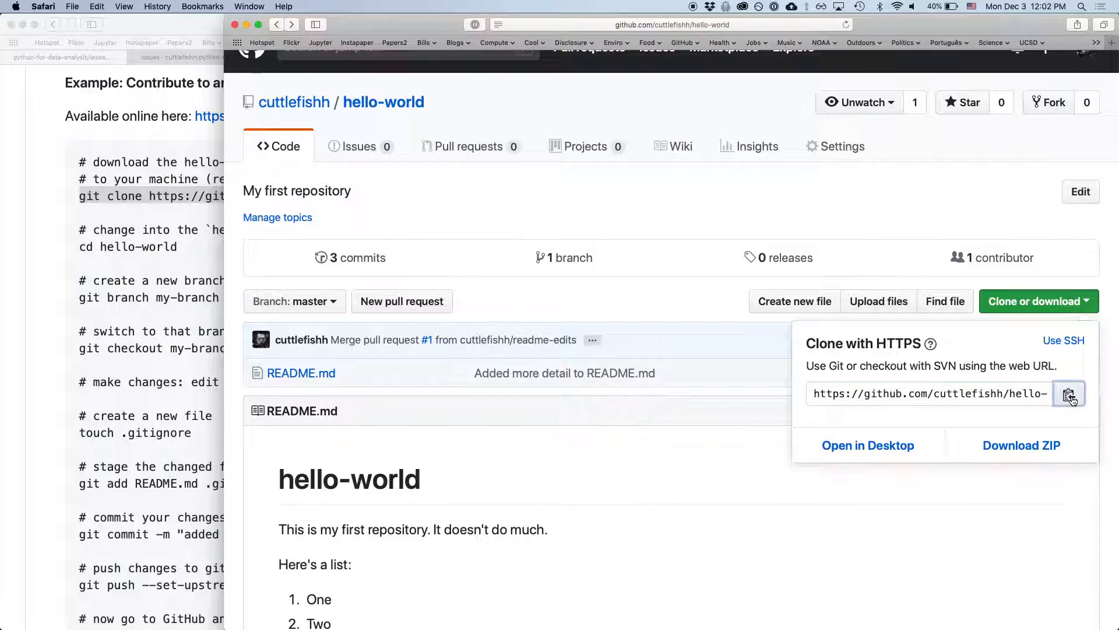
pyautogui.click(1069, 393)
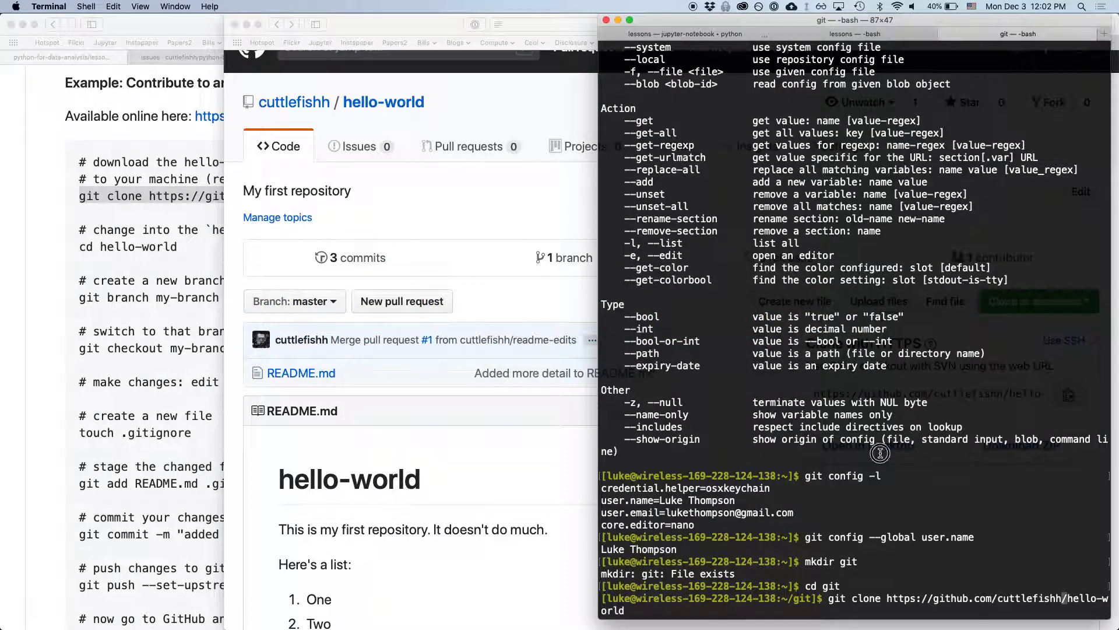
pyautogui.moveTo(881, 453)
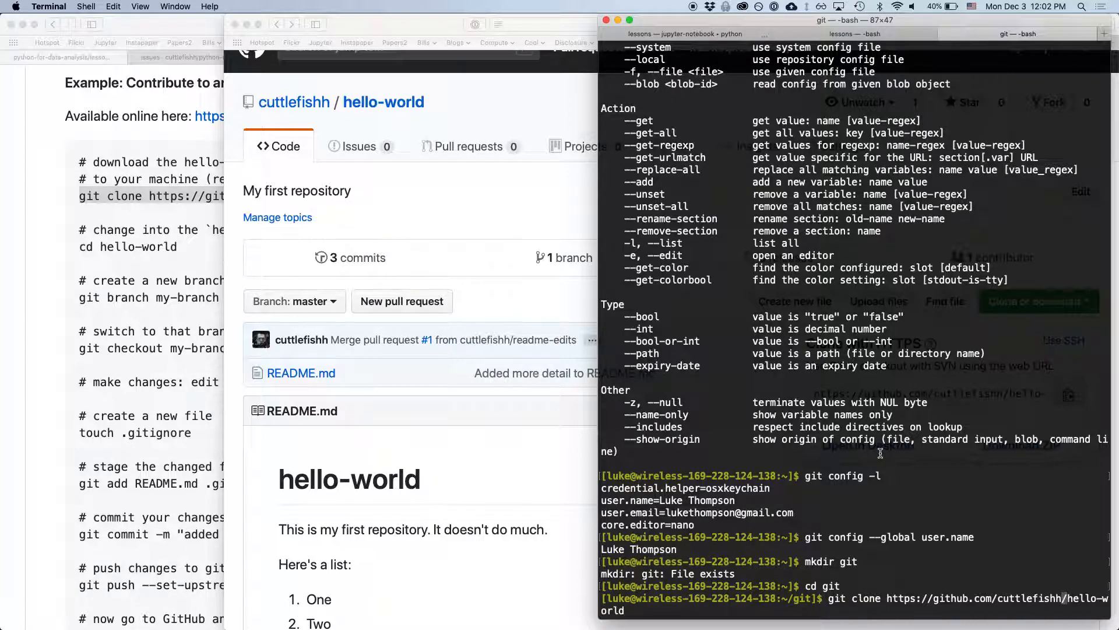
# - Run 'git clone' with the copied URL and 'ls' to see hello-world listed
pyautogui.write('git')
pyautogui.write('ls')
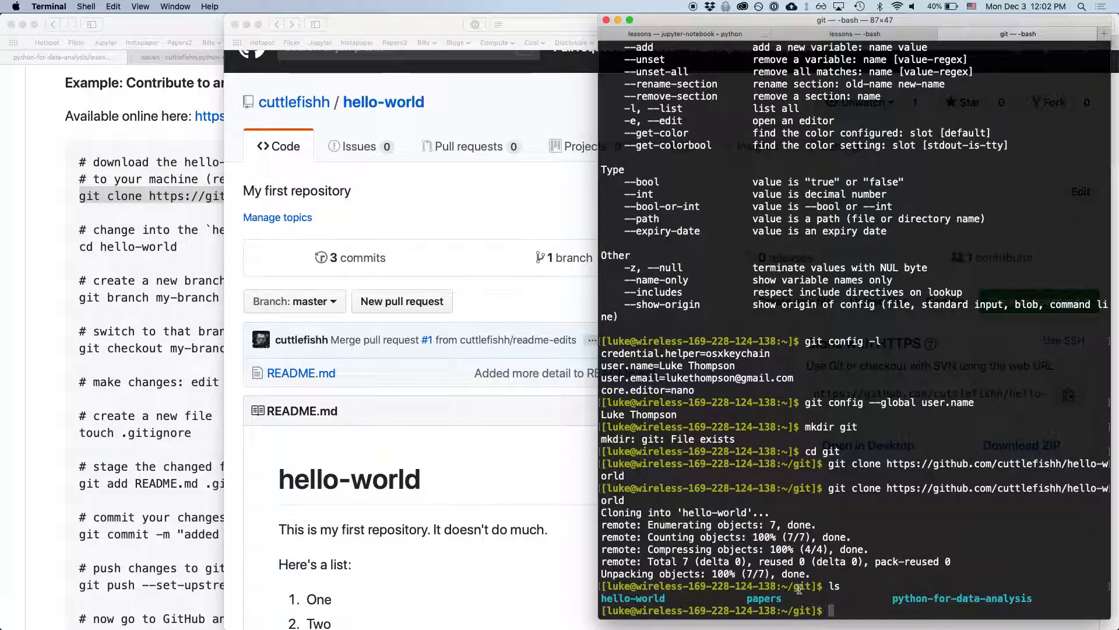
pyautogui.moveTo(742, 597)
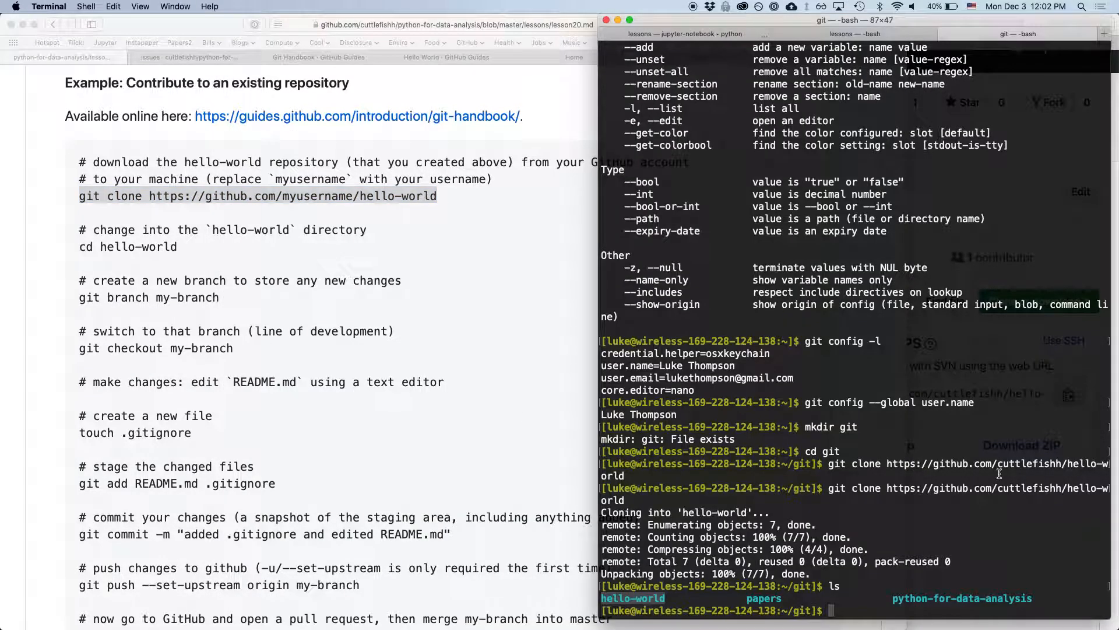
# - Enter hello-world, list its files and 'cat README.md'
pyautogui.write('cd hello-world/')
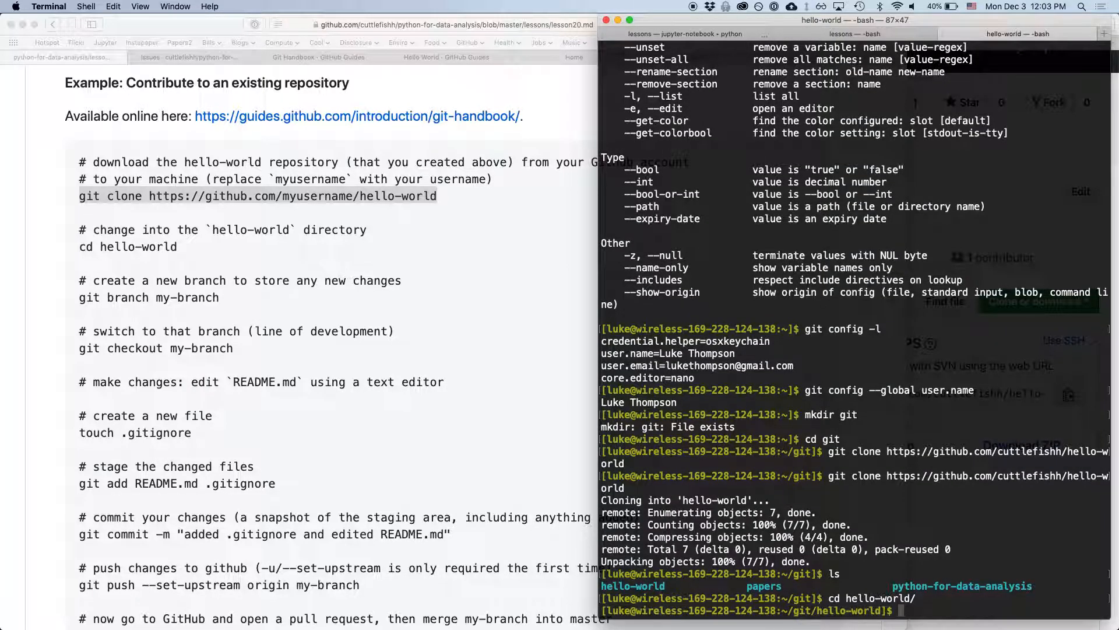
pyautogui.write('ls')
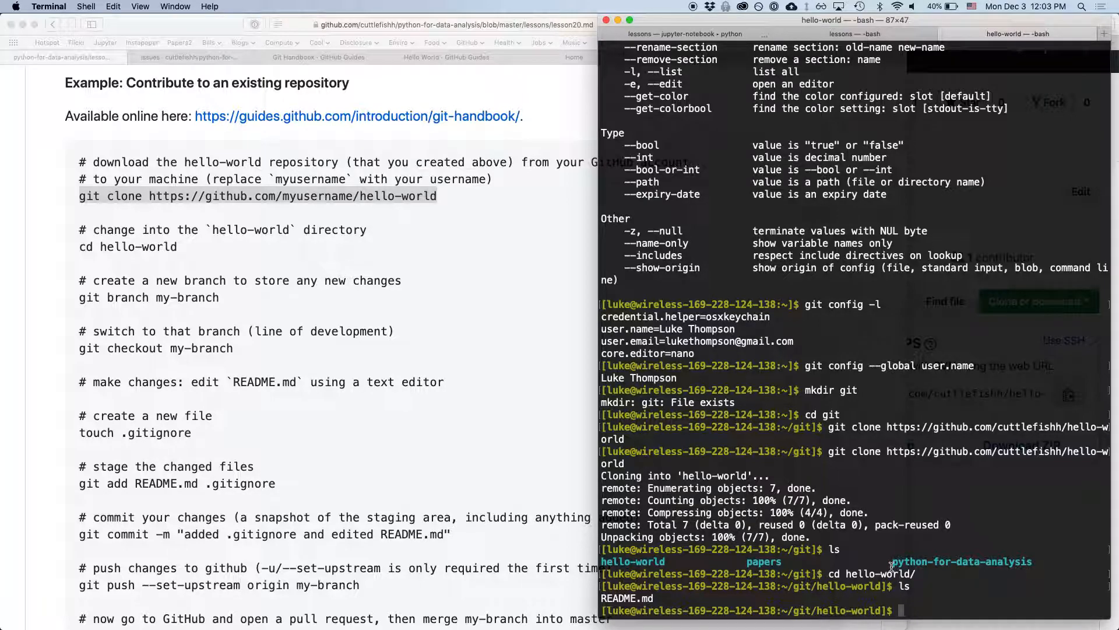
pyautogui.write('cat README.md')
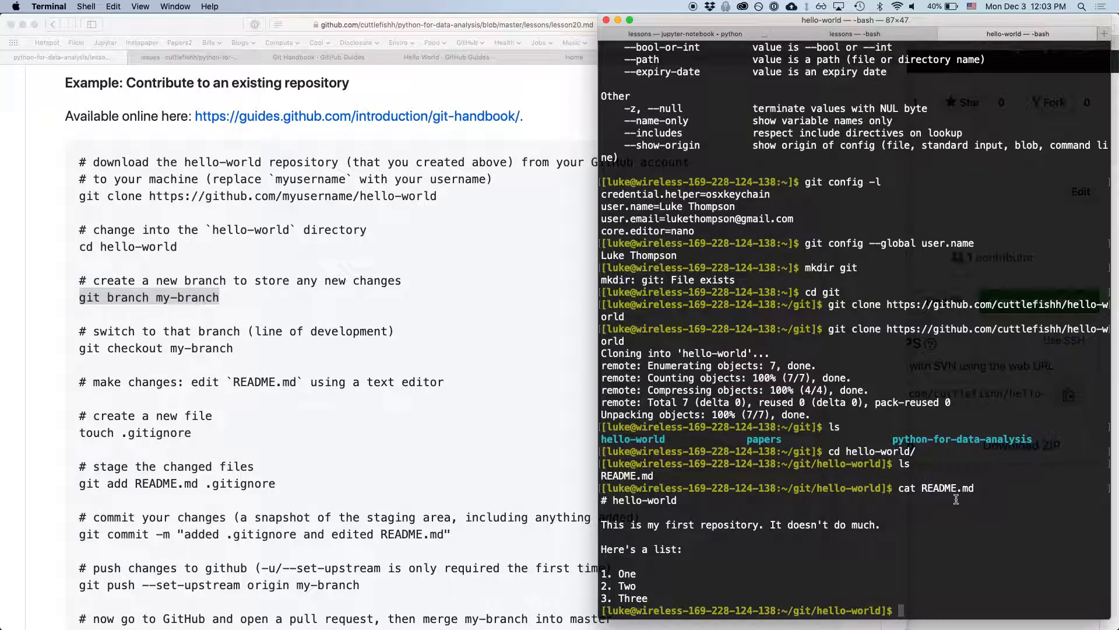
# - Create branch my-branch, check it out, and start opening README.md in Sublime
pyautogui.write('git branch my-branch')
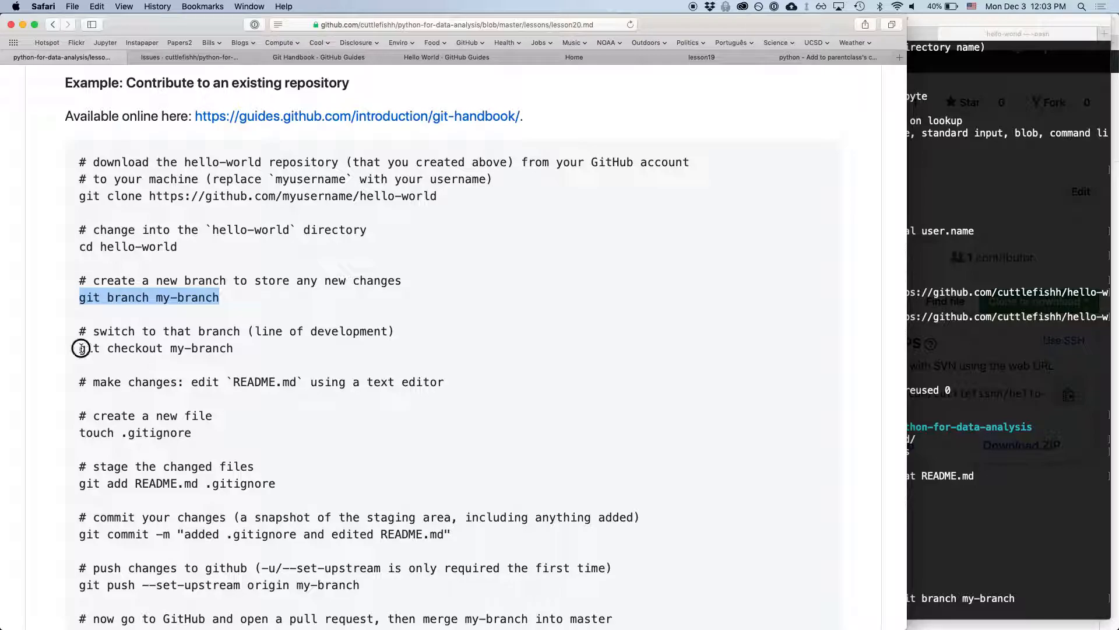
pyautogui.doubleClick(155, 348)
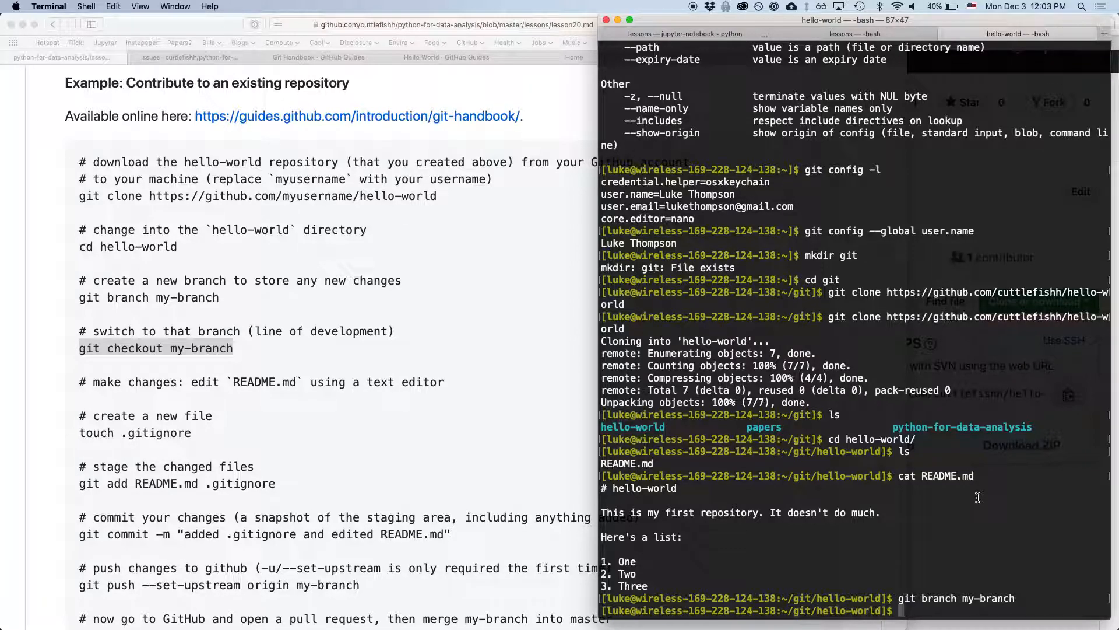
pyautogui.write('git checkout my-branch')
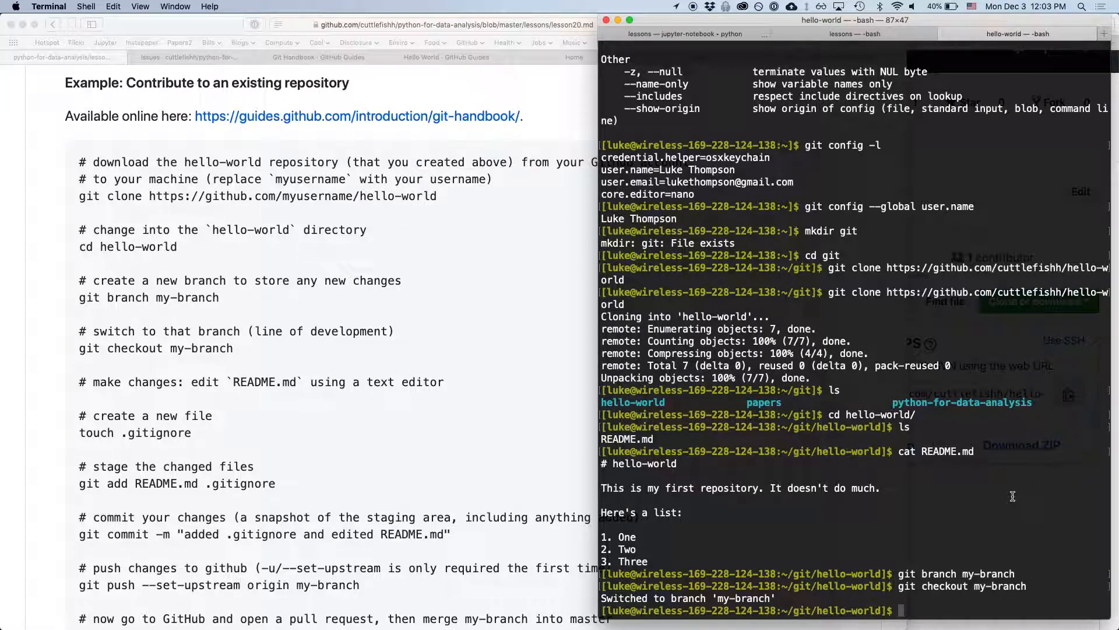
pyautogui.moveTo(763, 379)
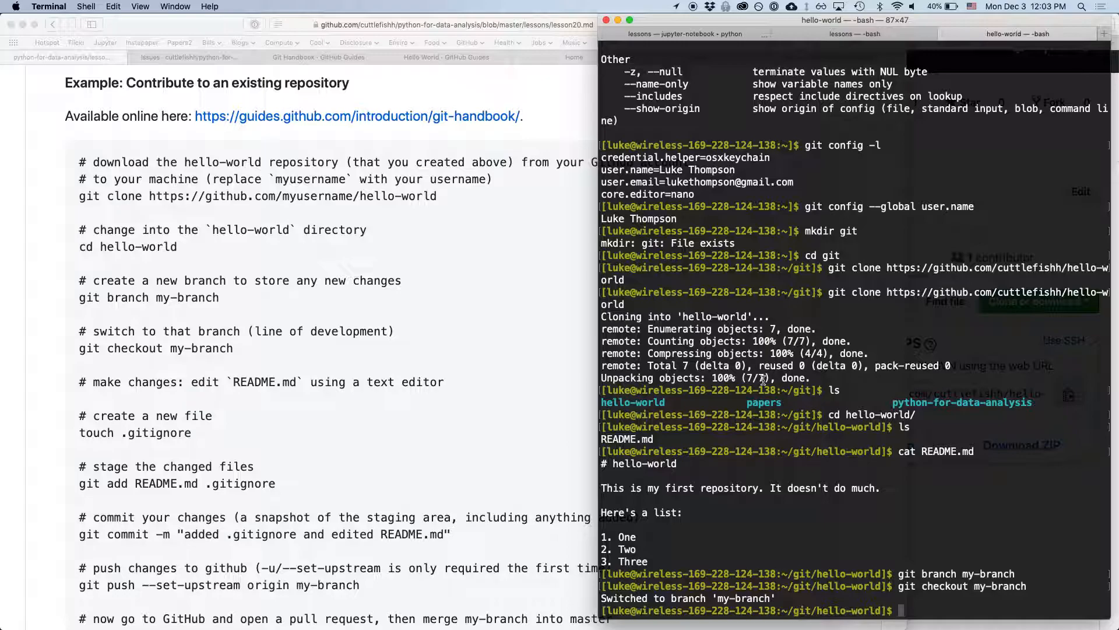
pyautogui.moveTo(853, 521)
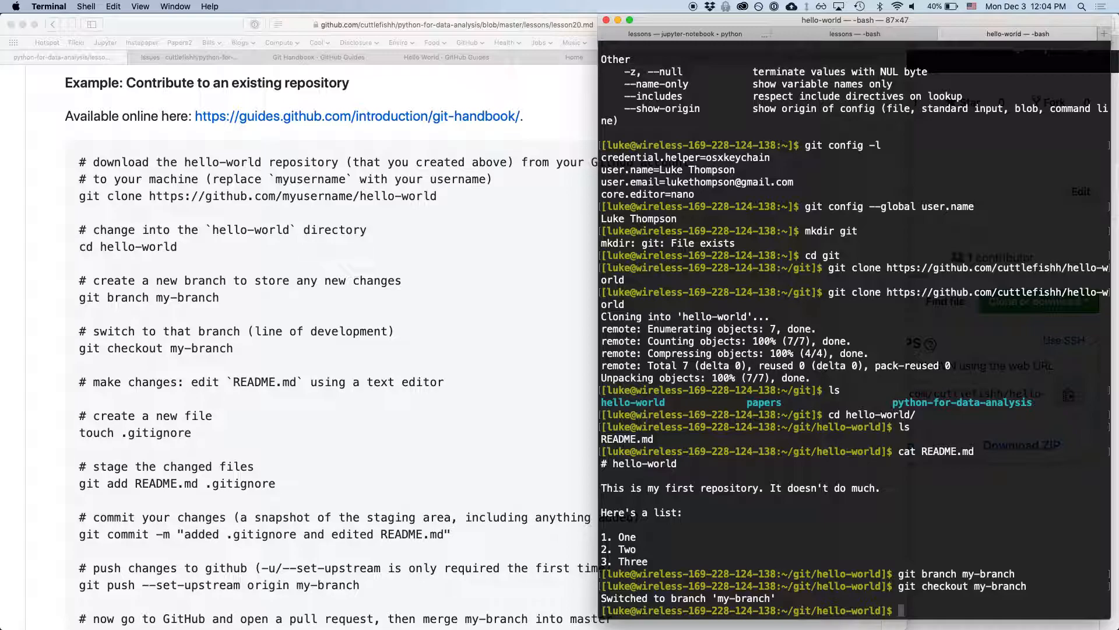
pyautogui.write('subl')
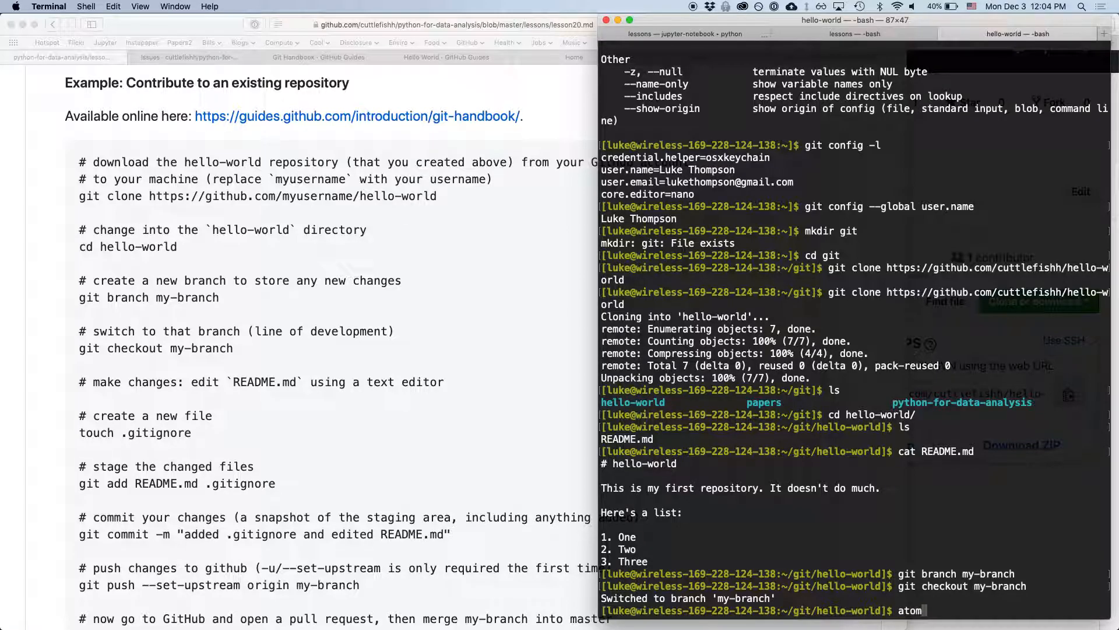
pyautogui.write('sublime README.md')
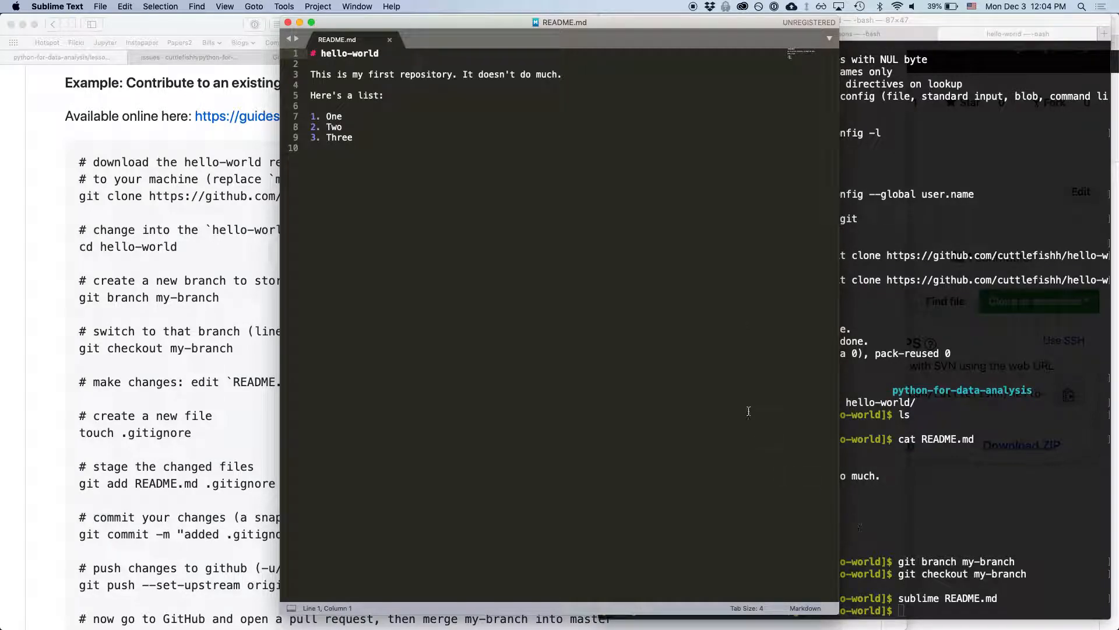
pyautogui.moveTo(521, 192)
pyautogui.write('4.')
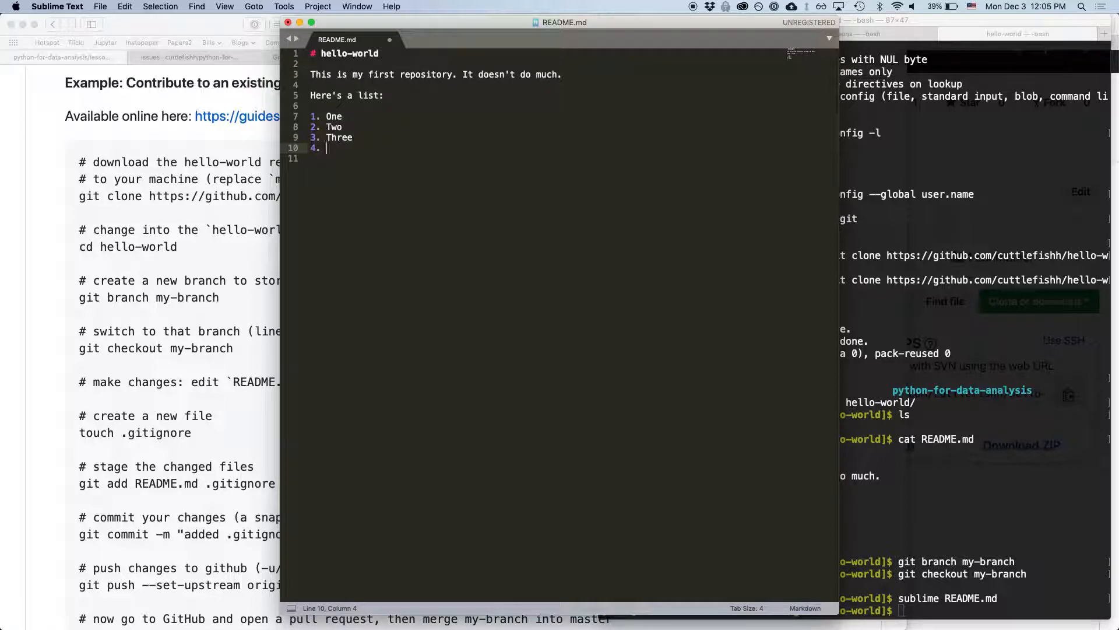
# - Add list items '4. Four' and '5. Five' to README.md and save it
pyautogui.write('Four')
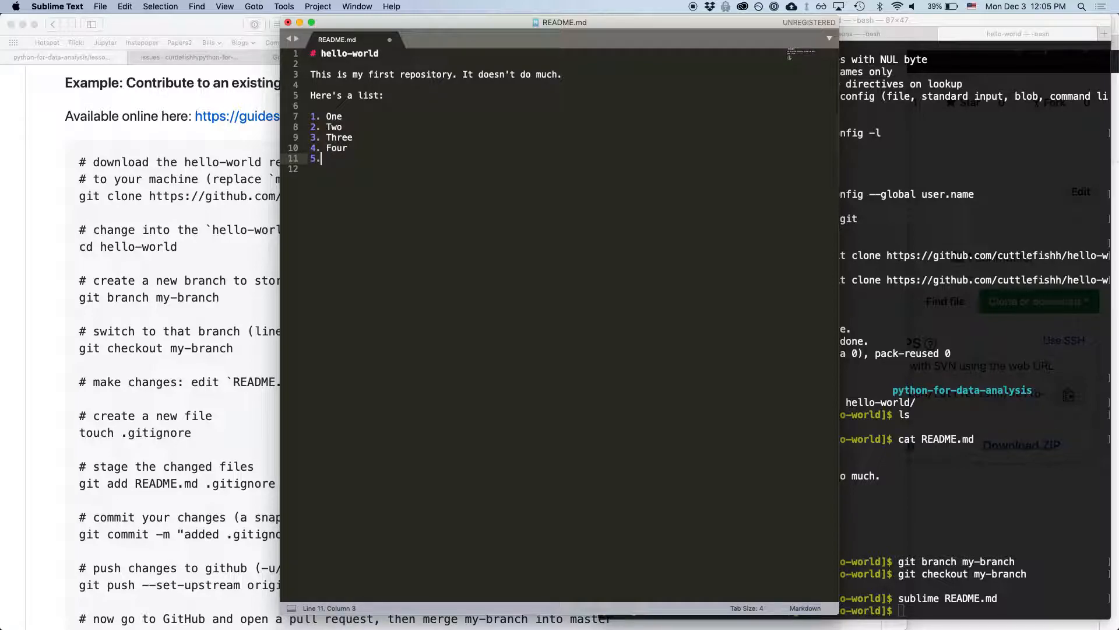
pyautogui.write('Five')
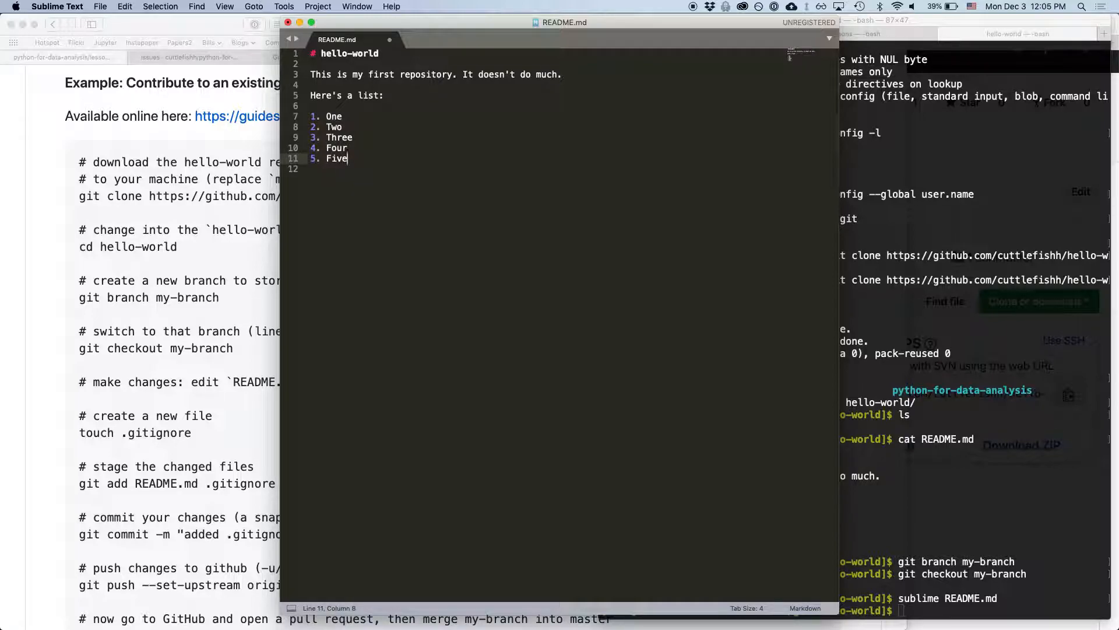
pyautogui.press('cmd+s')
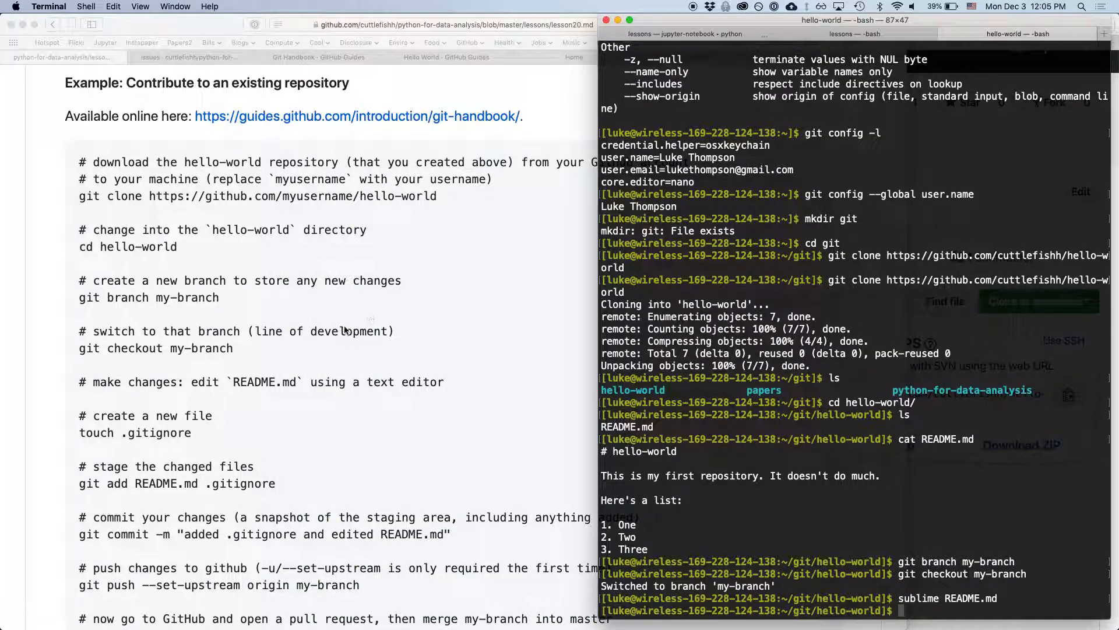
# - Run 'touch .gitignore', 'ls -a' and 'git status' showing README.md modified, .gitignore untracked
pyautogui.scroll(-3)
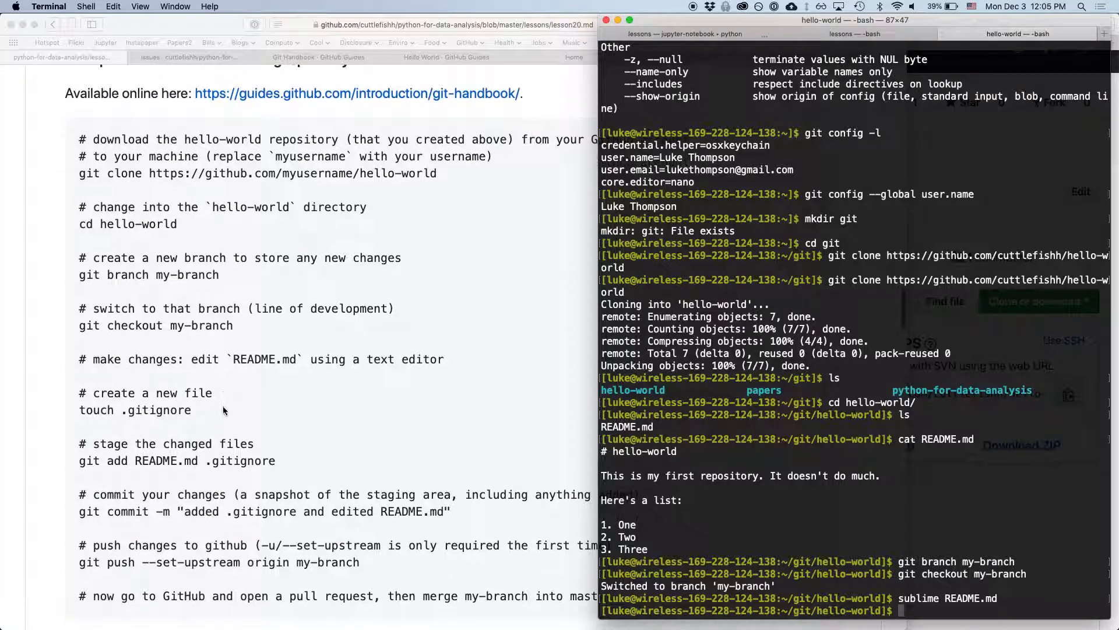
pyautogui.moveTo(846, 549)
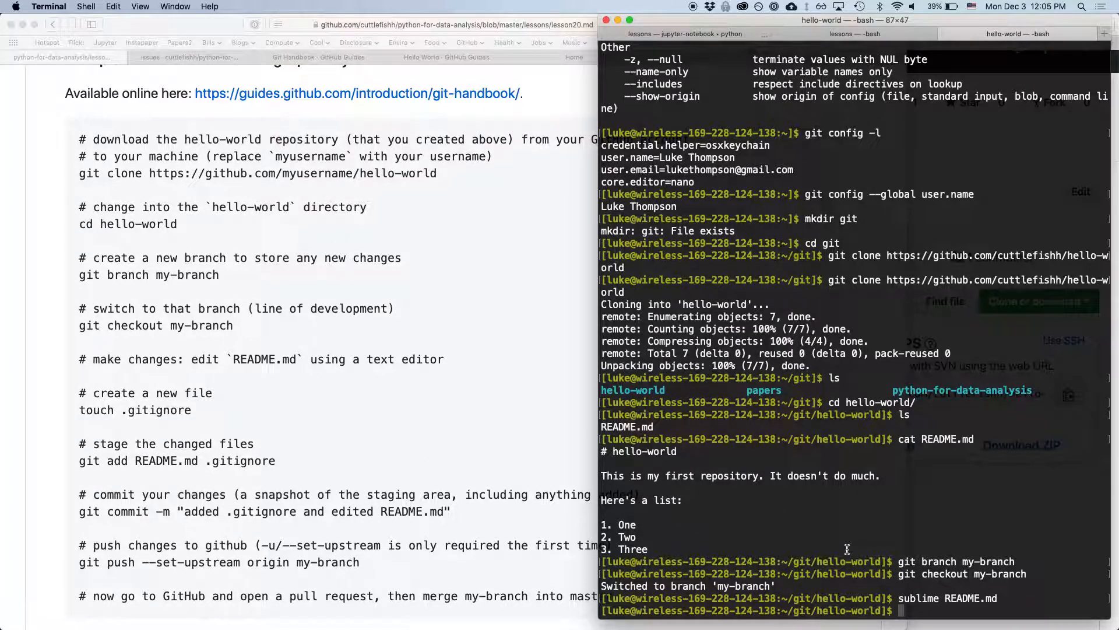
pyautogui.write('touch .gitignore')
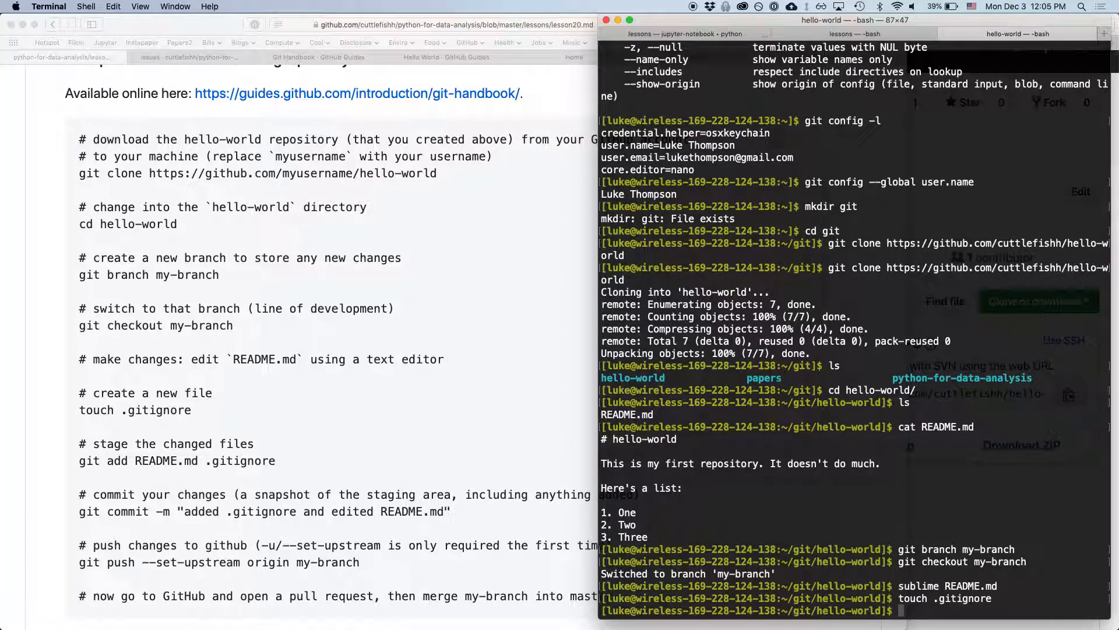
pyautogui.write('ls -a')
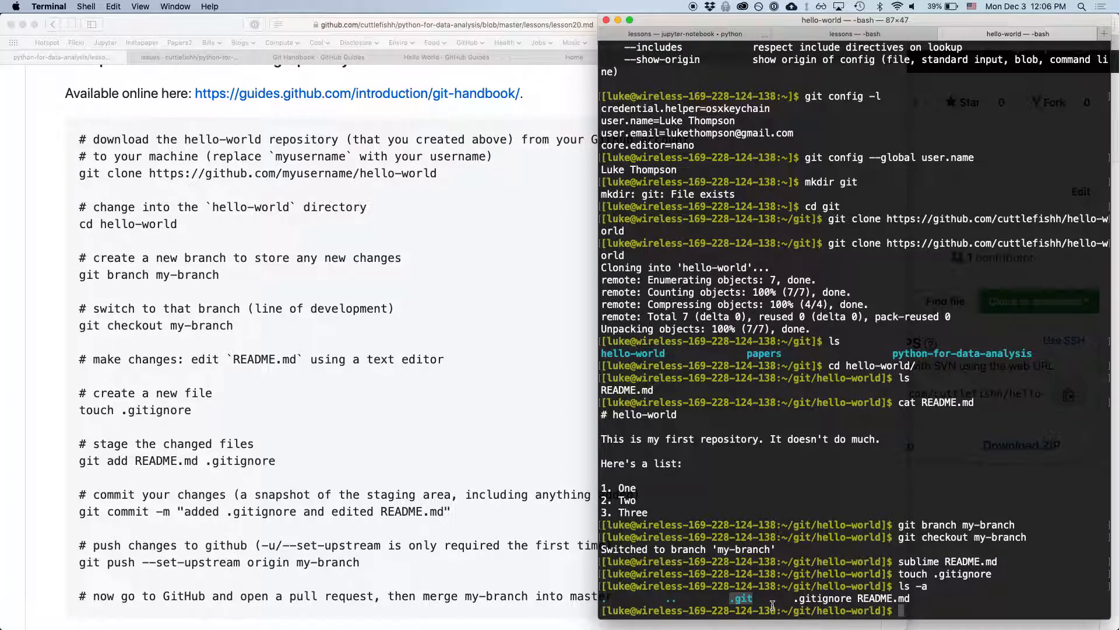
pyautogui.write('git status')
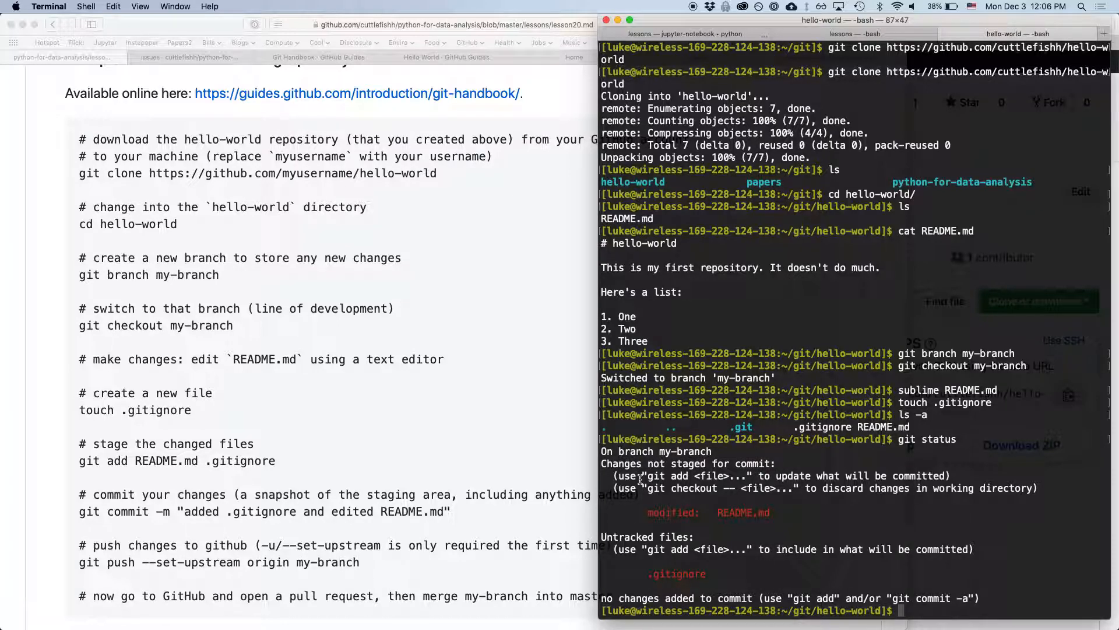
pyautogui.moveTo(696, 484)
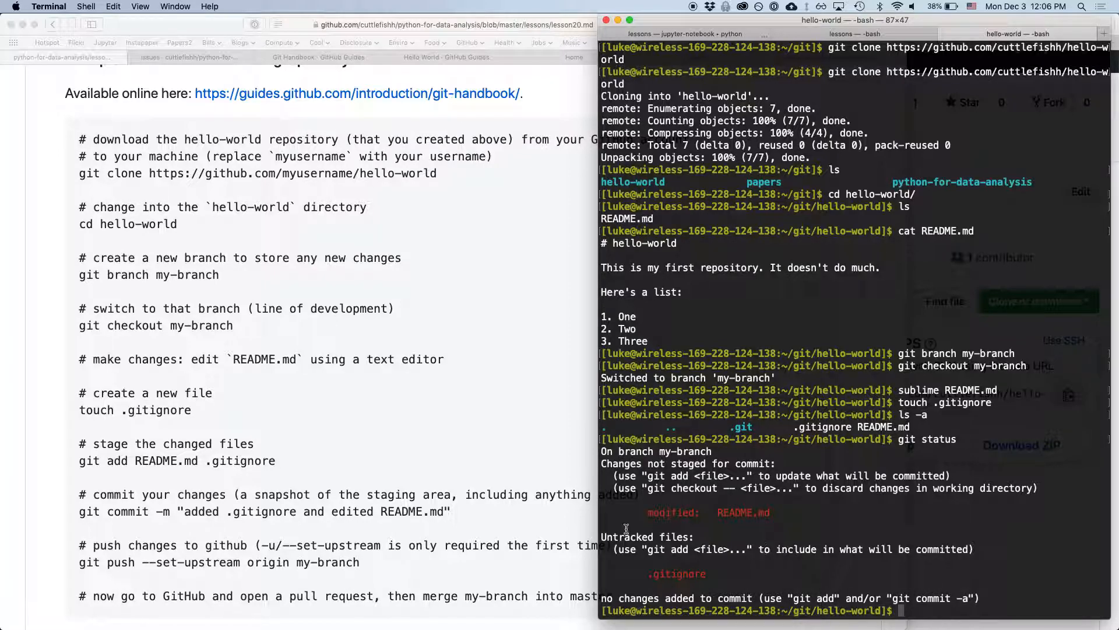
pyautogui.moveTo(643, 562)
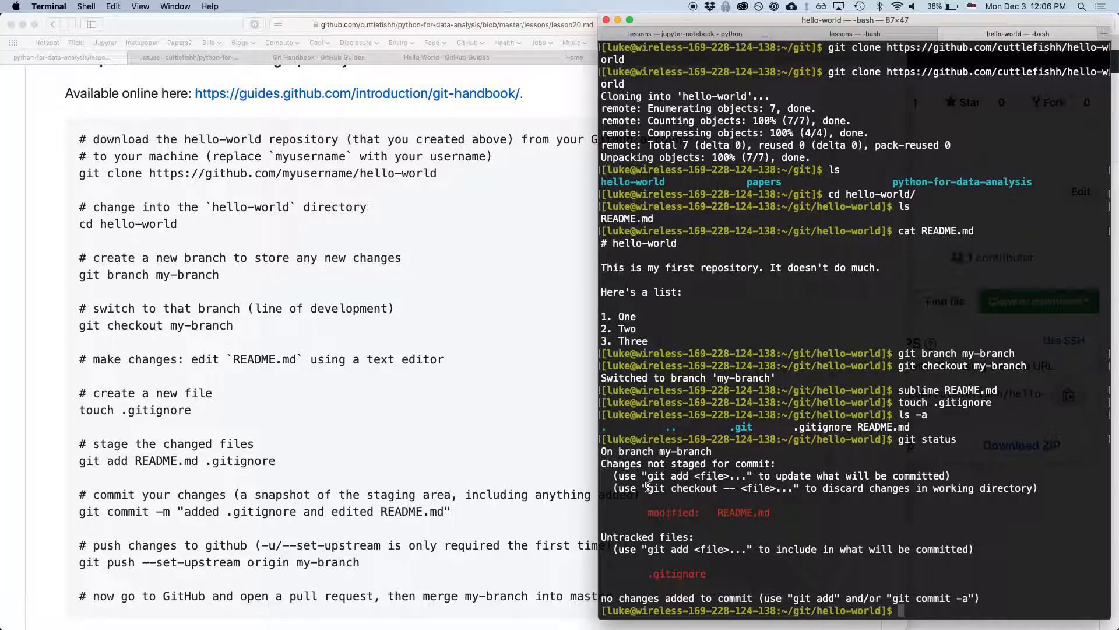
pyautogui.doubleClick(686, 488)
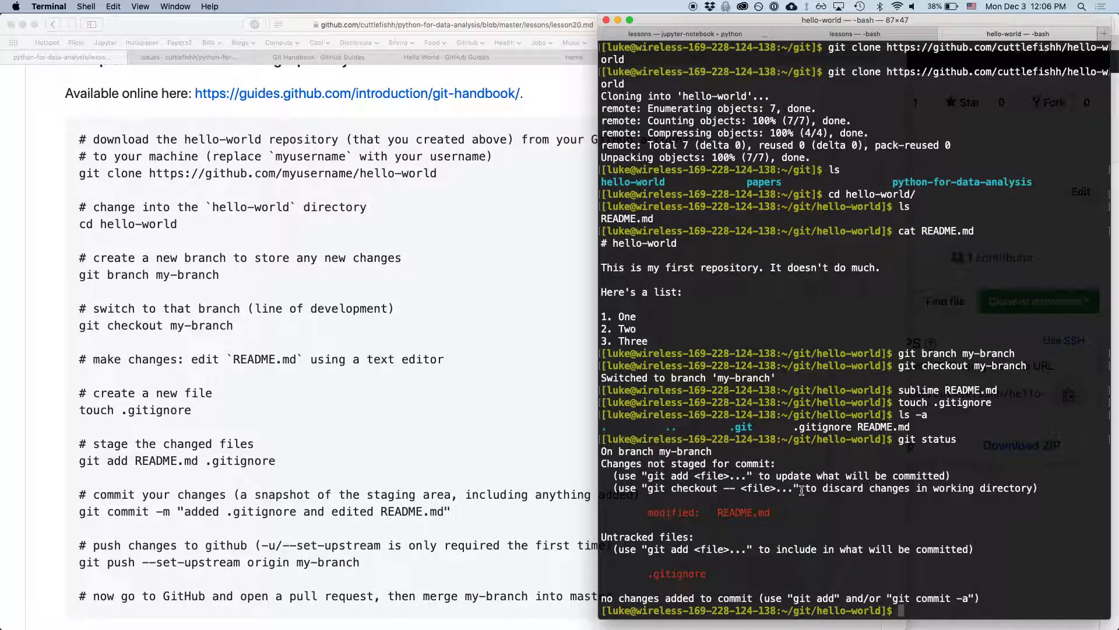
# - Stage README.md and .gitignore with git add
pyautogui.write('git add README.md .g')
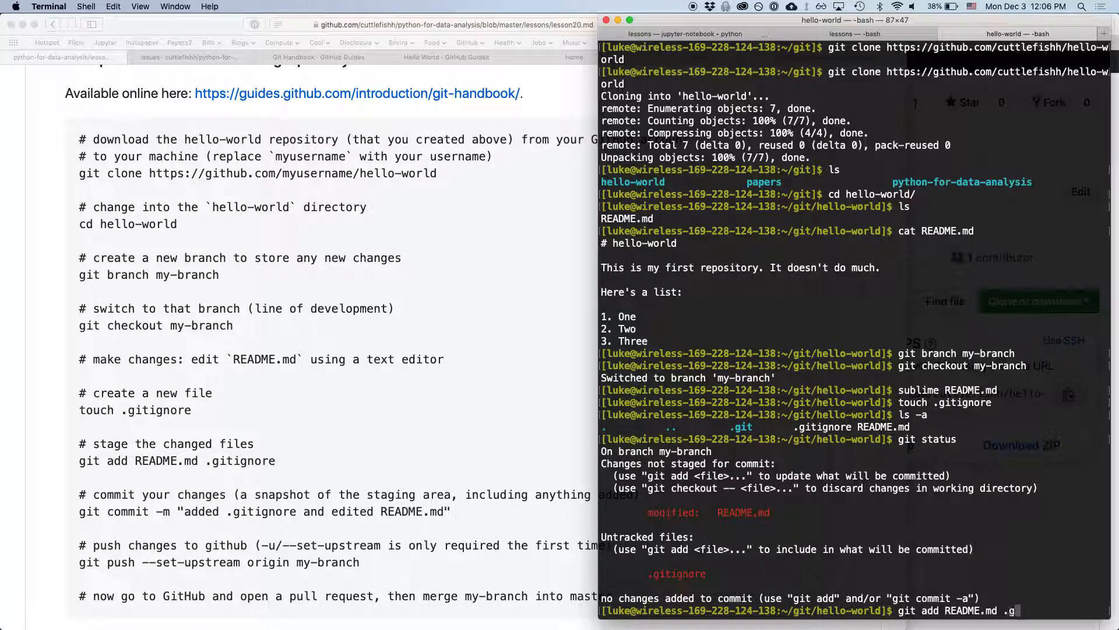
pyautogui.write('itignore')
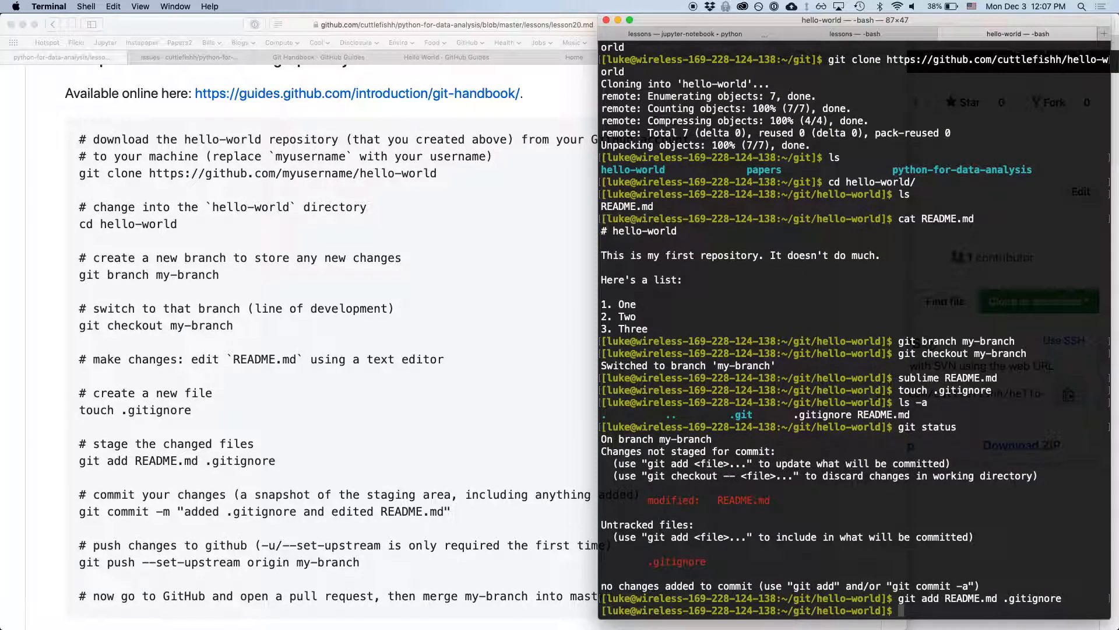
pyautogui.press('Return')
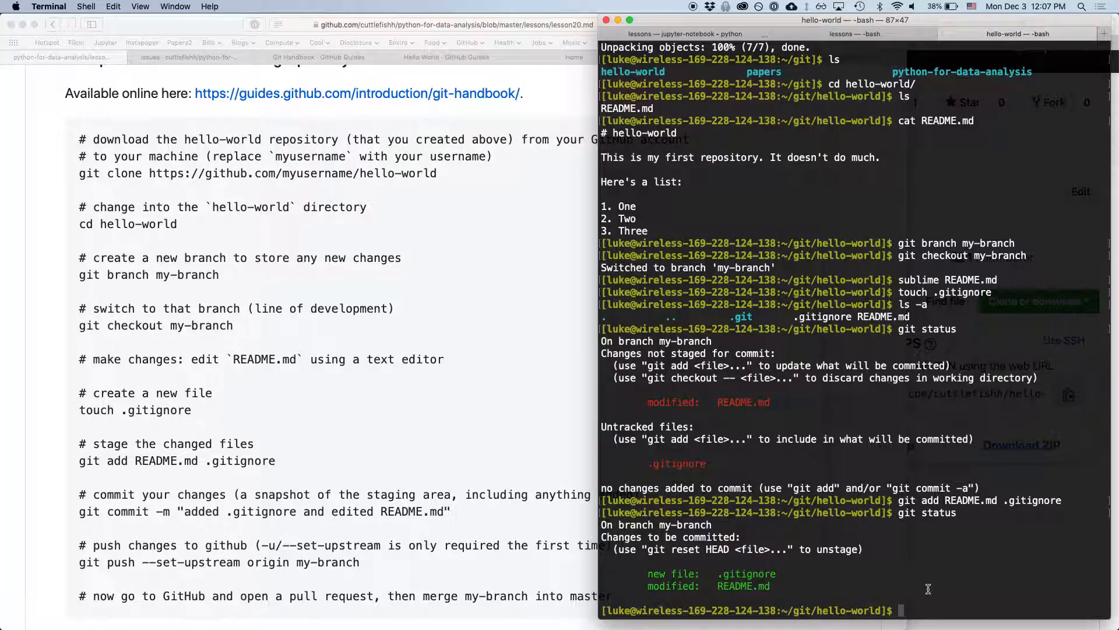
# - Commit both files on my-branch with the message "Added .gitignore and edited README.md"
pyautogui.write('git c')
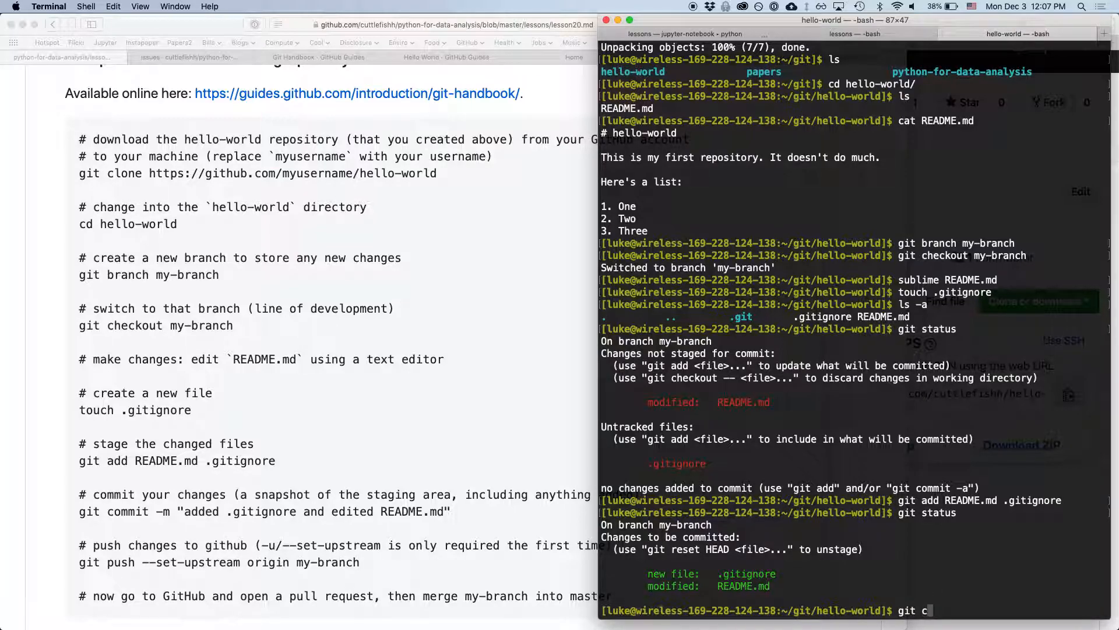
pyautogui.write('ommit -m')
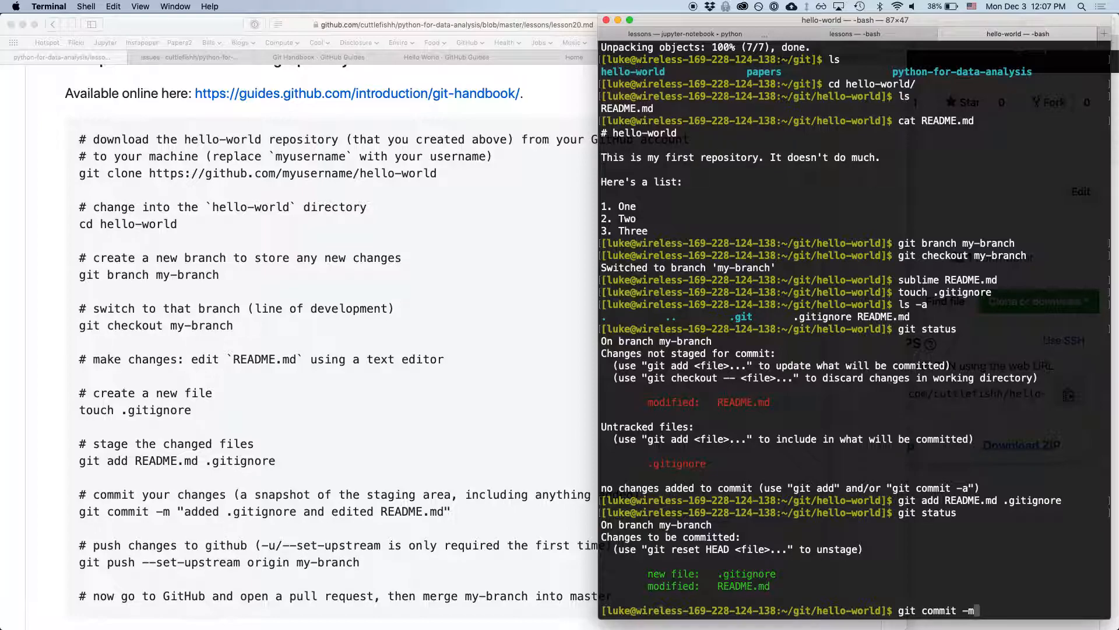
pyautogui.write('"')
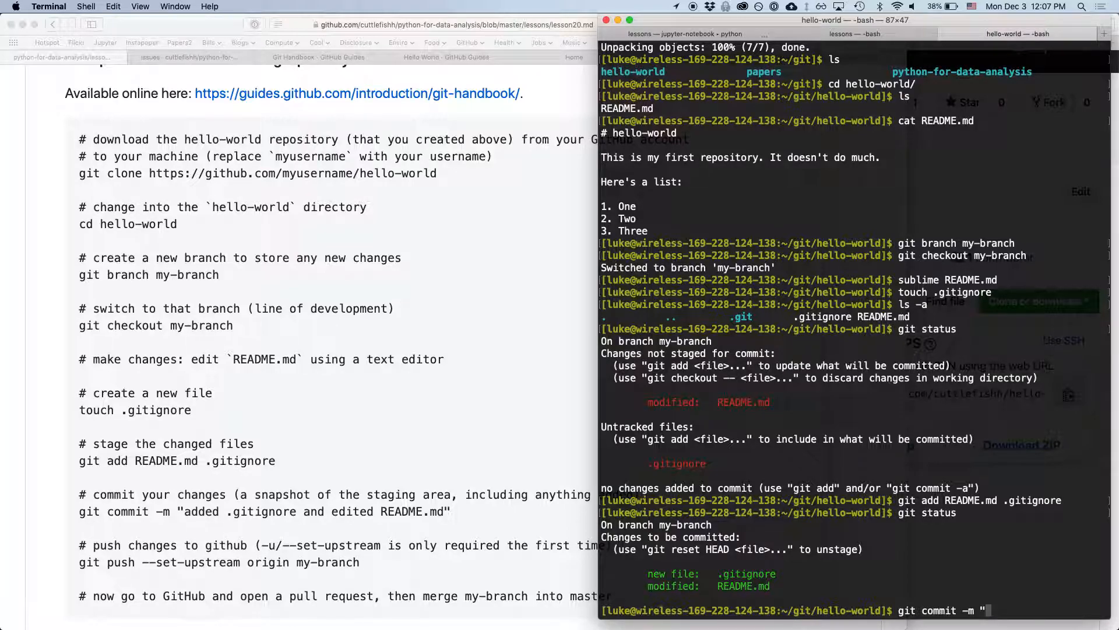
pyautogui.write('Added .gitignore and a')
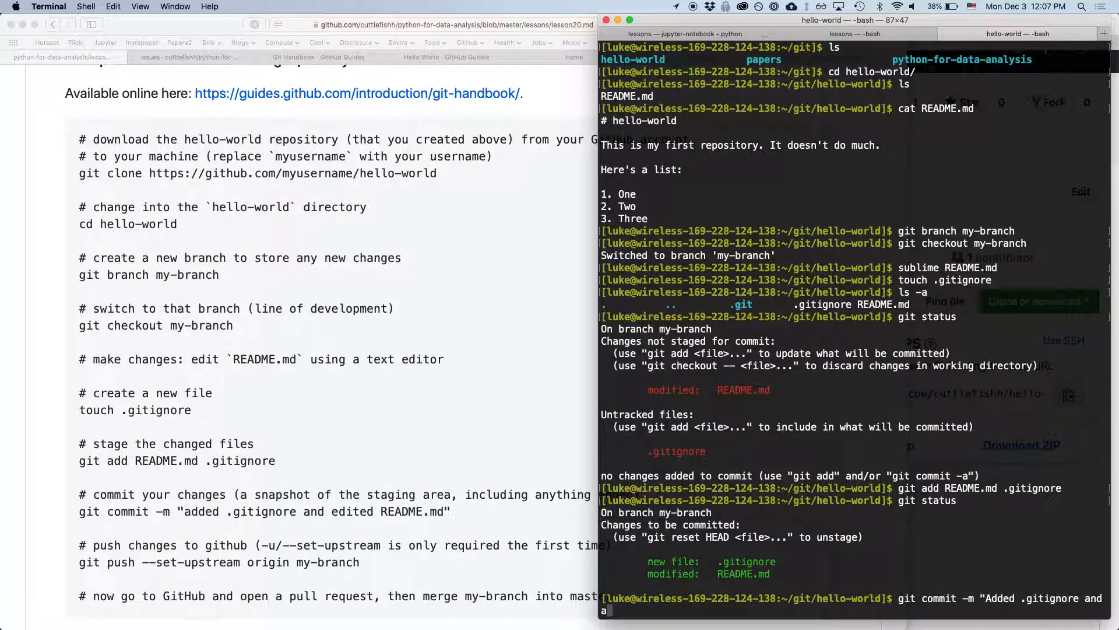
pyautogui.write('edited README.md')
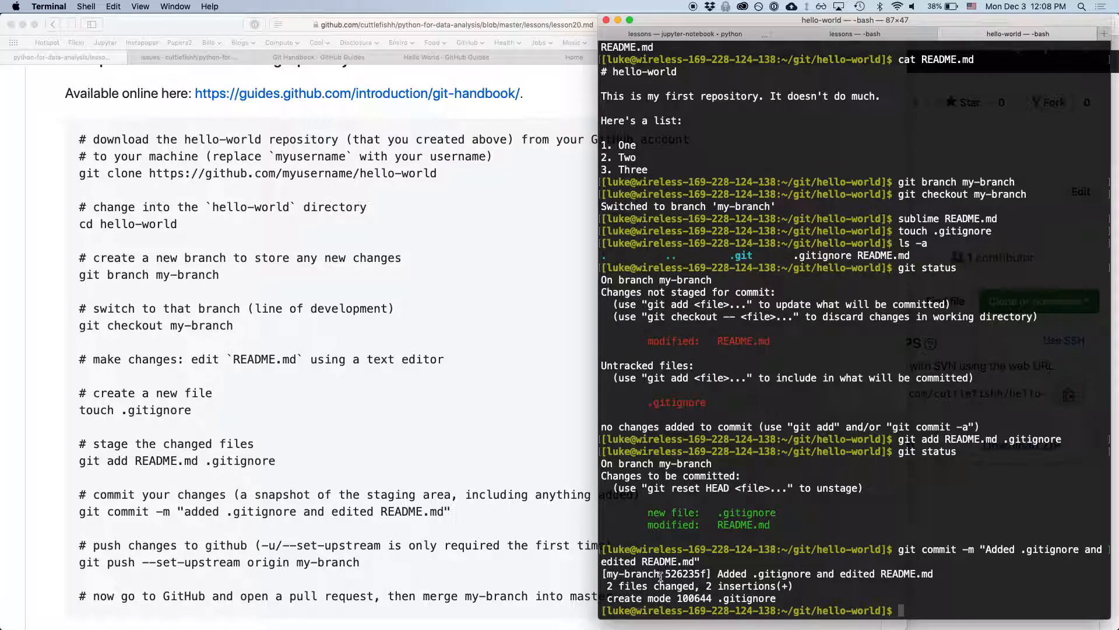
pyautogui.moveTo(719, 573)
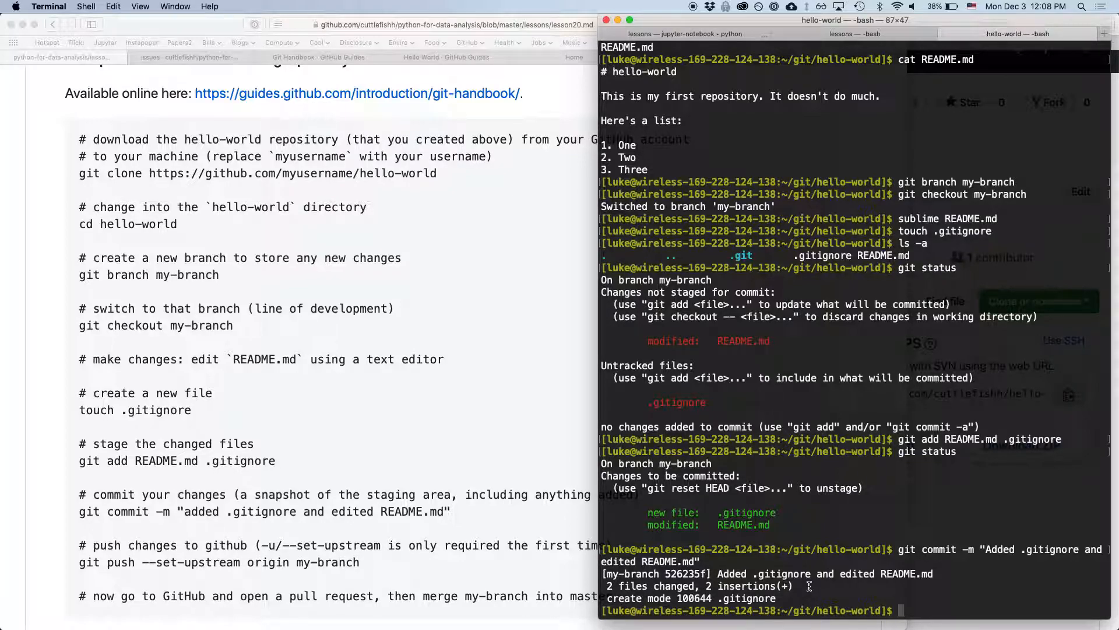
pyautogui.scroll(-3)
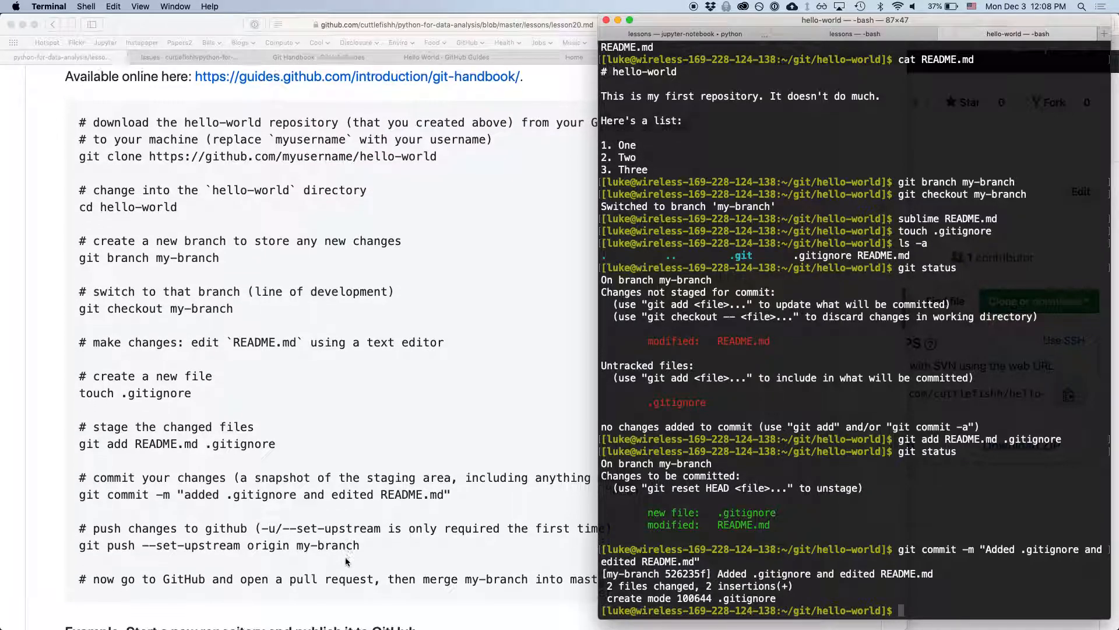
pyautogui.scroll(-3)
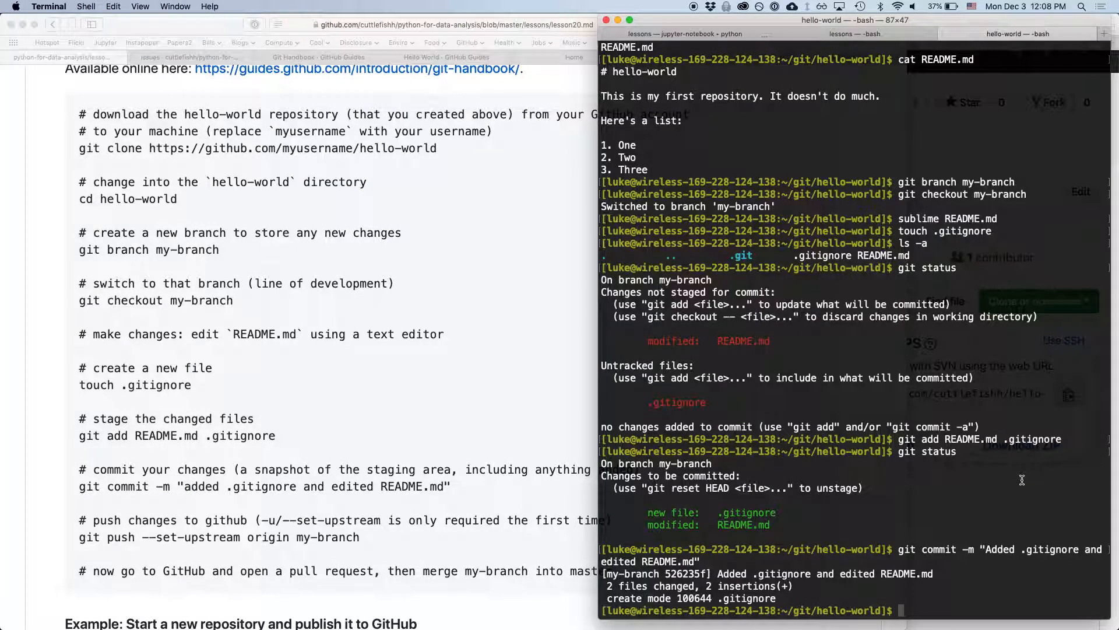
# - List the remotes with git remote -v, showing origin at cuttlefishh/hello-world
pyautogui.write('git remove')
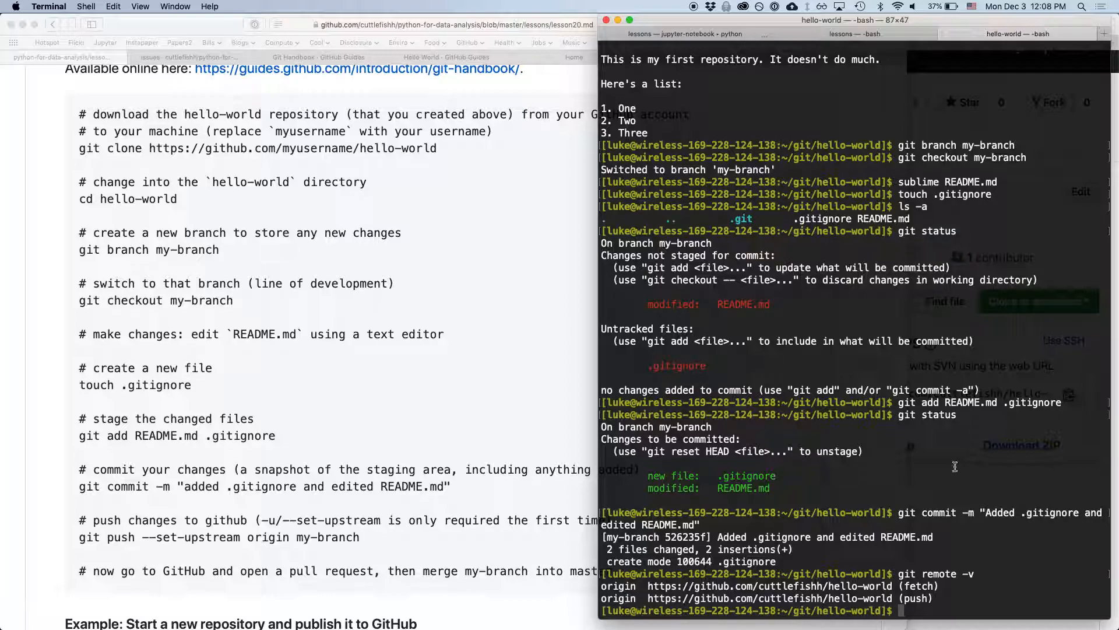
pyautogui.moveTo(946, 570)
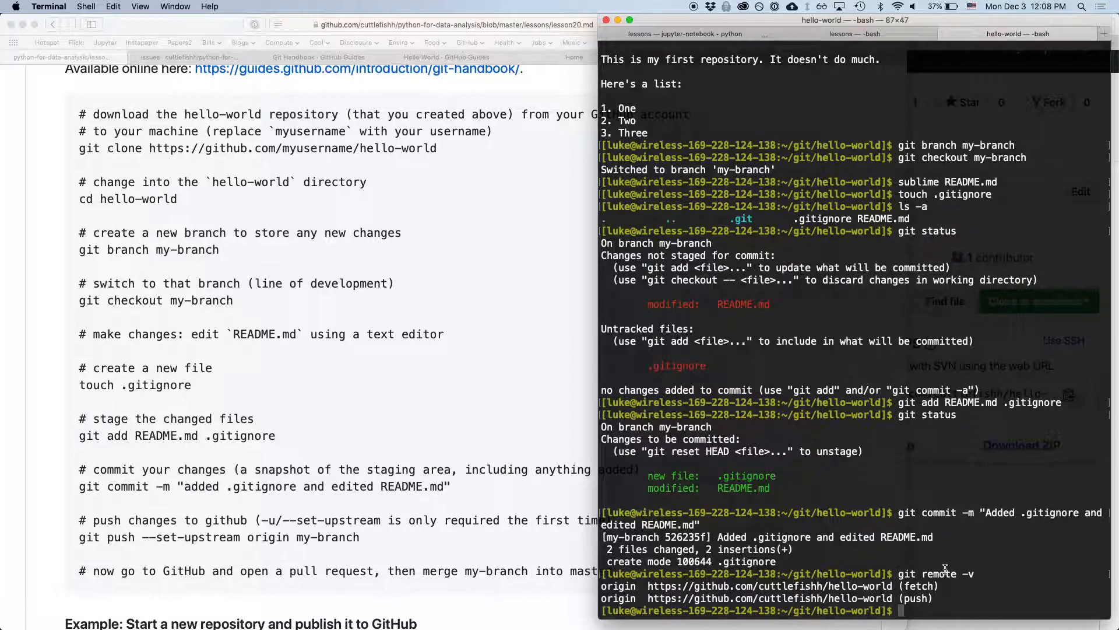
pyautogui.moveTo(892, 593)
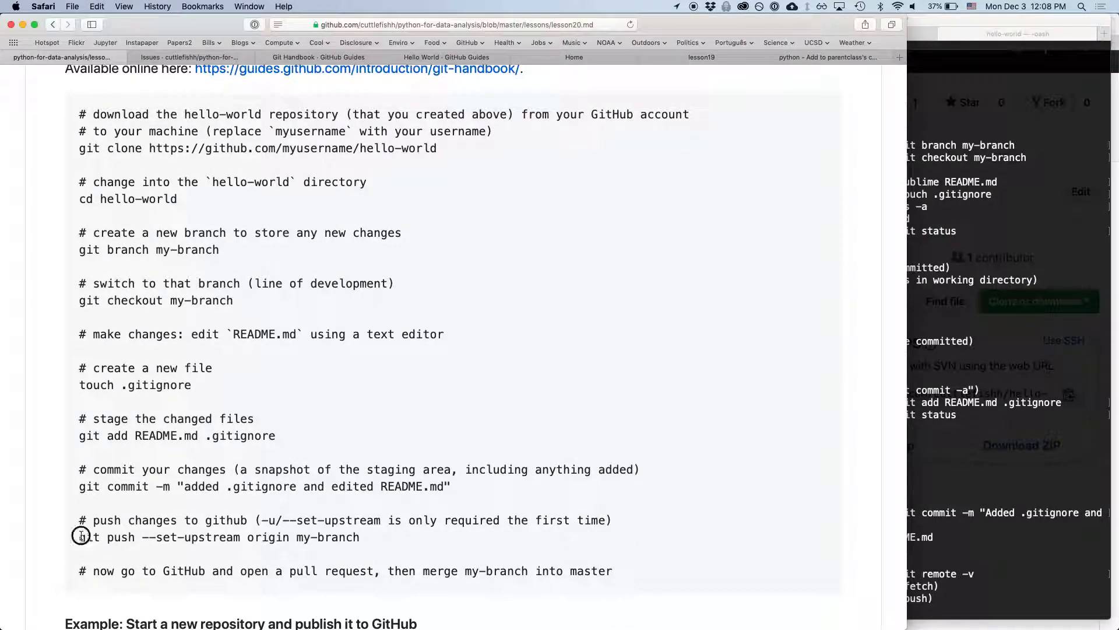
# - Select the lesson's git push --set-upstream origin my-branch line, then return to Terminal
pyautogui.doubleClick(89, 537)
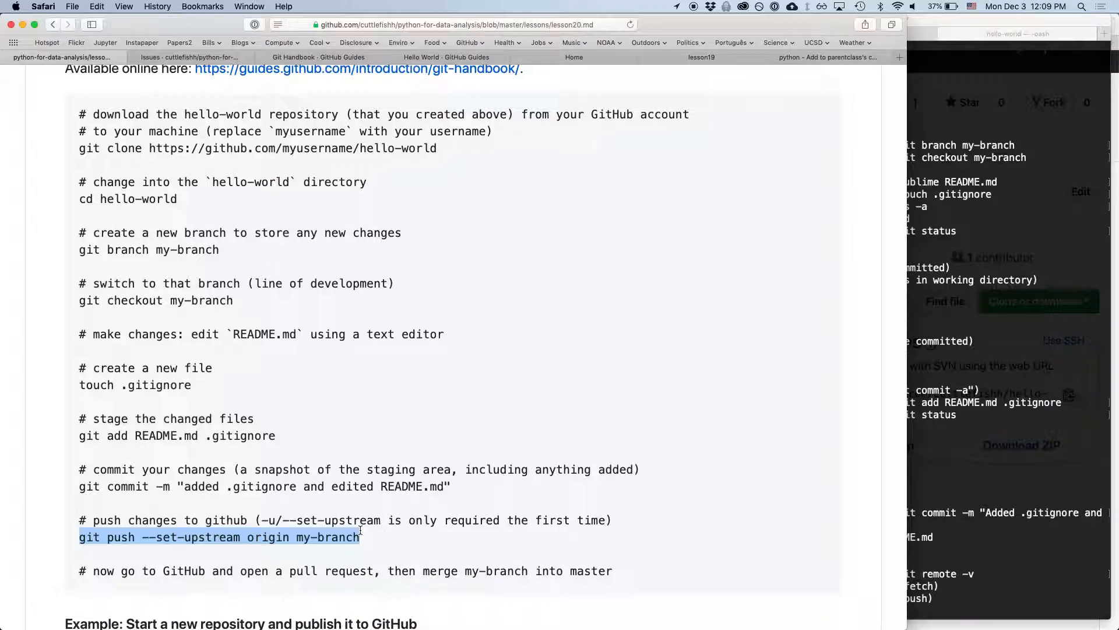
pyautogui.moveTo(602, 553)
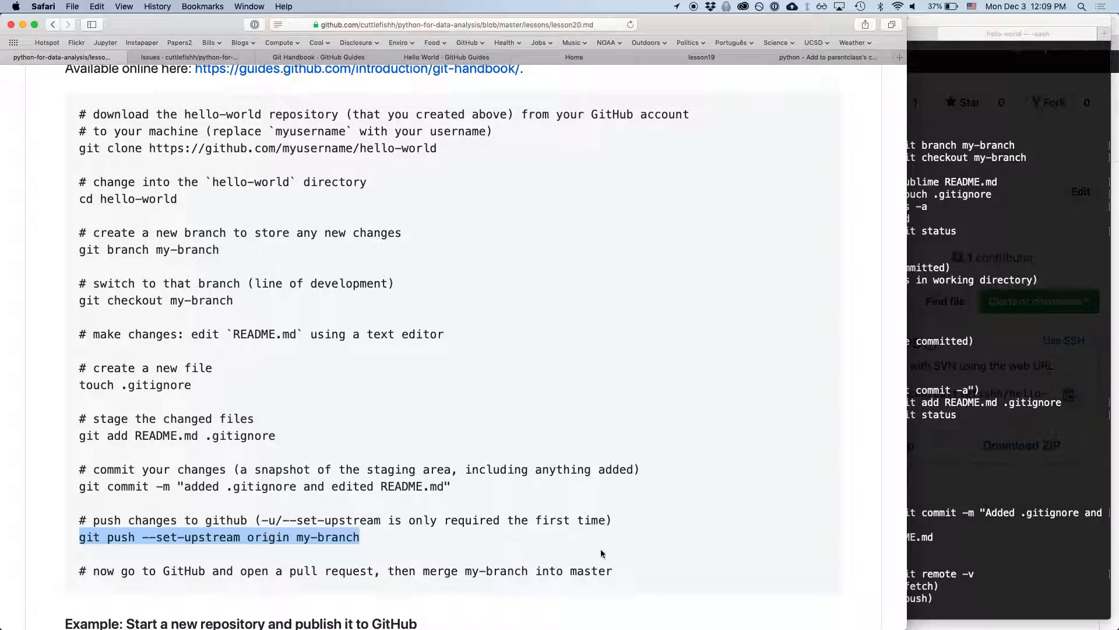
pyautogui.moveTo(956, 553)
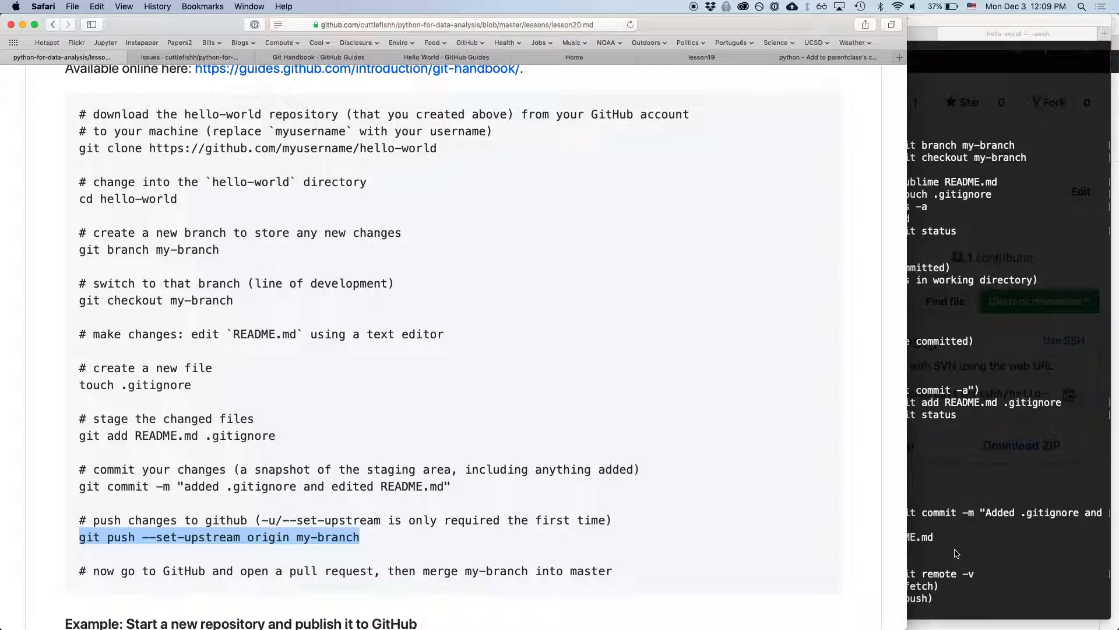
pyautogui.moveTo(953, 555)
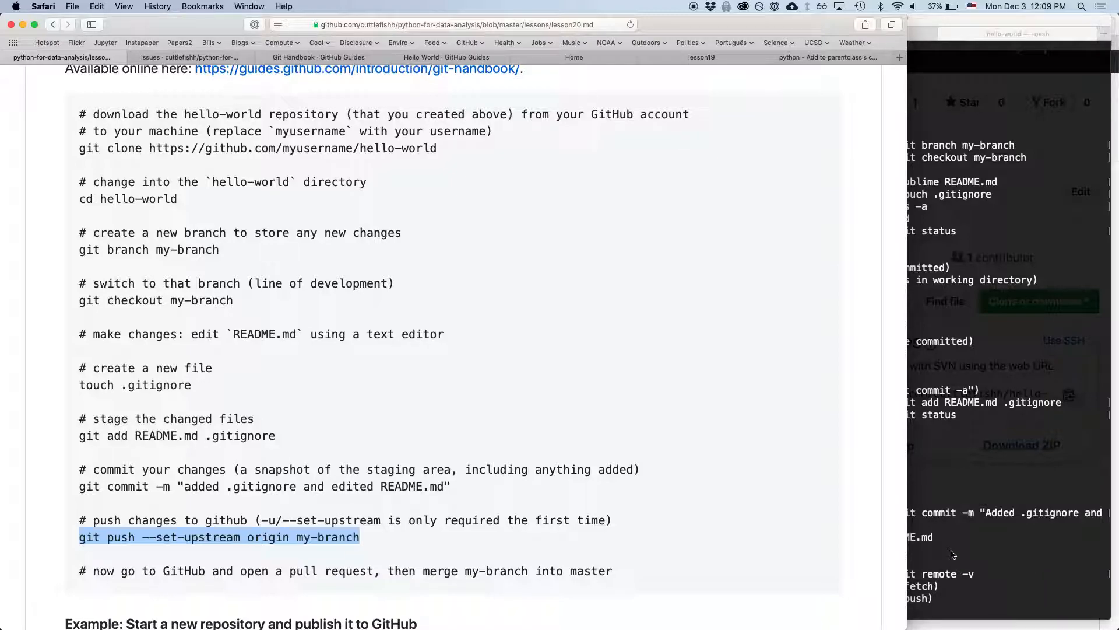
pyautogui.click(959, 549)
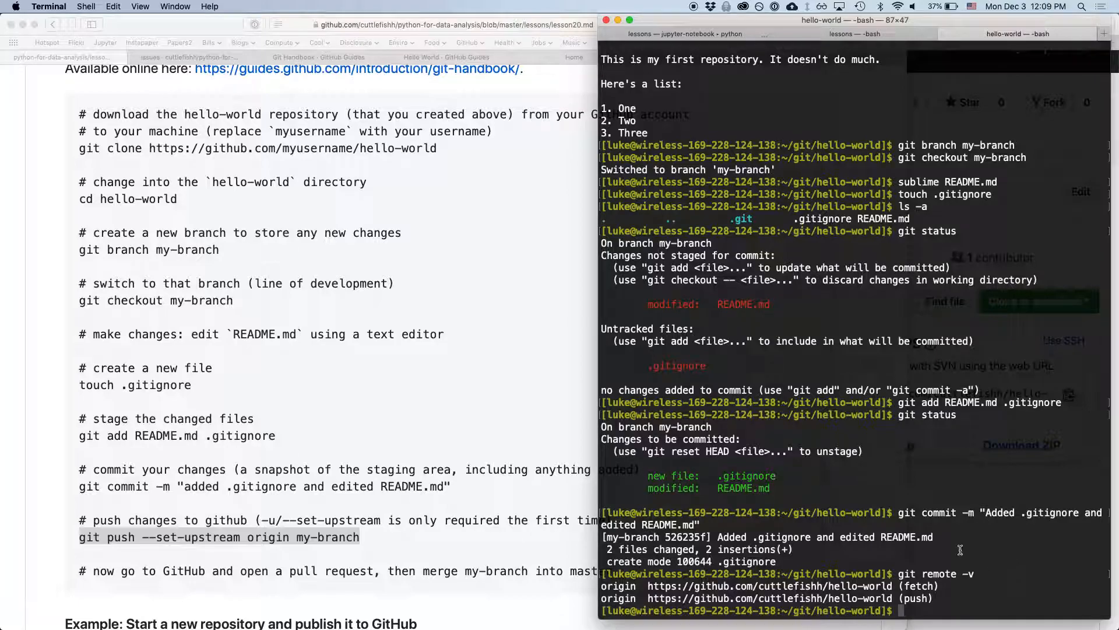
# - Push my-branch to origin with upstream tracking and confirm a clean, up-to-date status
pyautogui.write('git push --set-upstream origin my-branch')
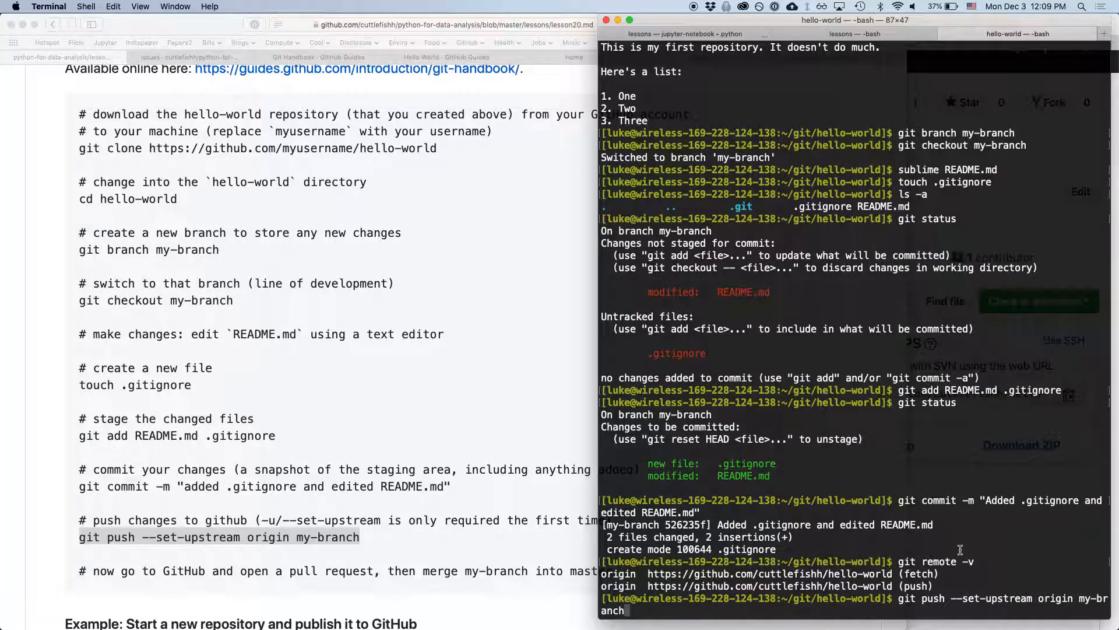
pyautogui.press('Return')
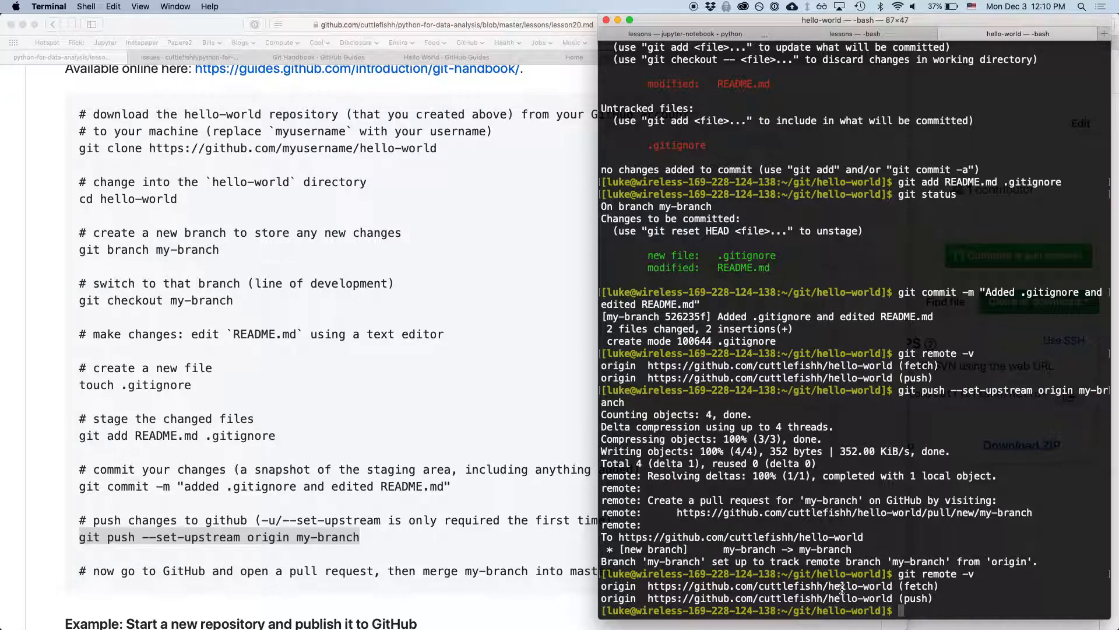
pyautogui.write('git status')
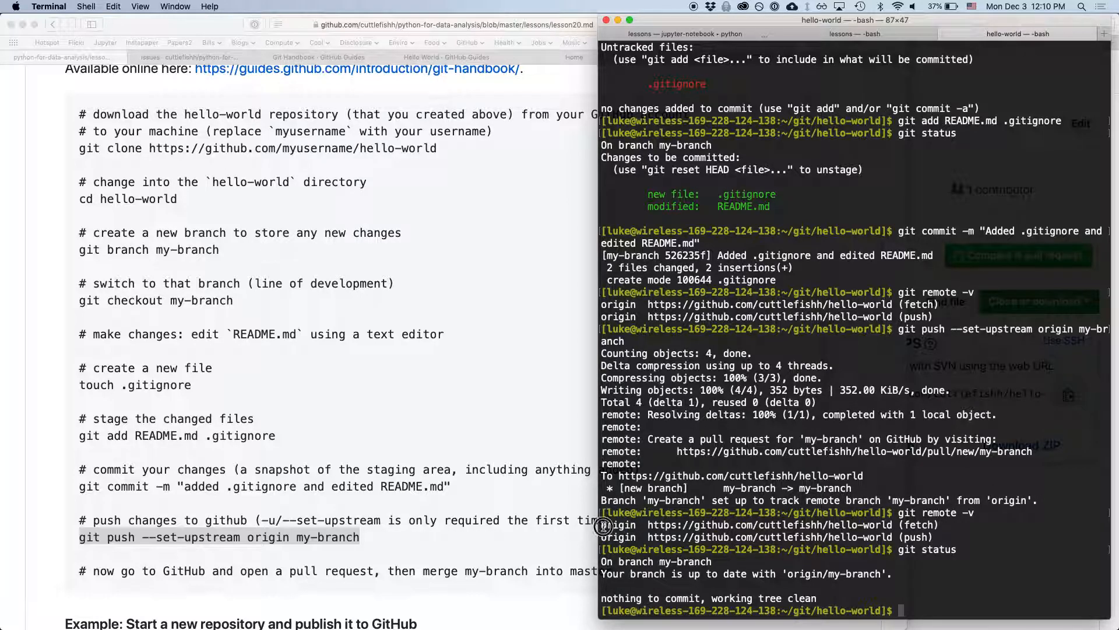
pyautogui.moveTo(897, 526)
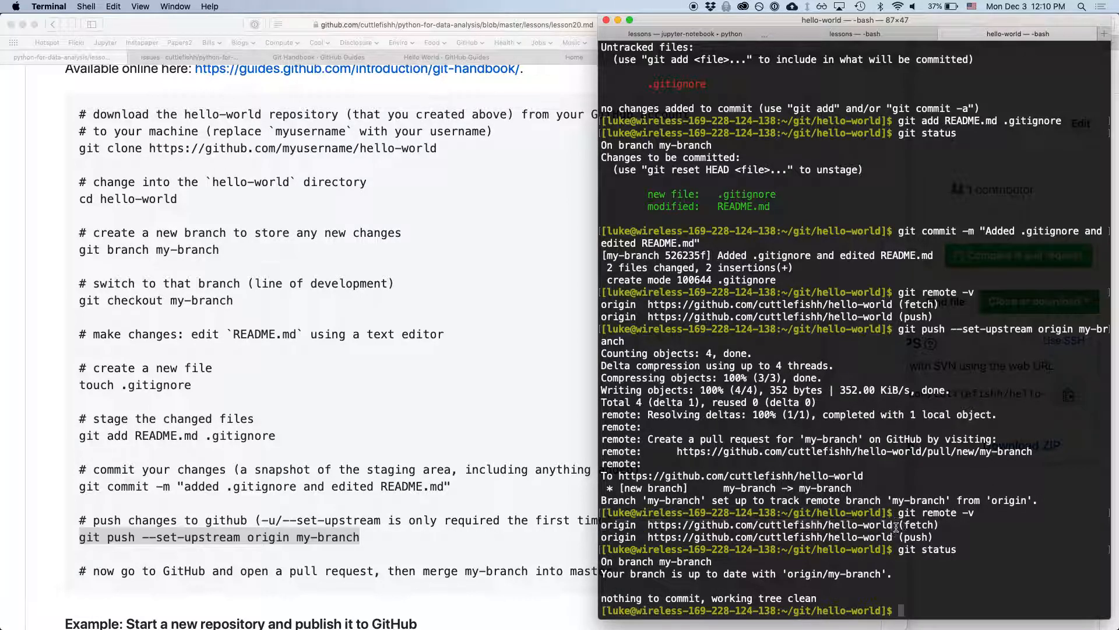
pyautogui.scroll(-3)
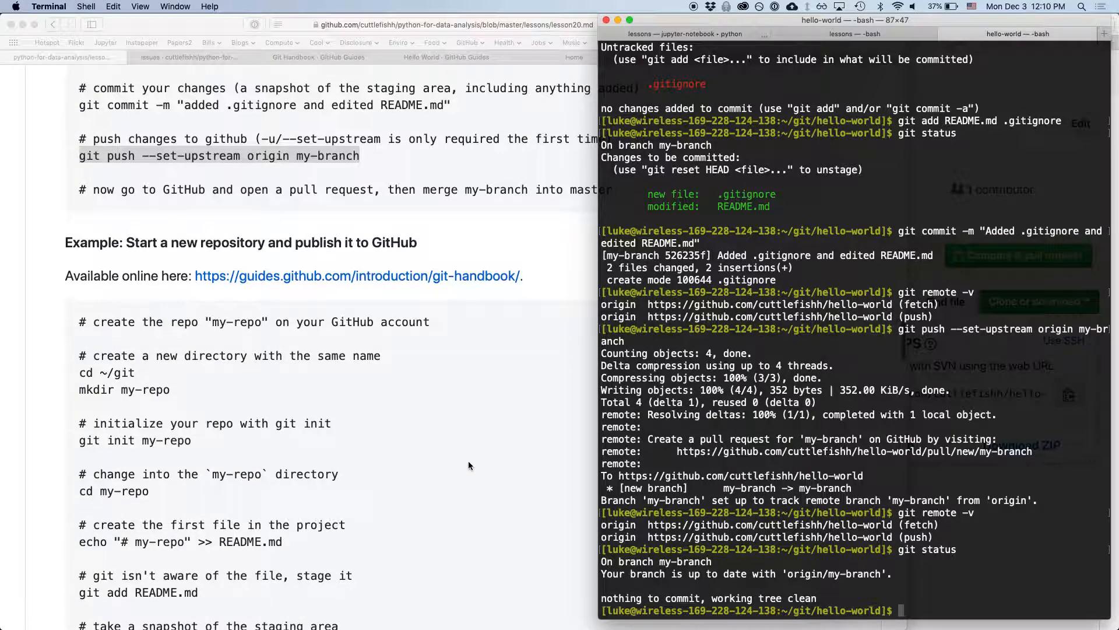
pyautogui.scroll(-3)
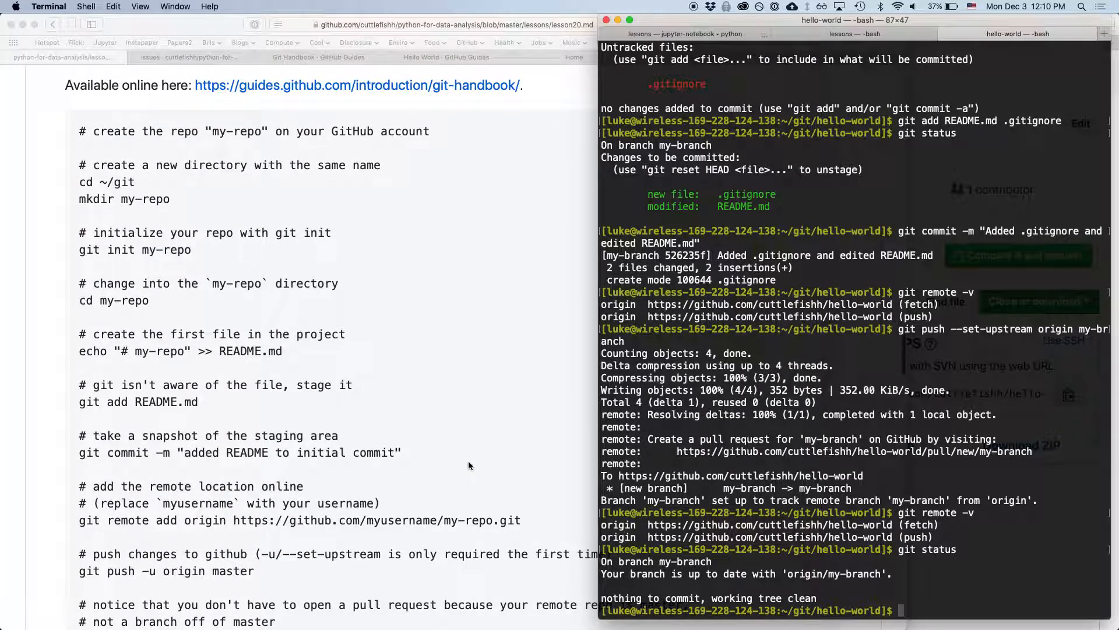
pyautogui.scroll(-3)
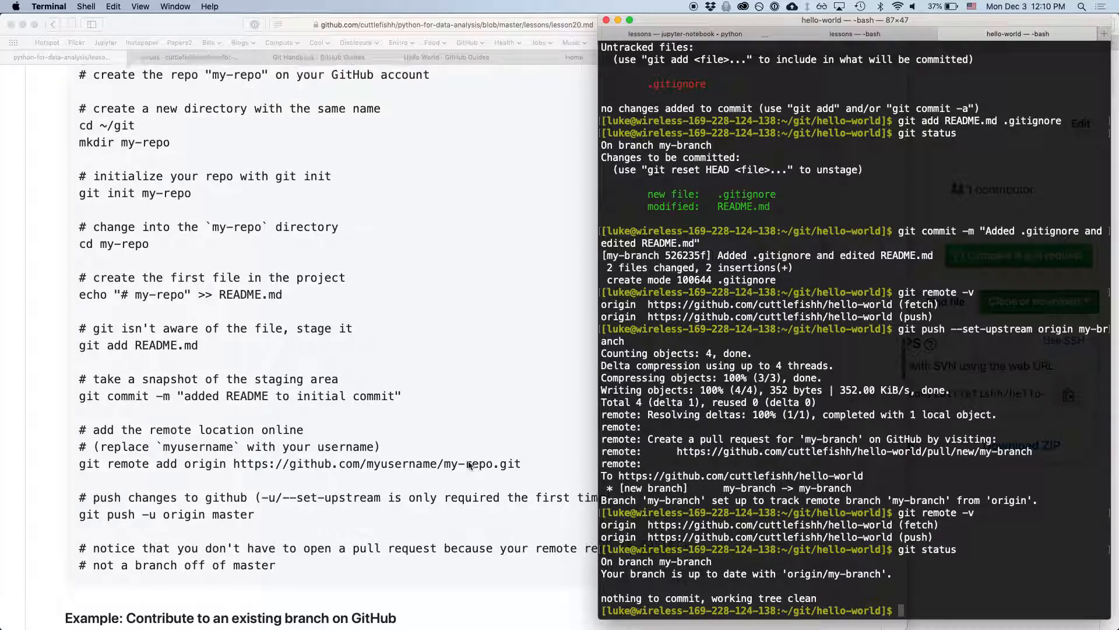
pyautogui.scroll(-3)
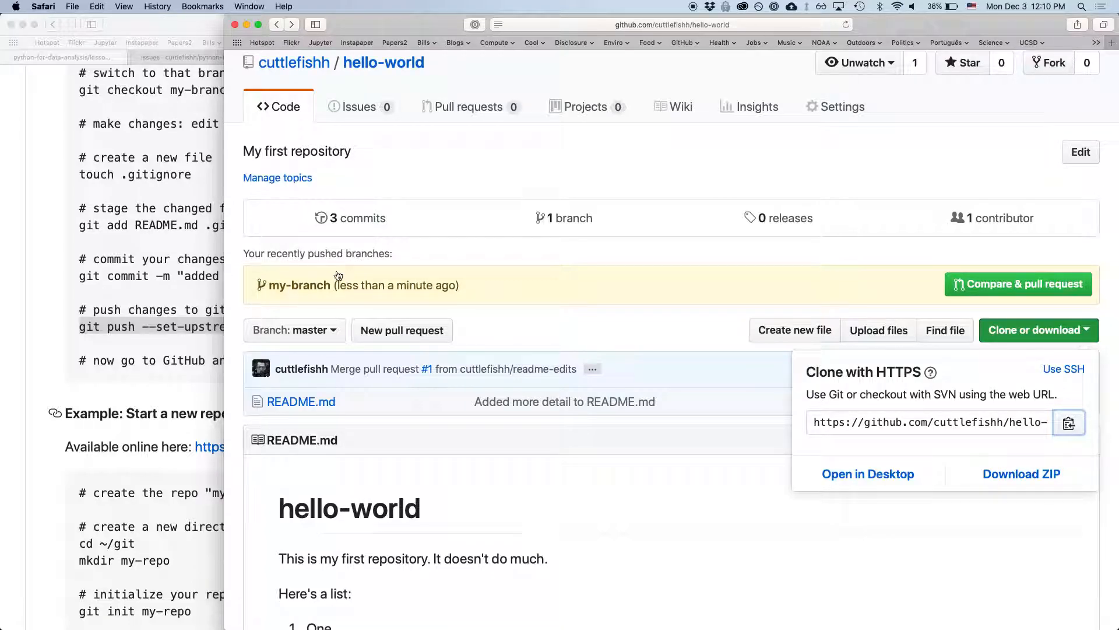
pyautogui.moveTo(995, 356)
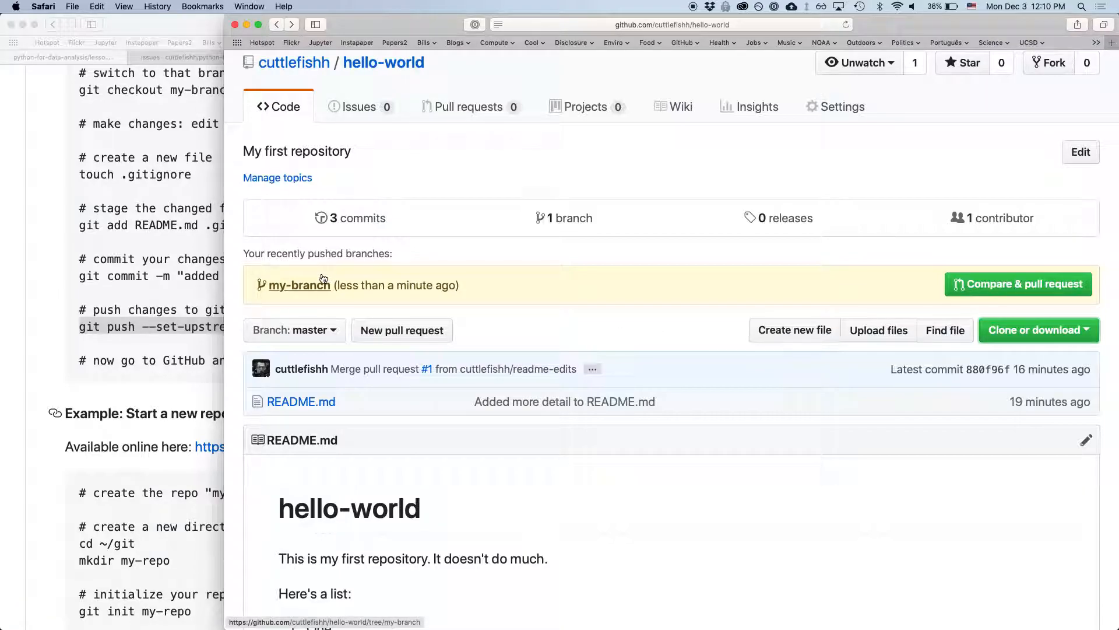
pyautogui.moveTo(325, 284)
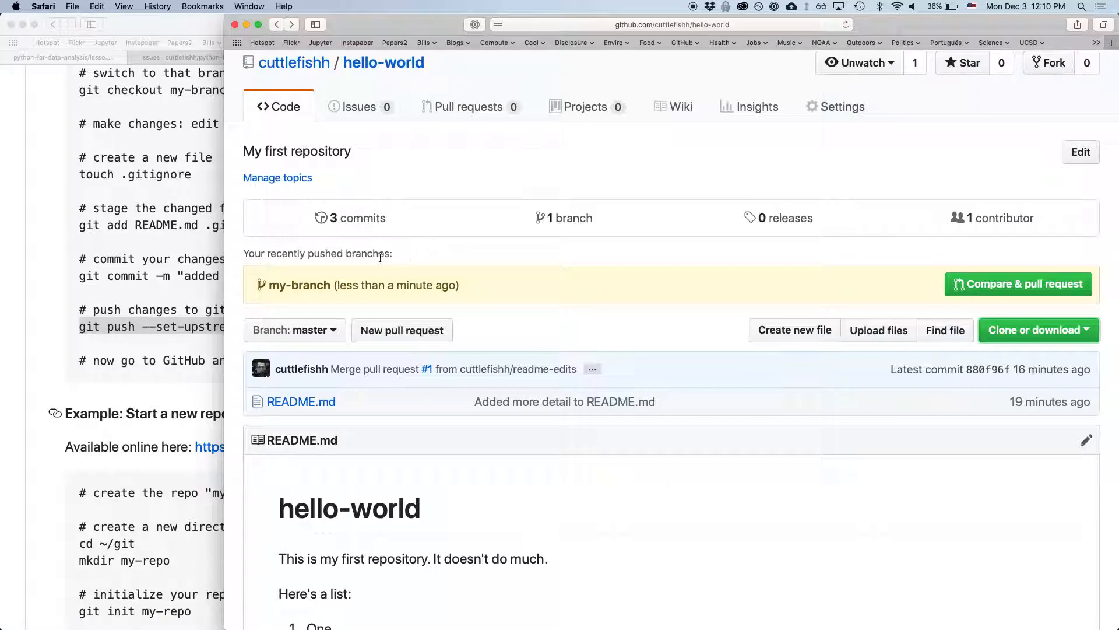
pyautogui.moveTo(299, 284)
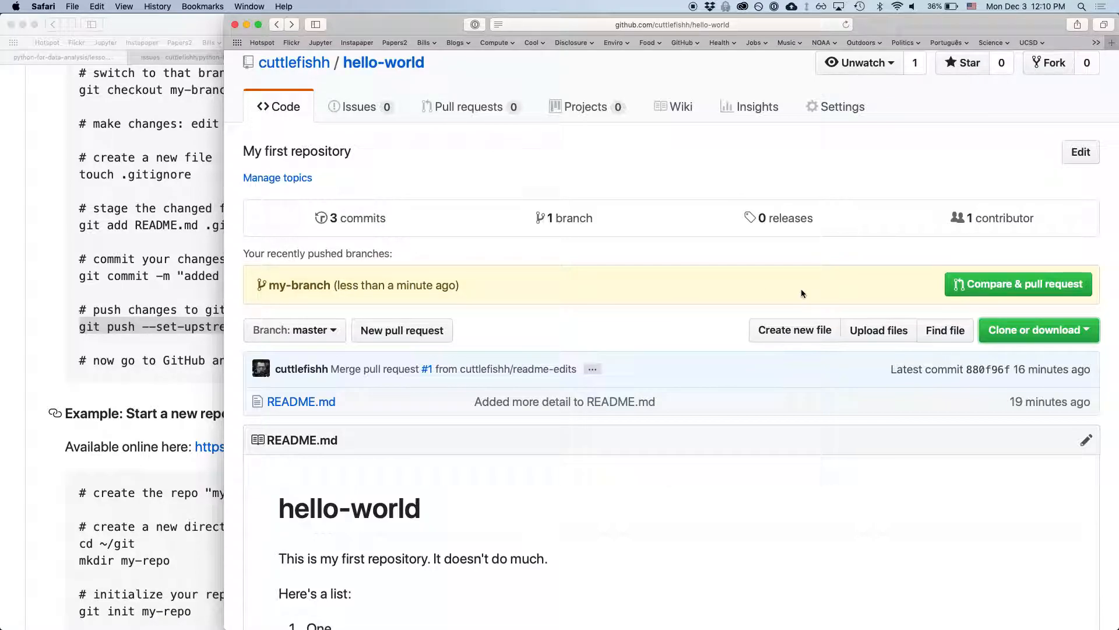
# - Start a pull request from the pushed my-branch via 'Compare & pull request'
pyautogui.click(1019, 284)
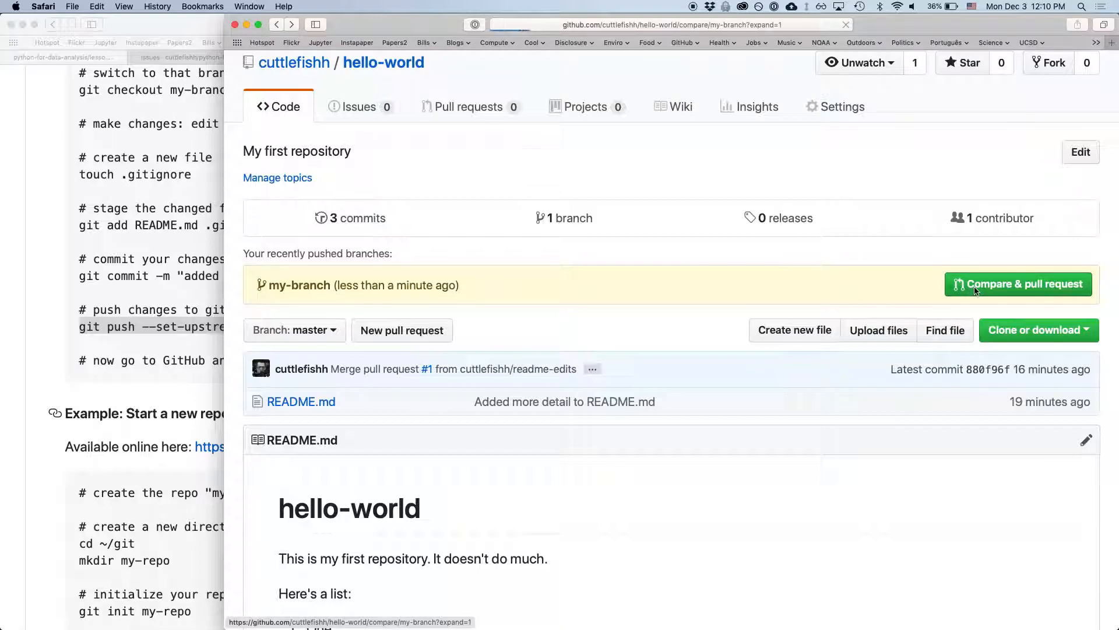
# - Create pull request #2 merging my-branch into master, "Added .gitignore and edited README.md"
pyautogui.click(1019, 283)
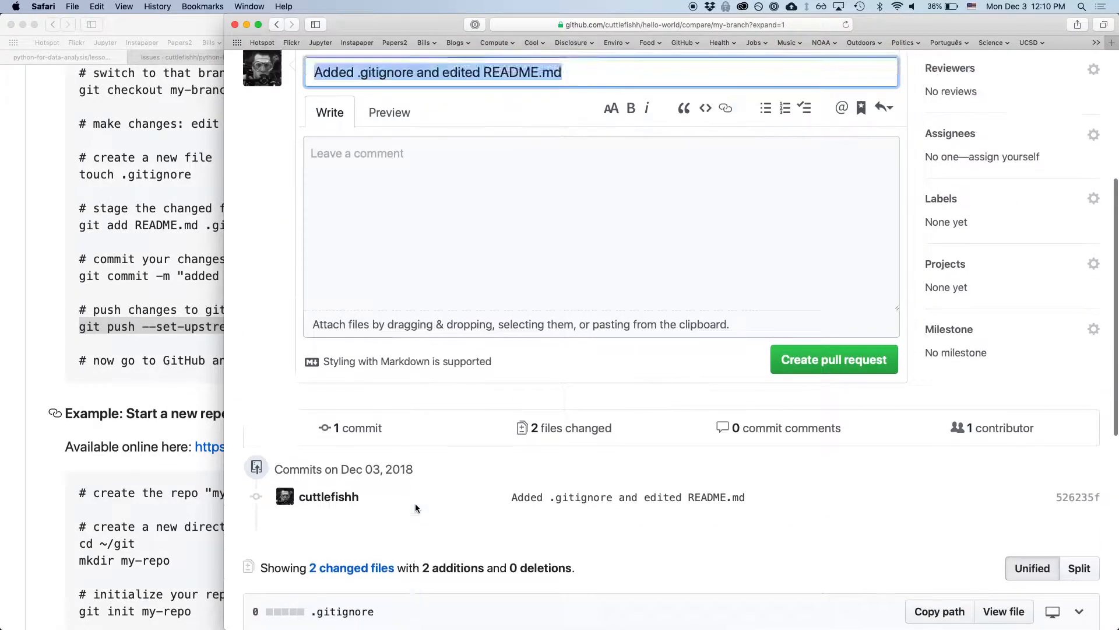
pyautogui.scroll(3)
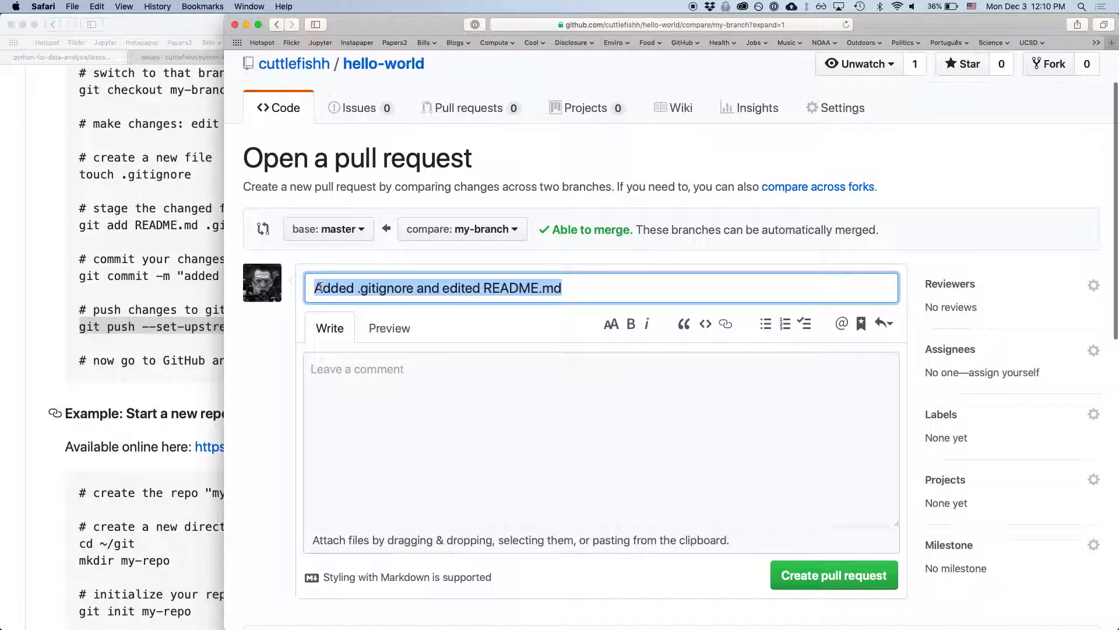
pyautogui.moveTo(571, 288)
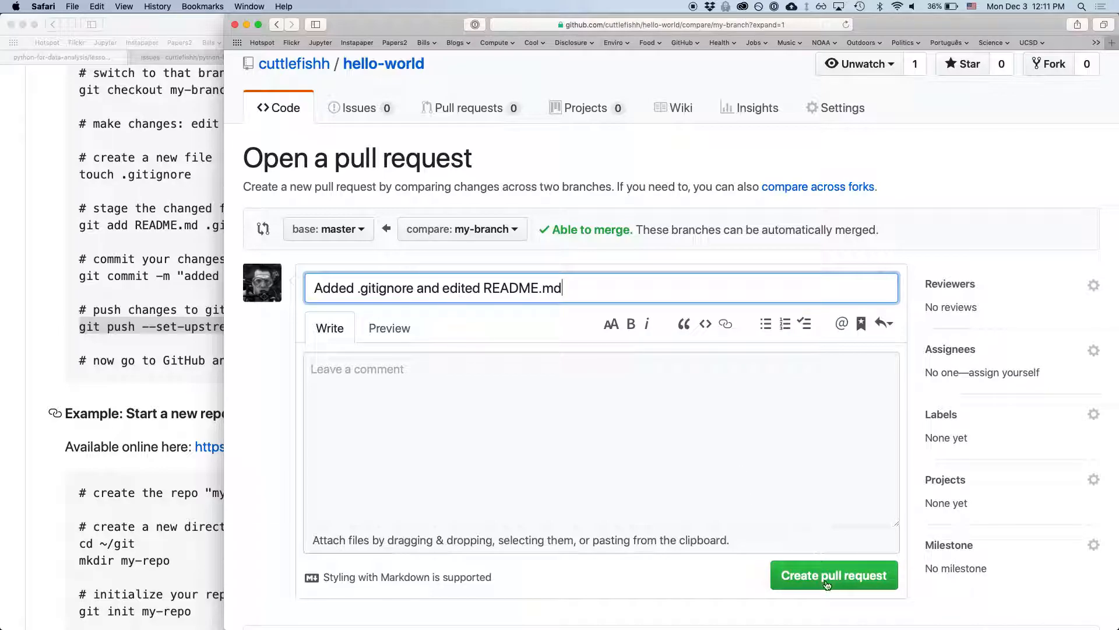
pyautogui.click(832, 575)
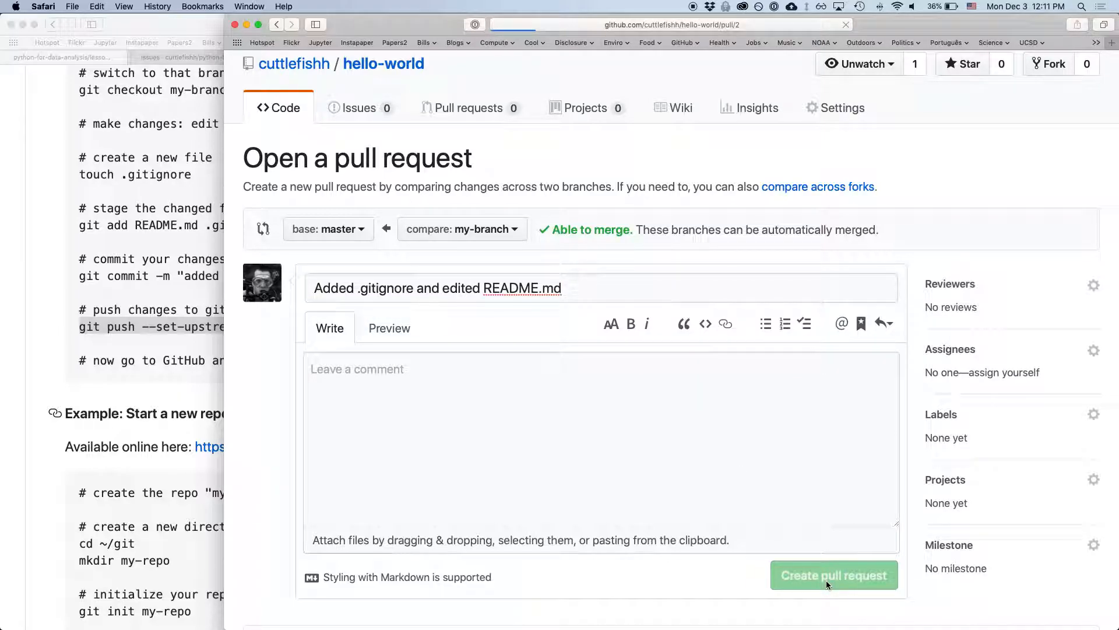
pyautogui.click(834, 575)
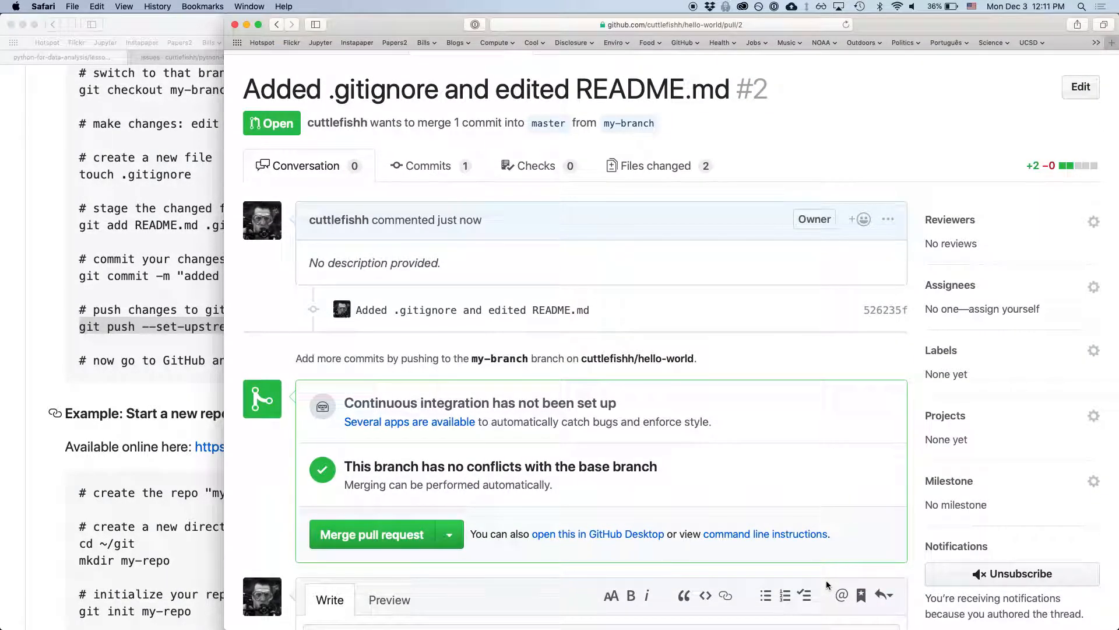
pyautogui.moveTo(654, 567)
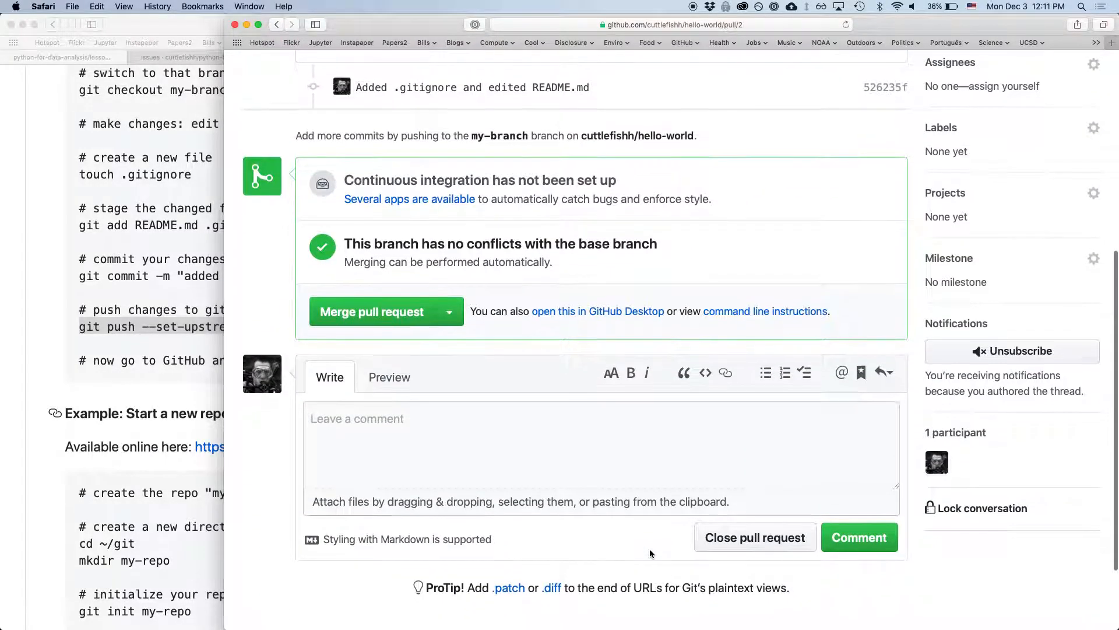
# - Merge pull request #2 into master and confirm the merge
pyautogui.scroll(-3)
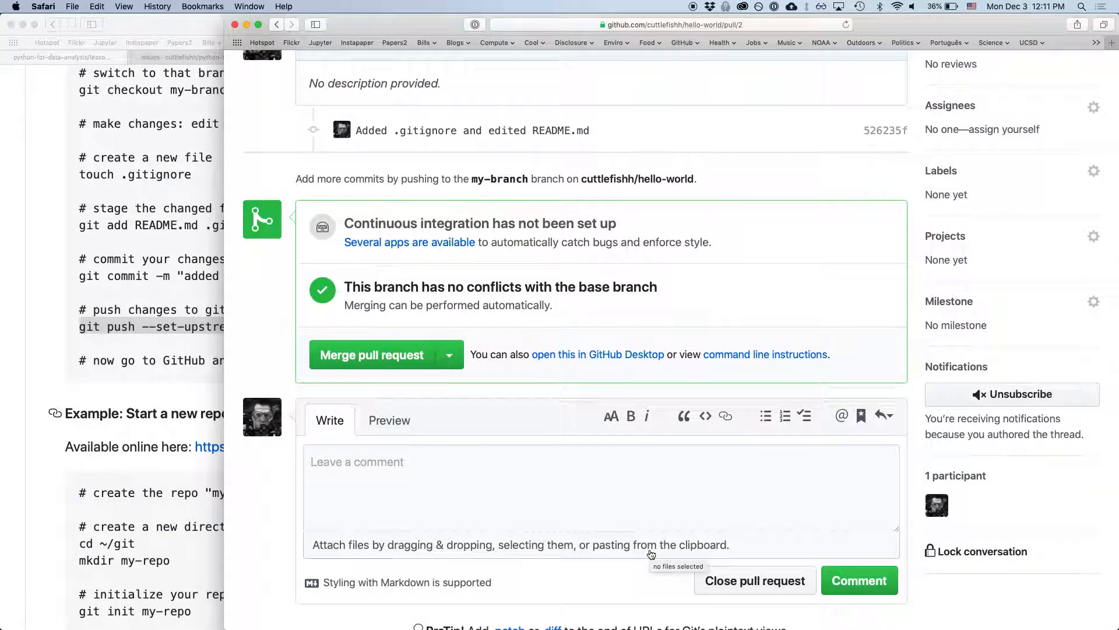
pyautogui.click(371, 354)
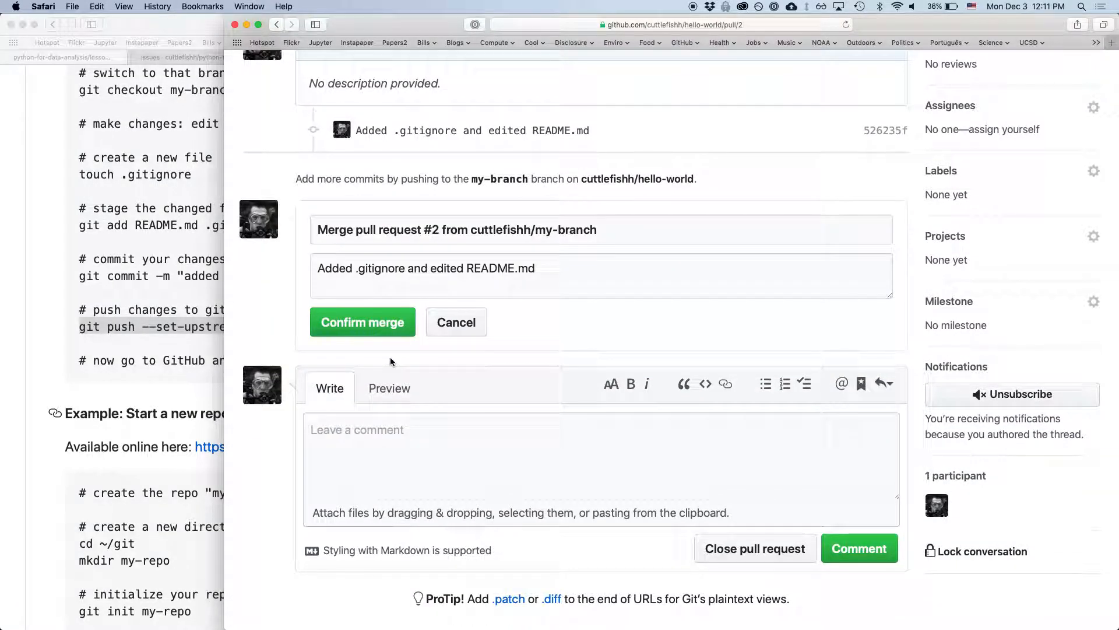
pyautogui.click(361, 322)
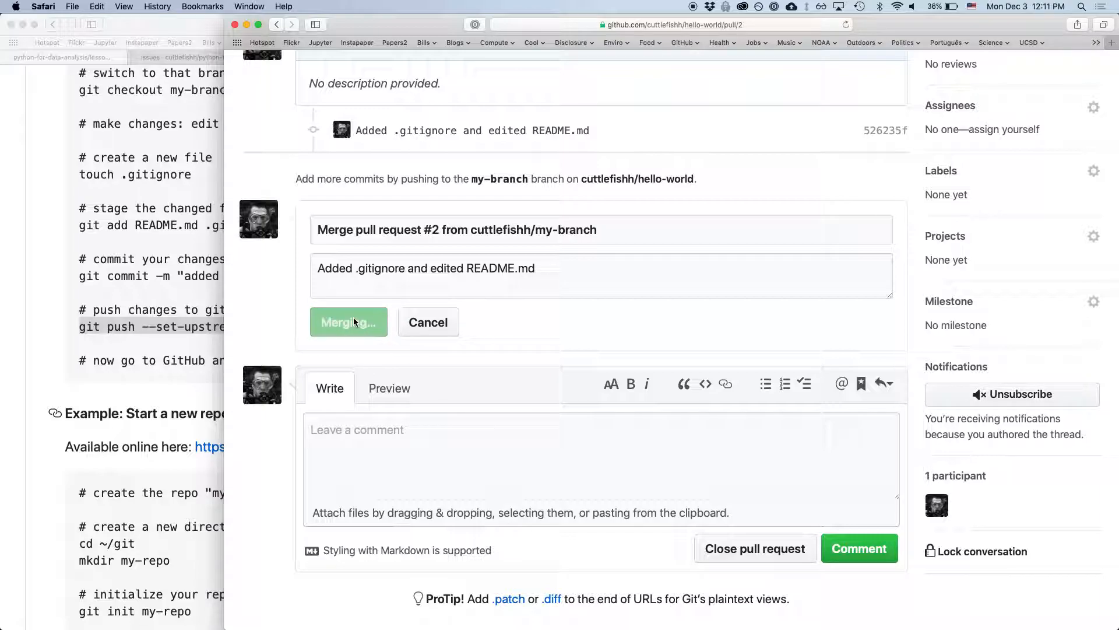
pyautogui.click(347, 321)
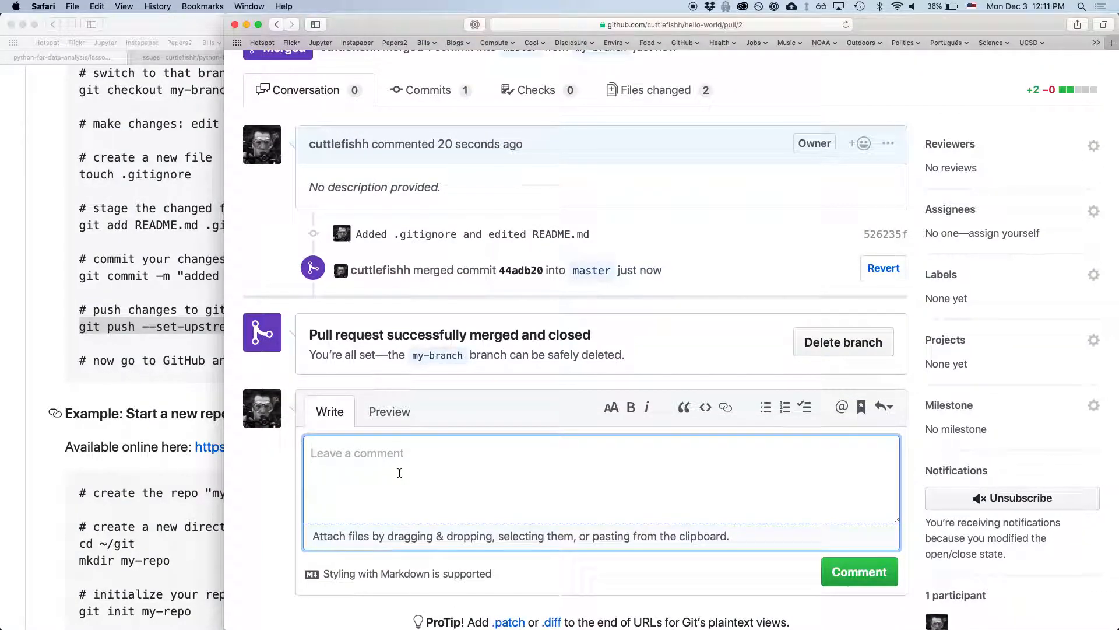
# - Post the comment "These changes were made locally on my computer!" on the merged pull request
pyautogui.write('These changes were')
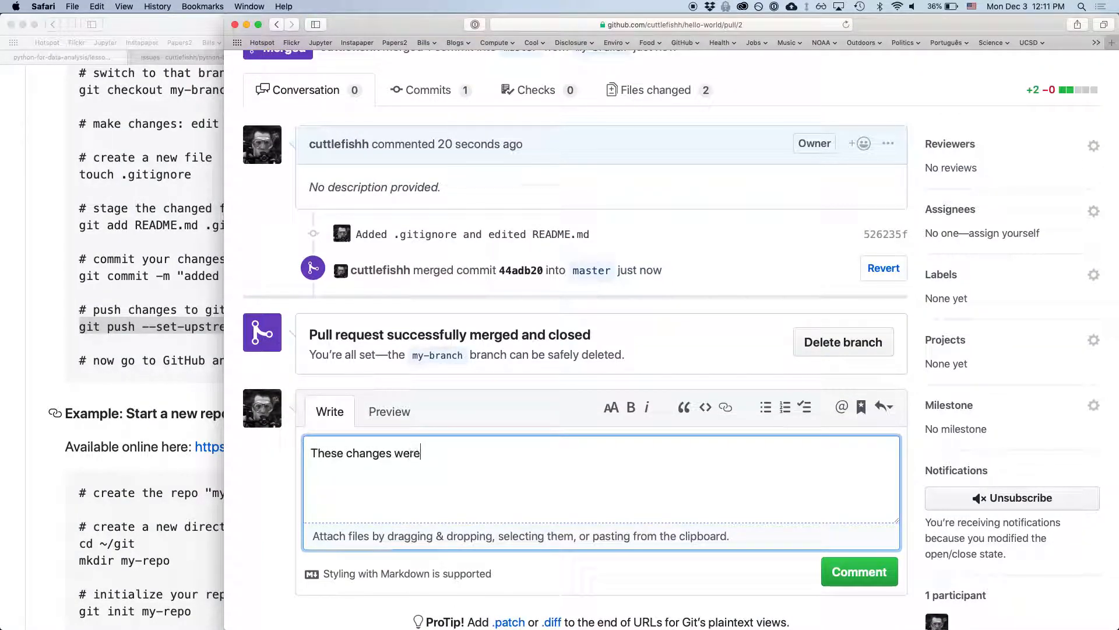
pyautogui.write('made locally on my compute')
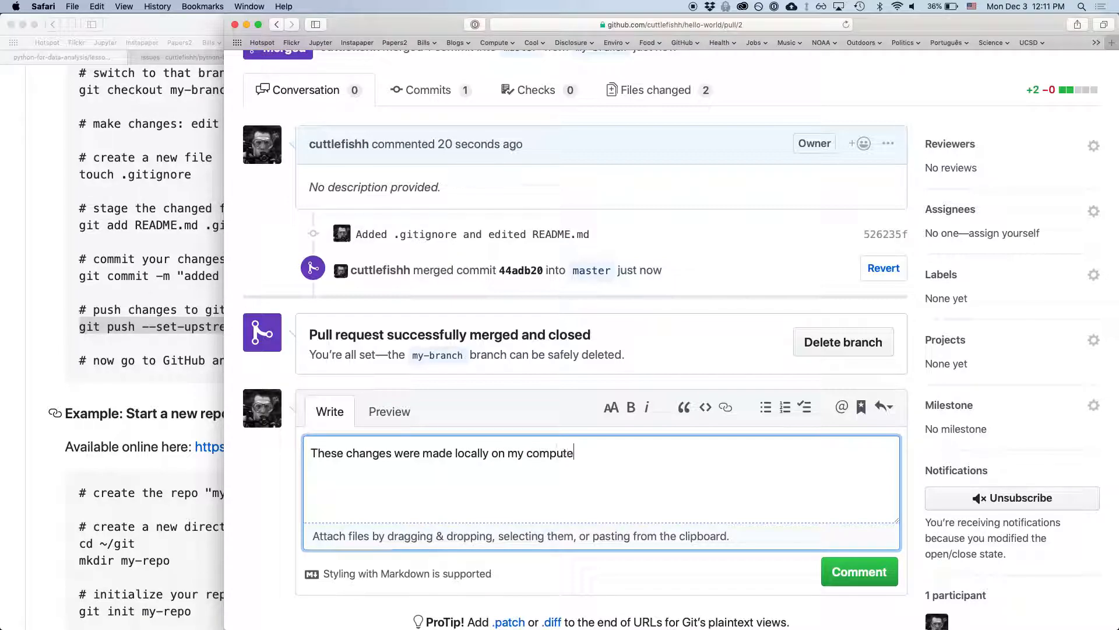
pyautogui.write('!')
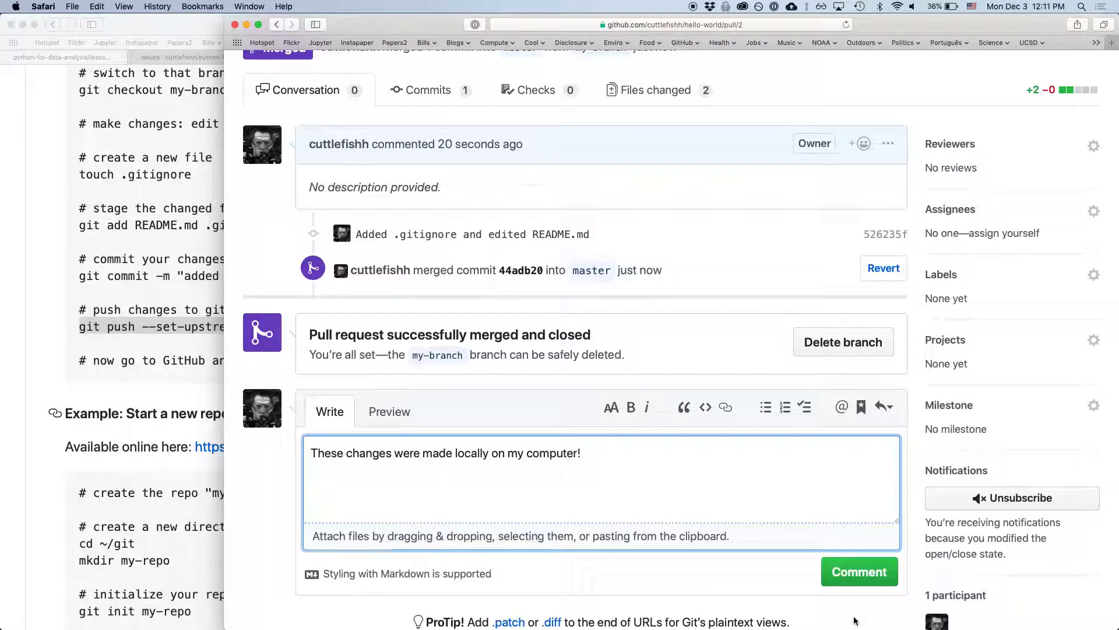
pyautogui.click(859, 571)
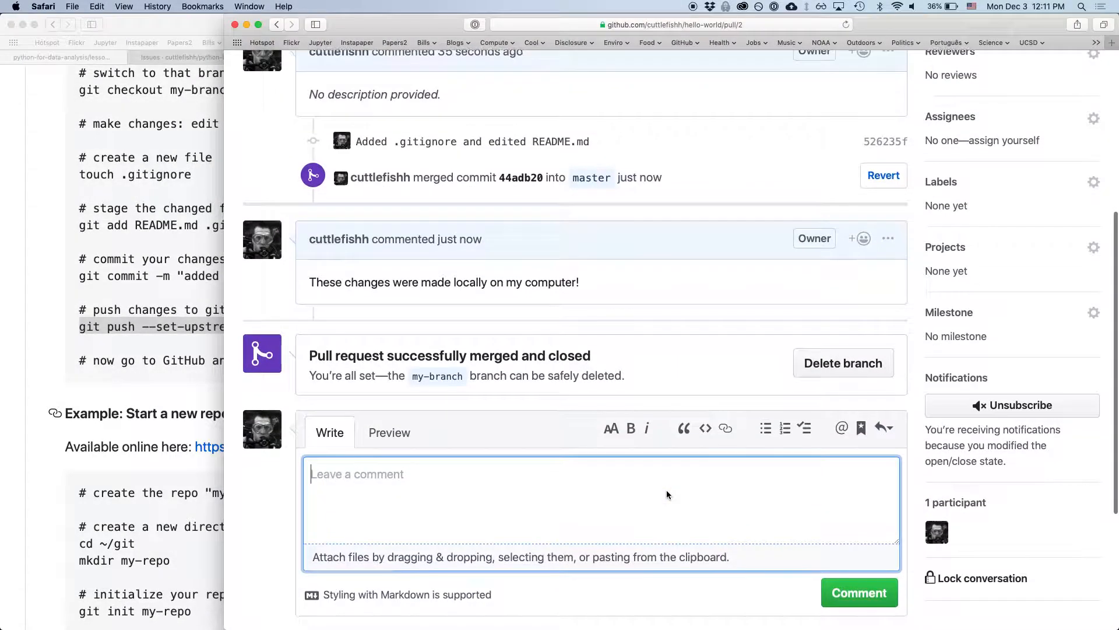
pyautogui.moveTo(707, 387)
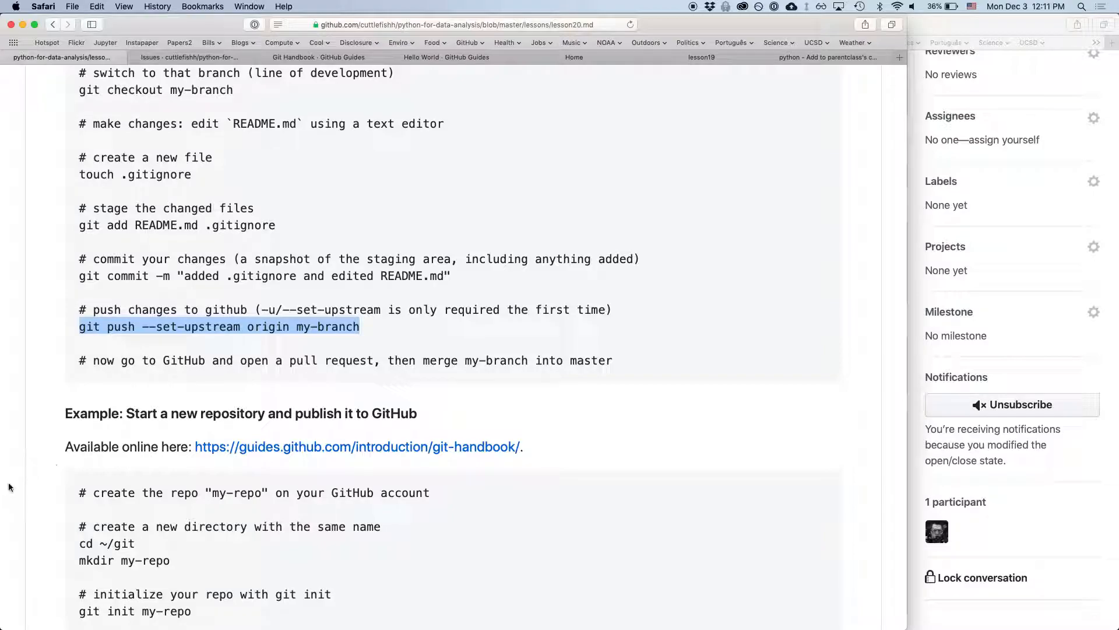
# - Scroll the lesson page to 'Start a new repository and publish it to GitHub'
pyautogui.scroll(-3)
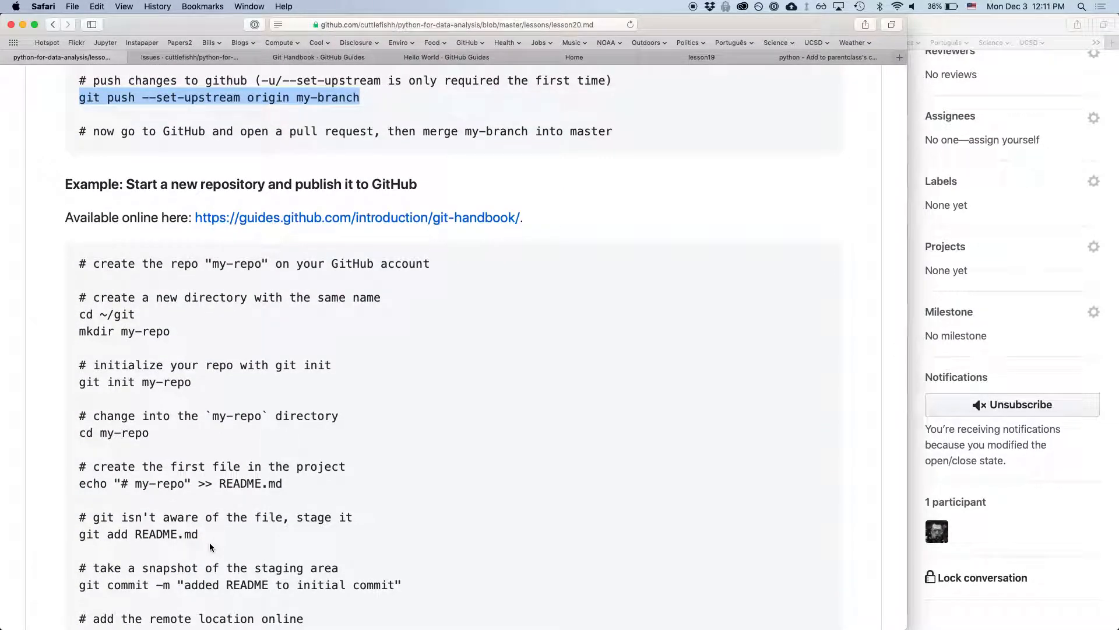
pyautogui.scroll(-3)
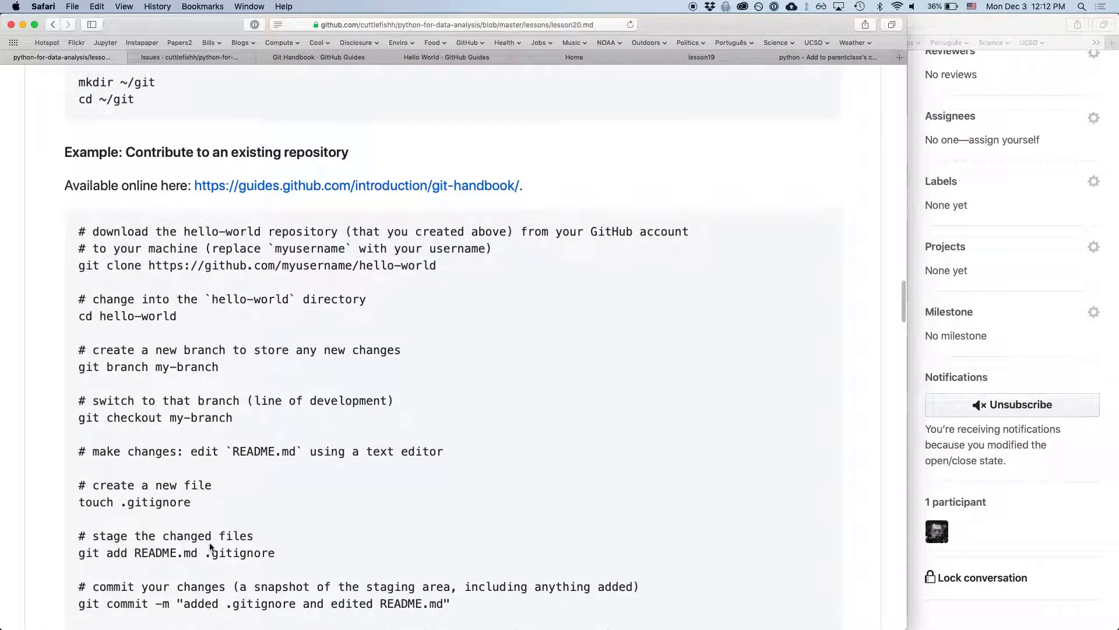
pyautogui.scroll(-3)
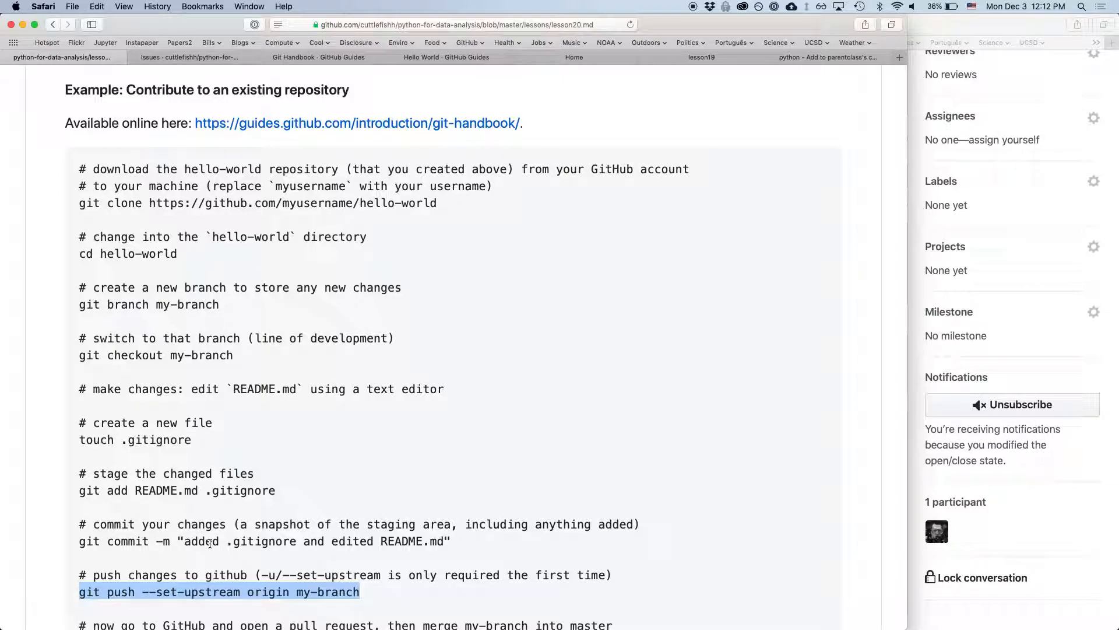
pyautogui.scroll(-3)
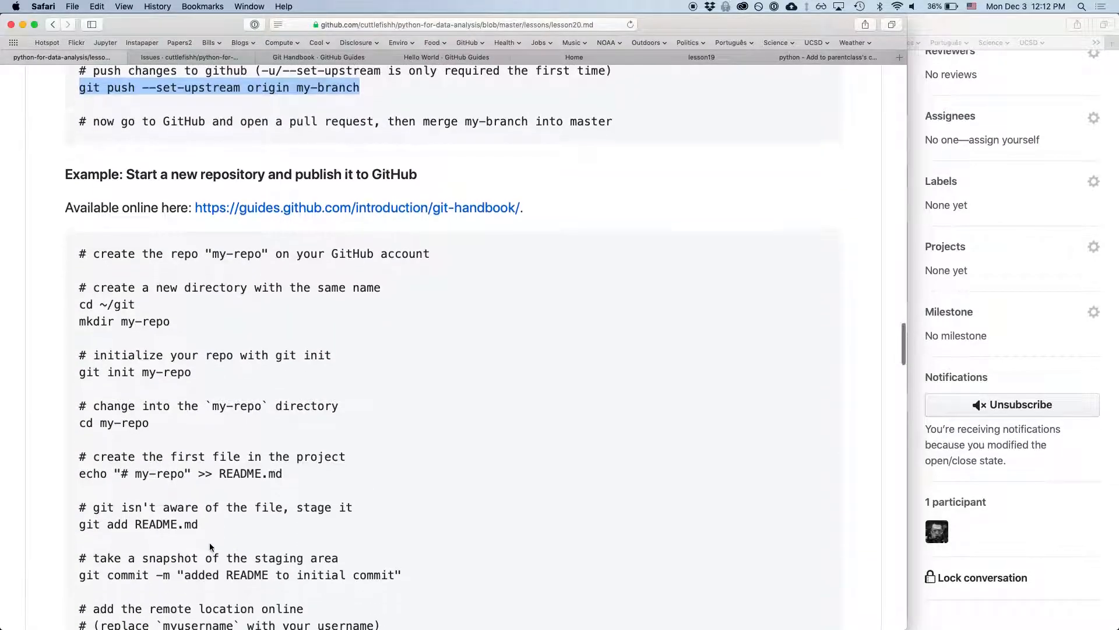
pyautogui.scroll(-3)
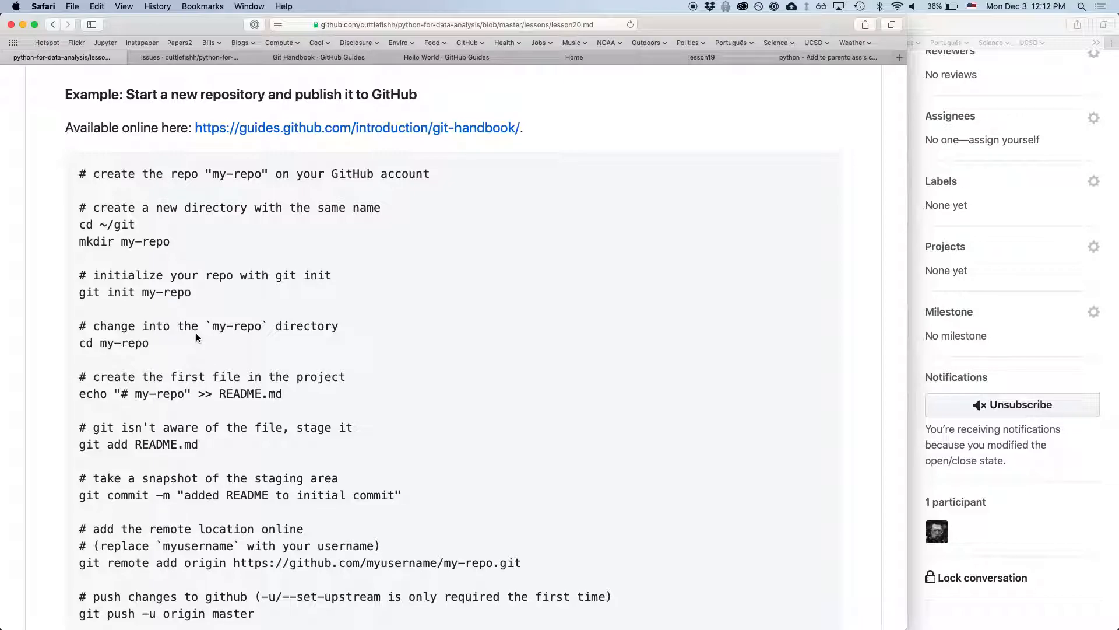
pyautogui.scroll(-3)
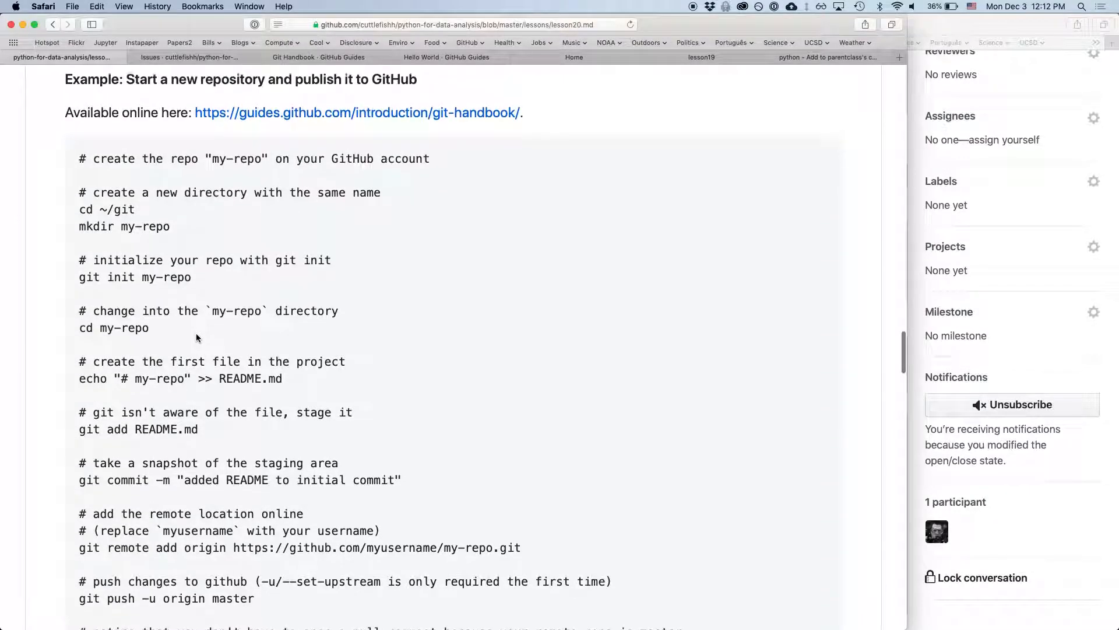
pyautogui.scroll(-3)
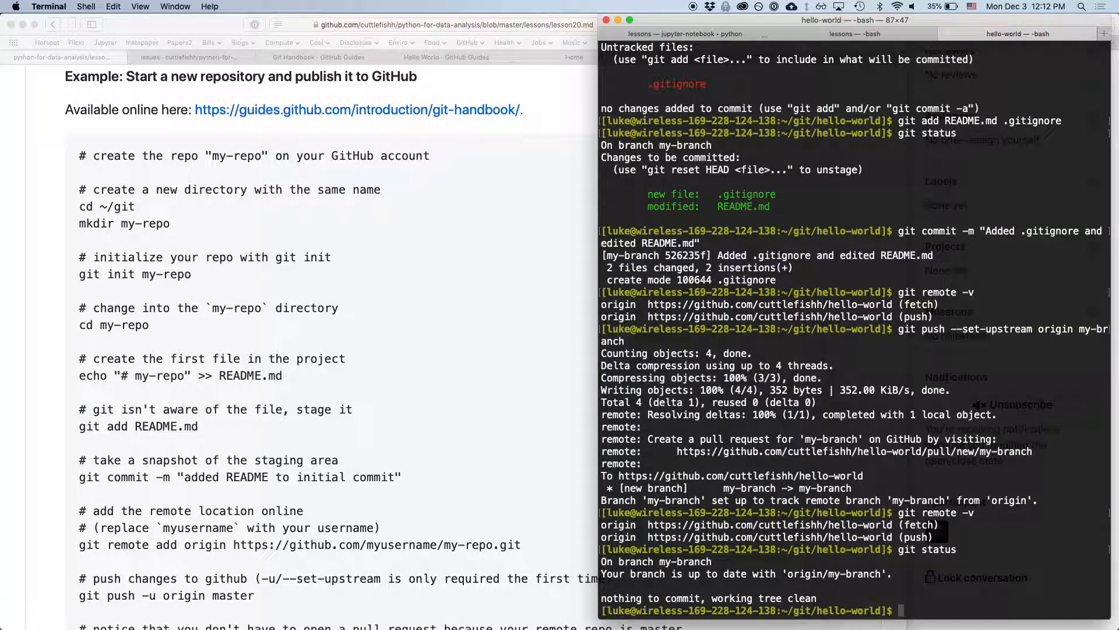
# - In ~/git, make a my-repo folder and initialize it as an empty Git repository
pyautogui.write('cd ~/git')
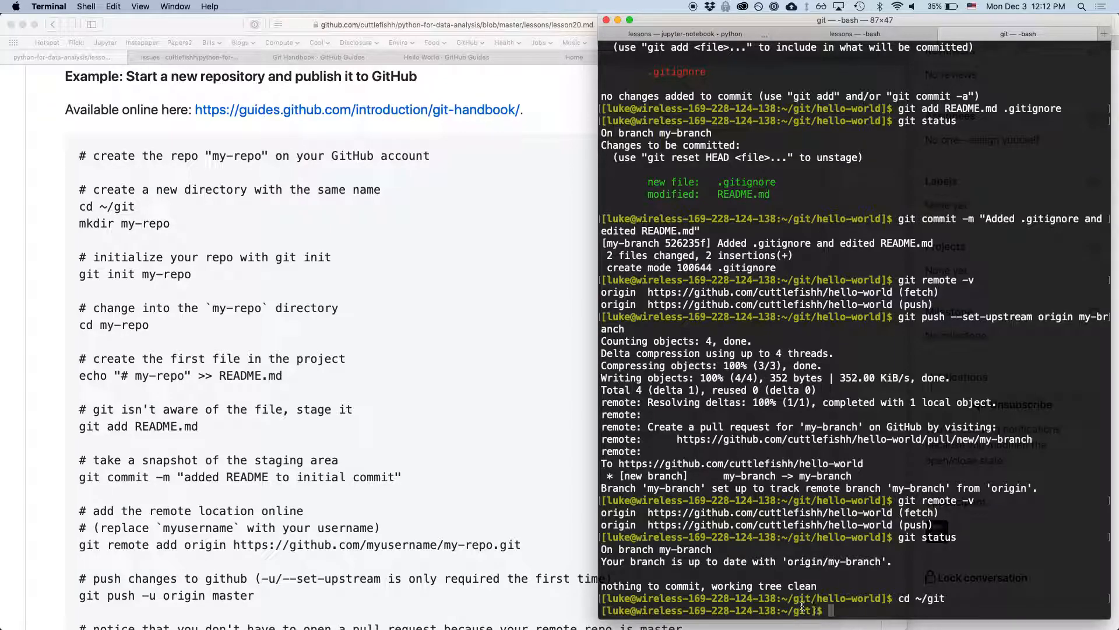
pyautogui.moveTo(874, 627)
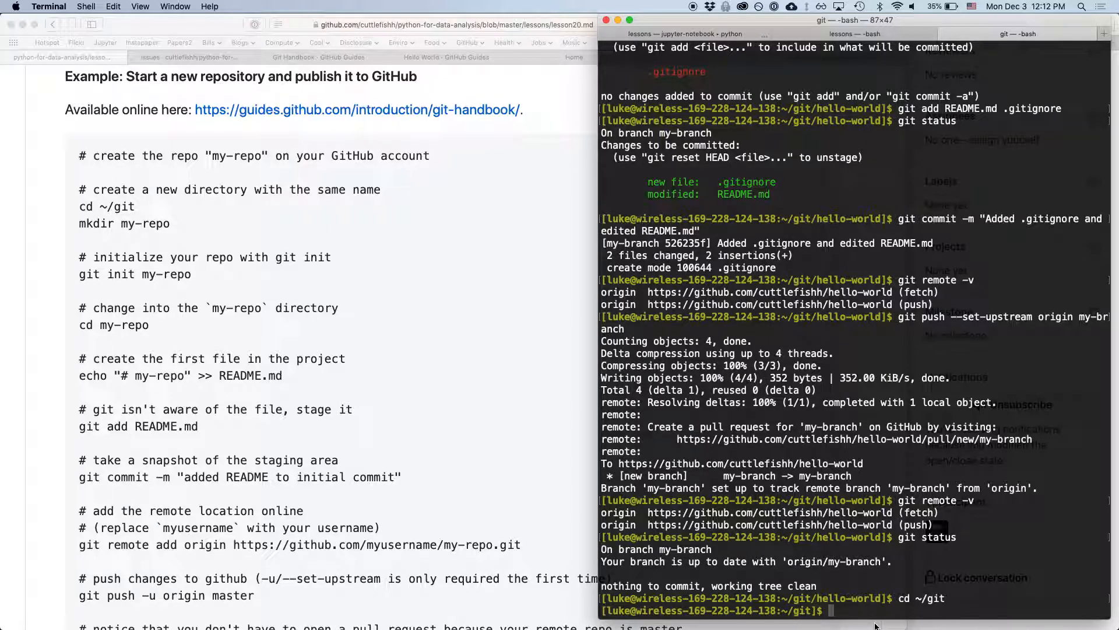
pyautogui.write('mkdir my-repo')
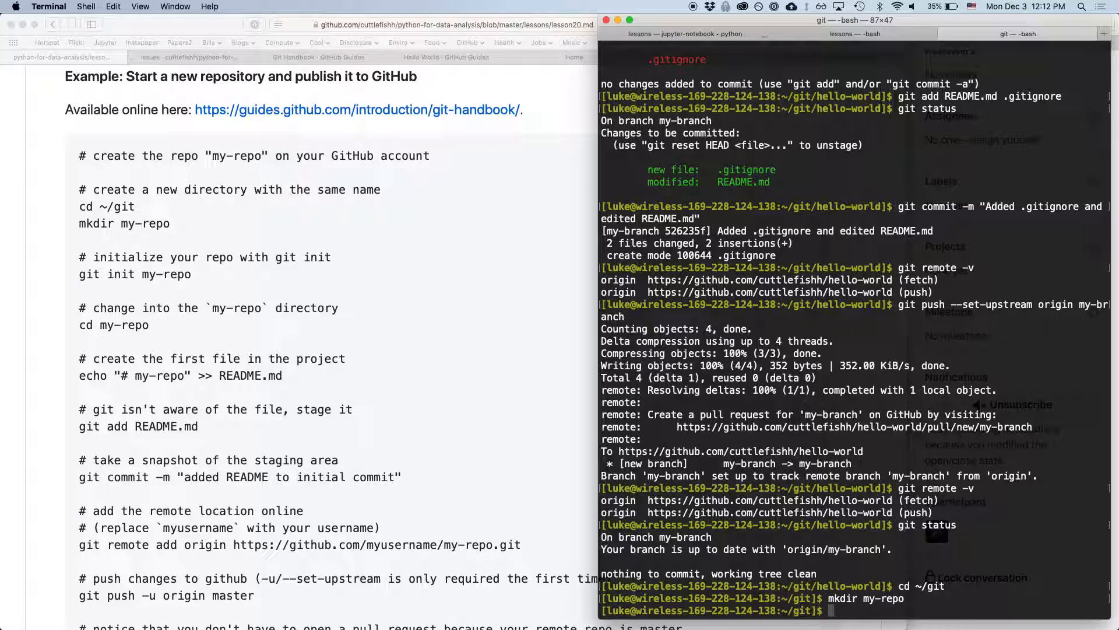
pyautogui.write('git init my-repo/')
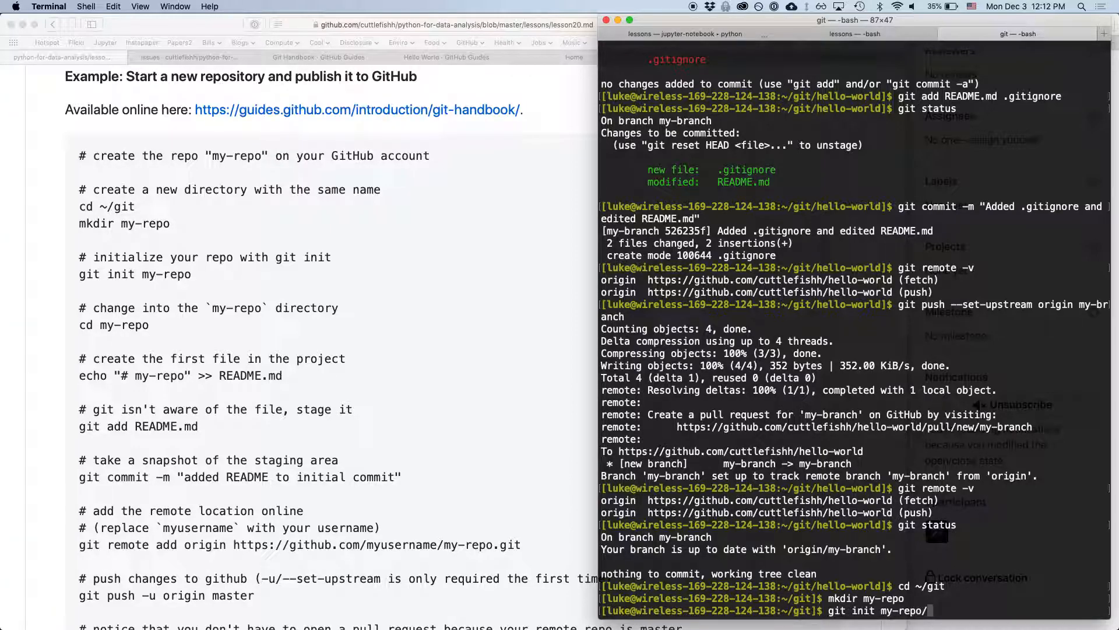
pyautogui.press('Return')
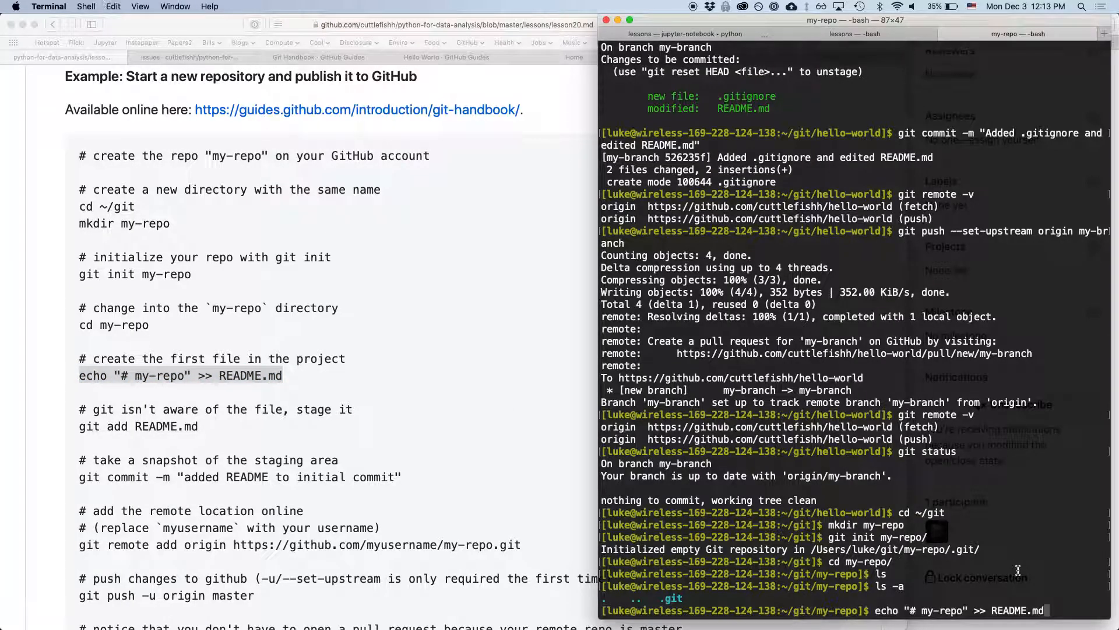
# - Write "# my-repo" into README.md with echo, then stage README.md with git add
pyautogui.press('Return')
pyautogui.write('cat README.md')
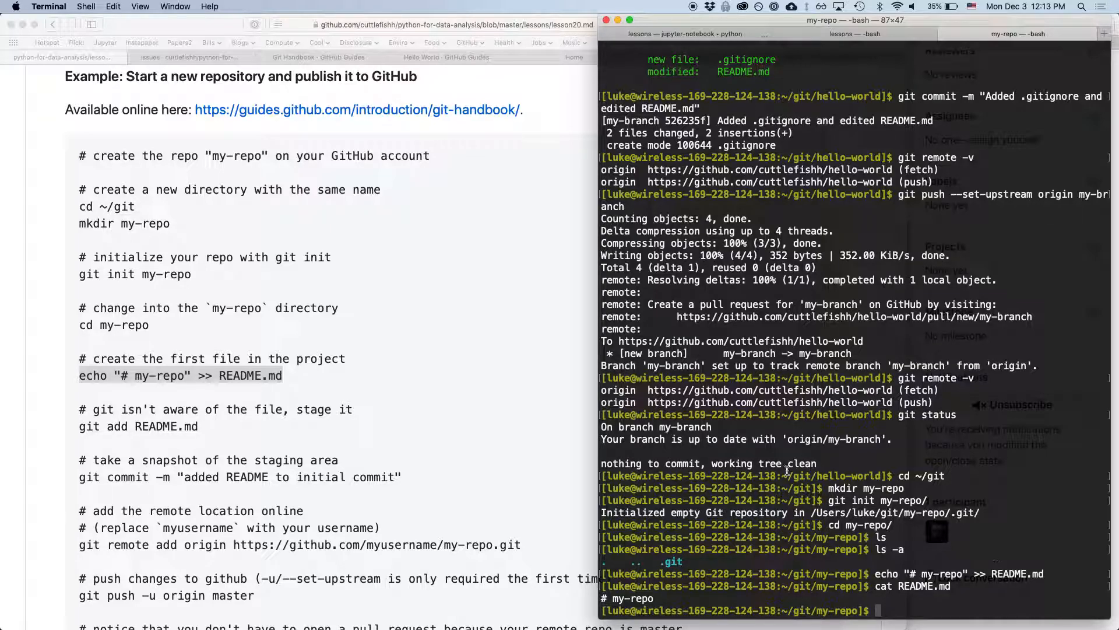
pyautogui.write('git add R')
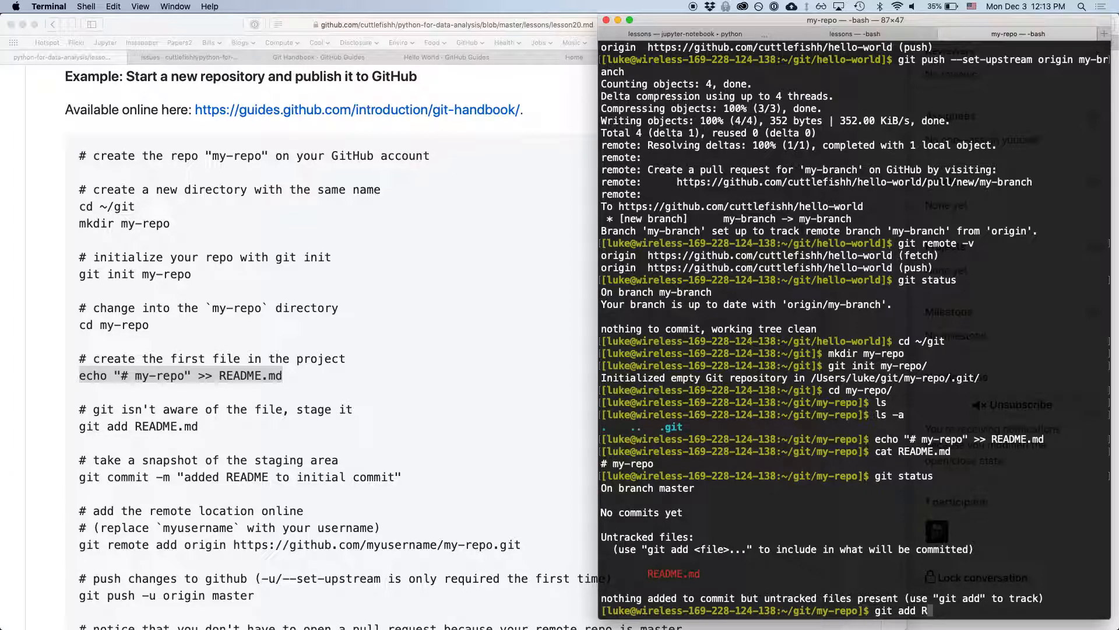
pyautogui.write('EADME.m')
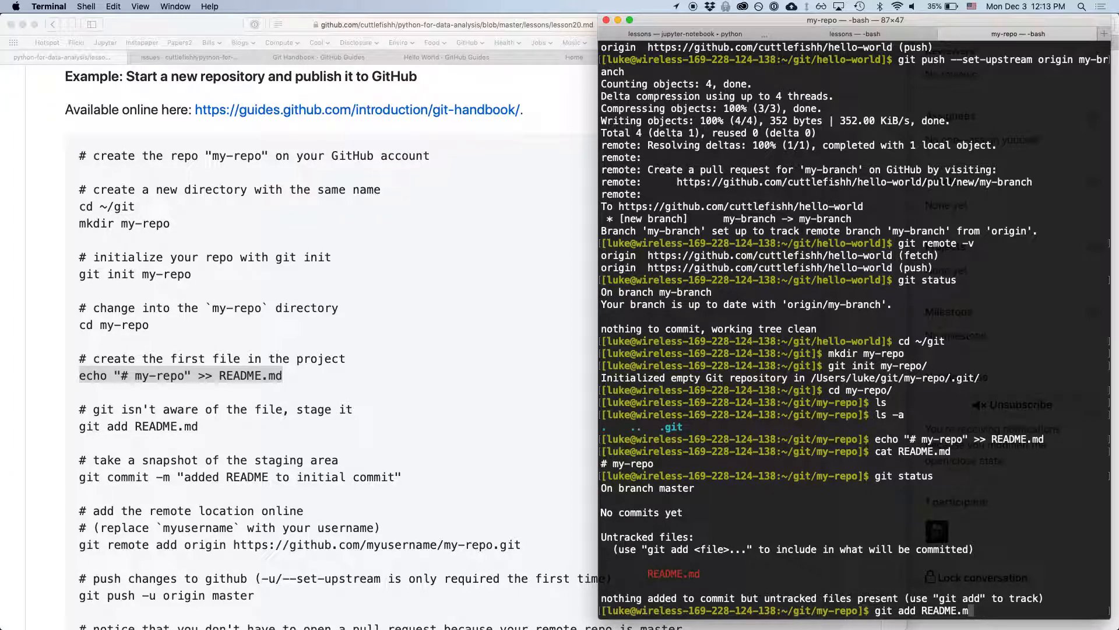
pyautogui.press('Backspace')
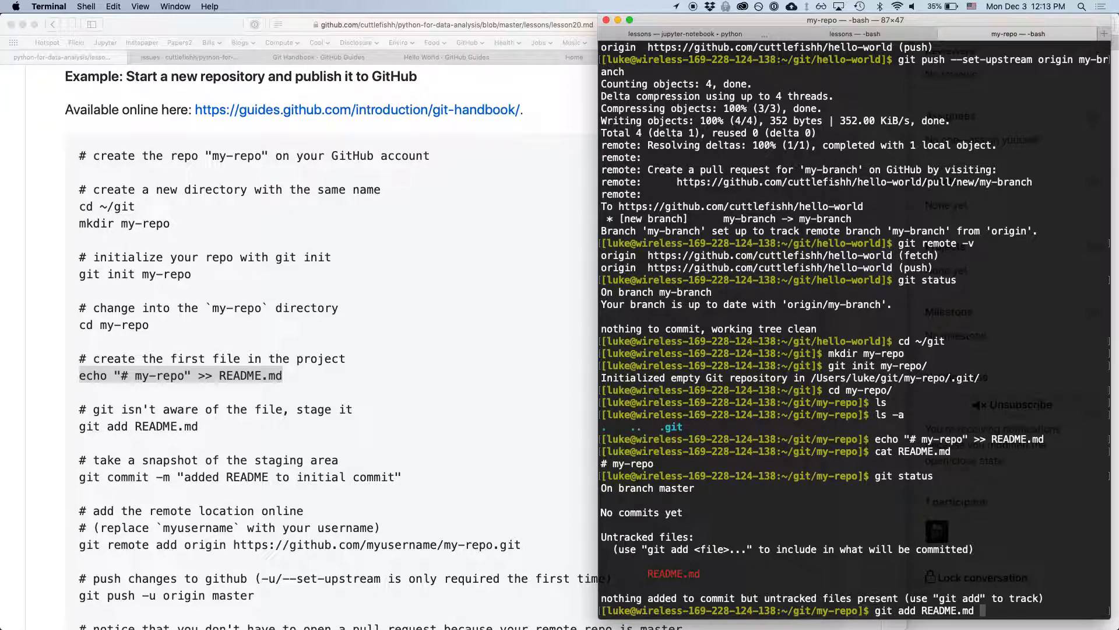
pyautogui.press('Return')
pyautogui.write('git status')
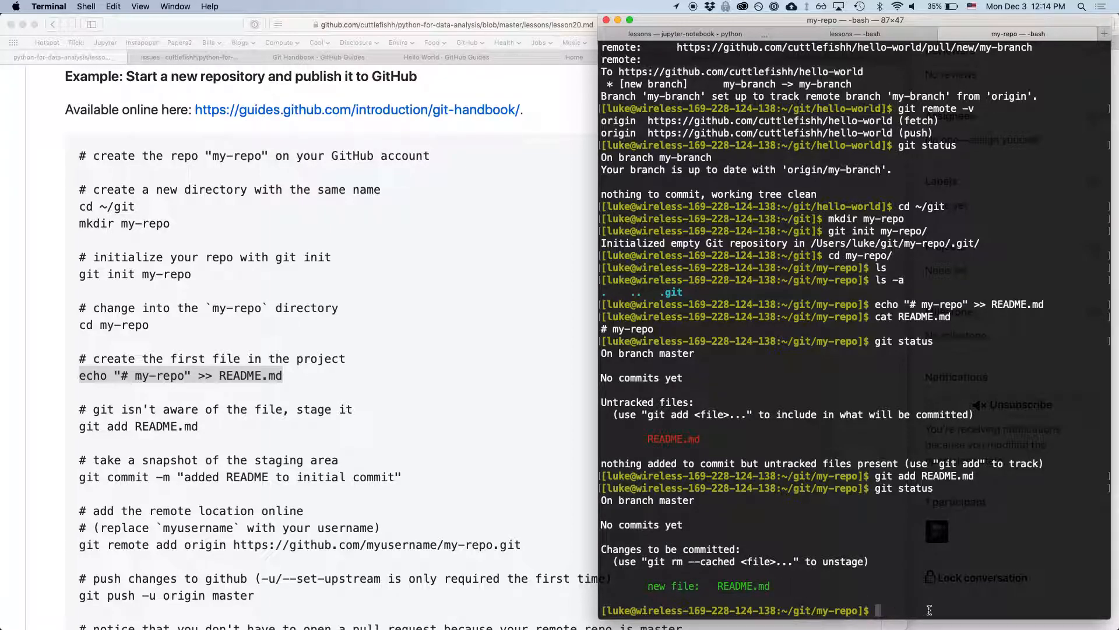
# - Commit with message "Added README to initial commit" and begin the git remote -v command
pyautogui.write('git commit -m "')
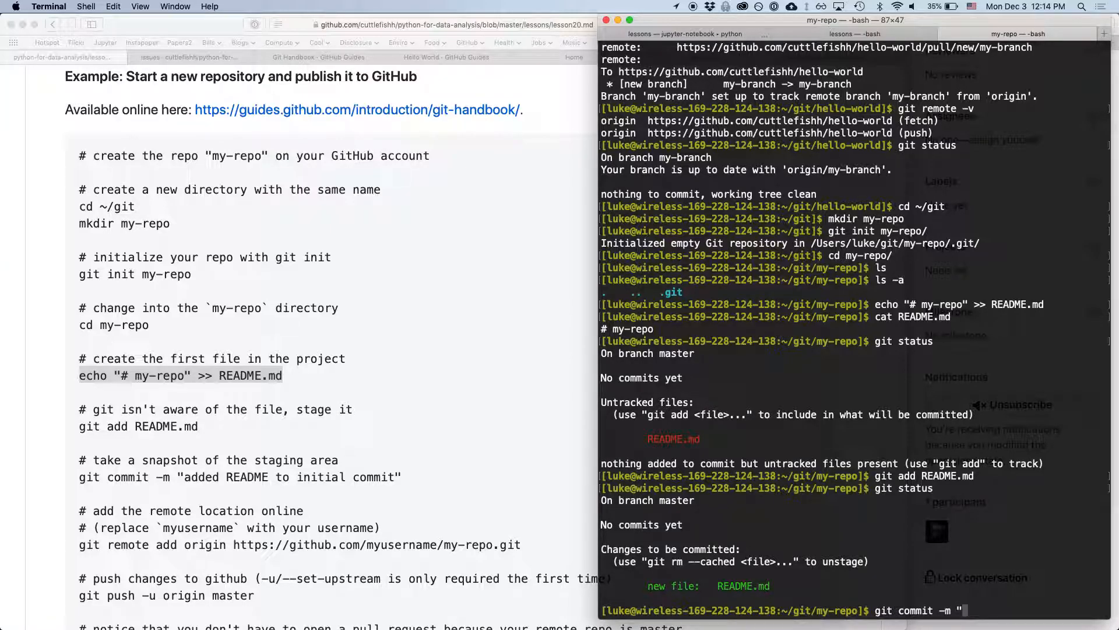
pyautogui.write('Added README to initial commit"')
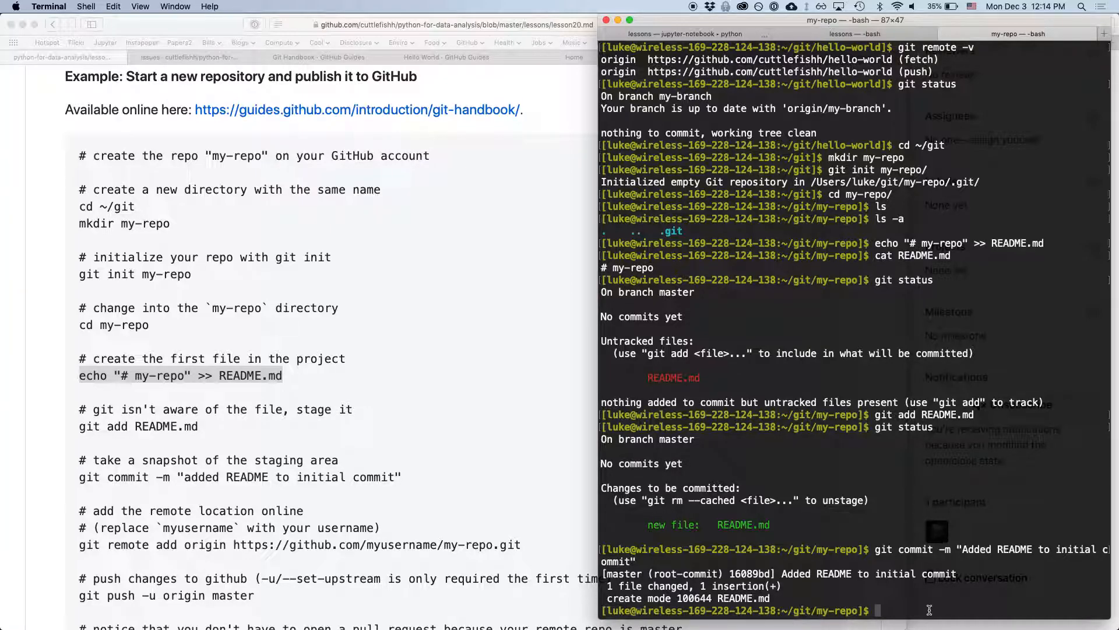
pyautogui.write('gi')
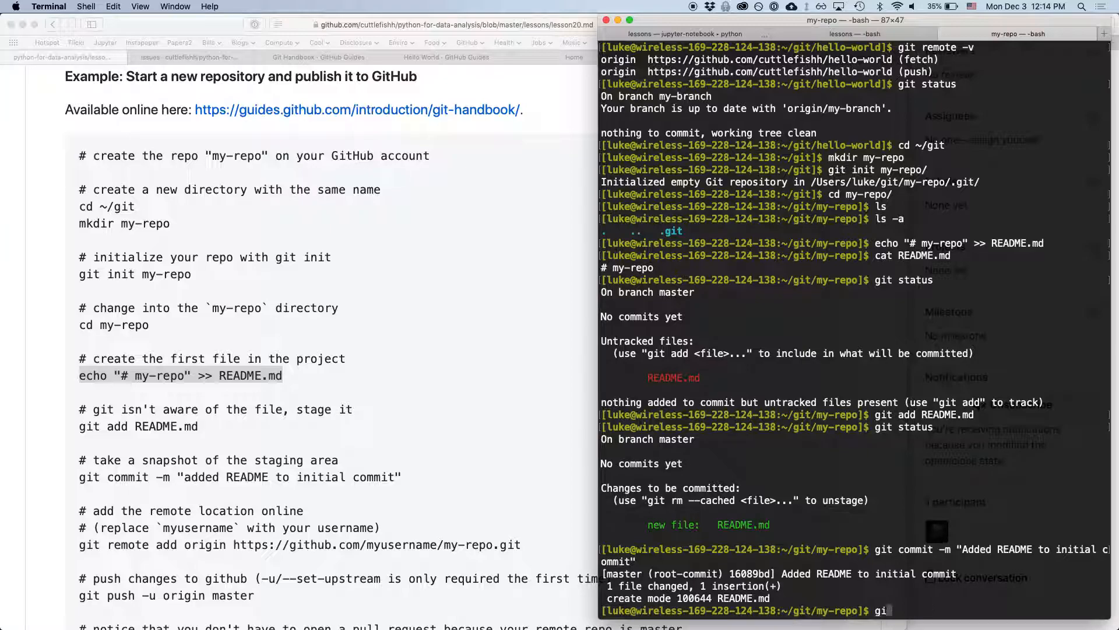
pyautogui.write('t')
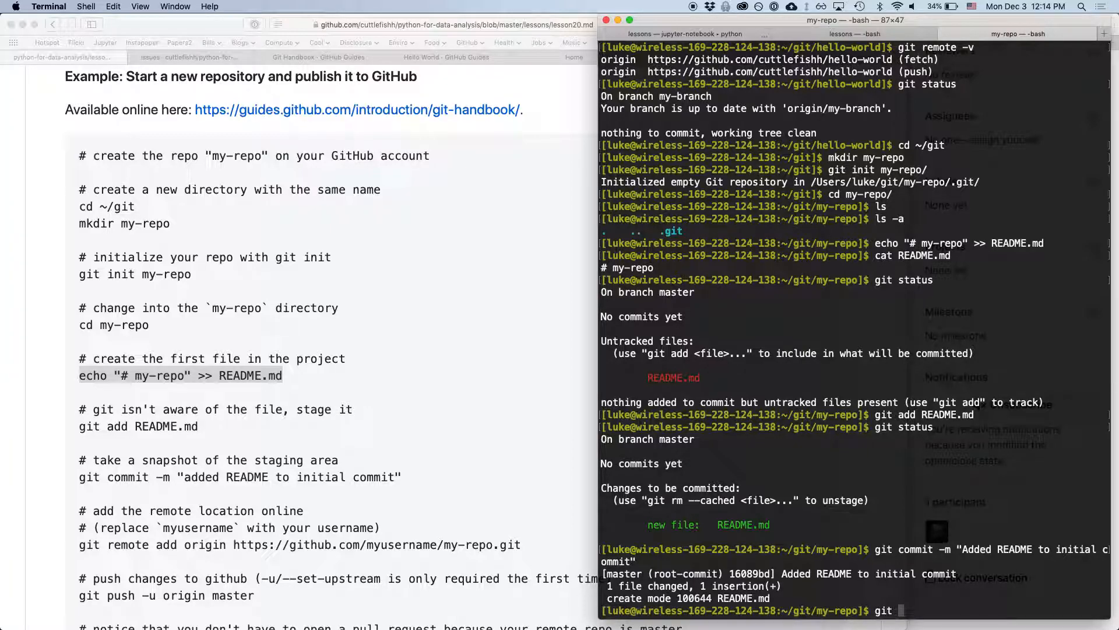
pyautogui.write('remo')
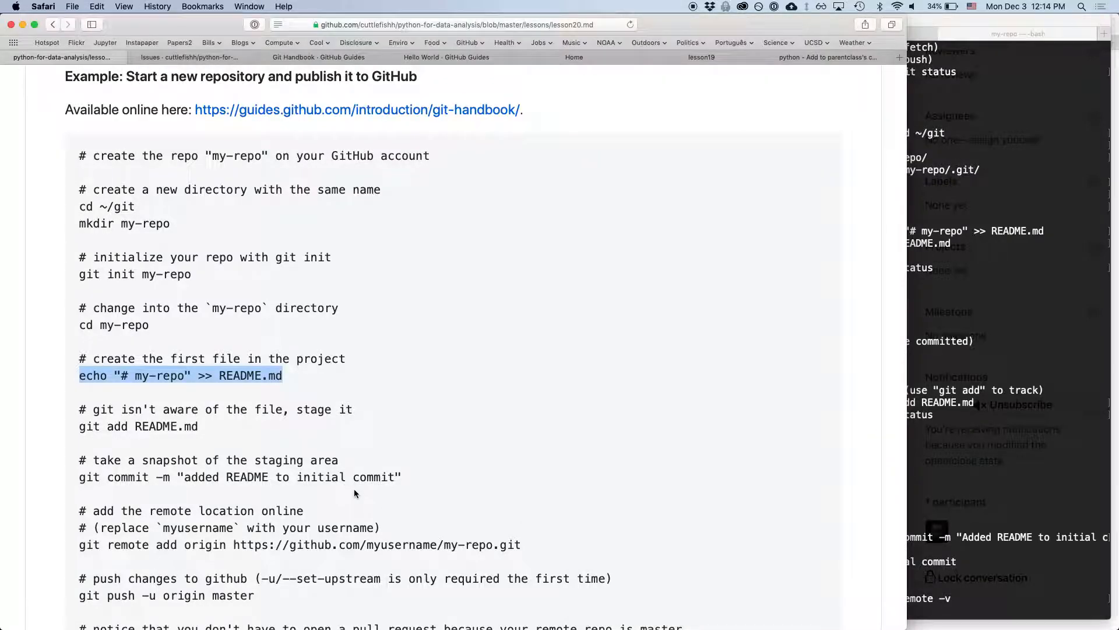
# - Select the lesson's git remote add origin line on the GitHub page for copying
pyautogui.scroll(-3)
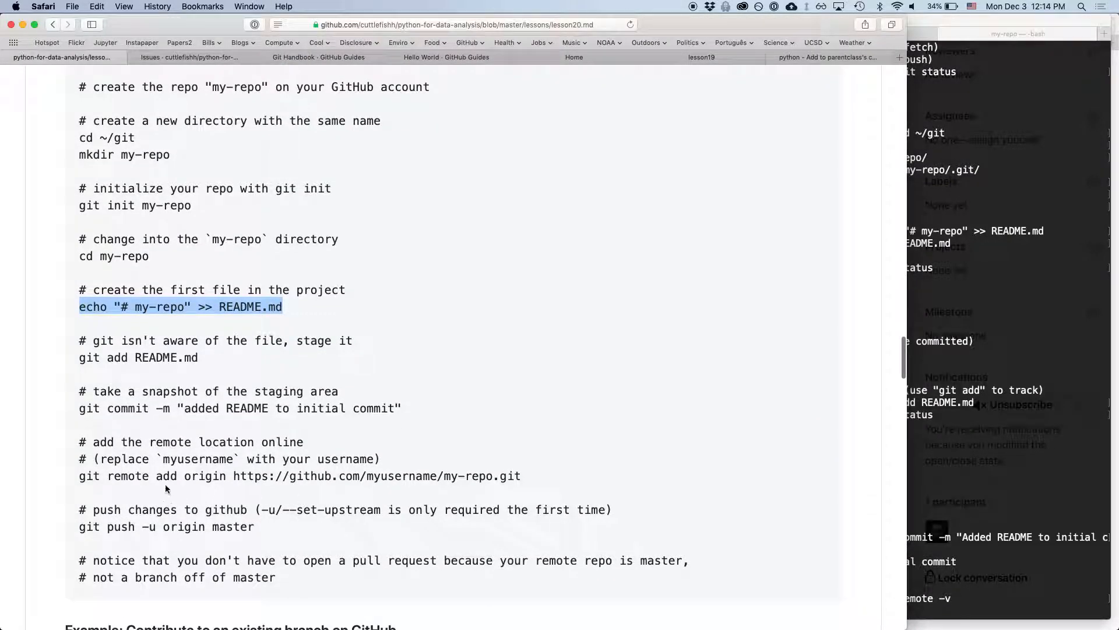
pyautogui.click(165, 476)
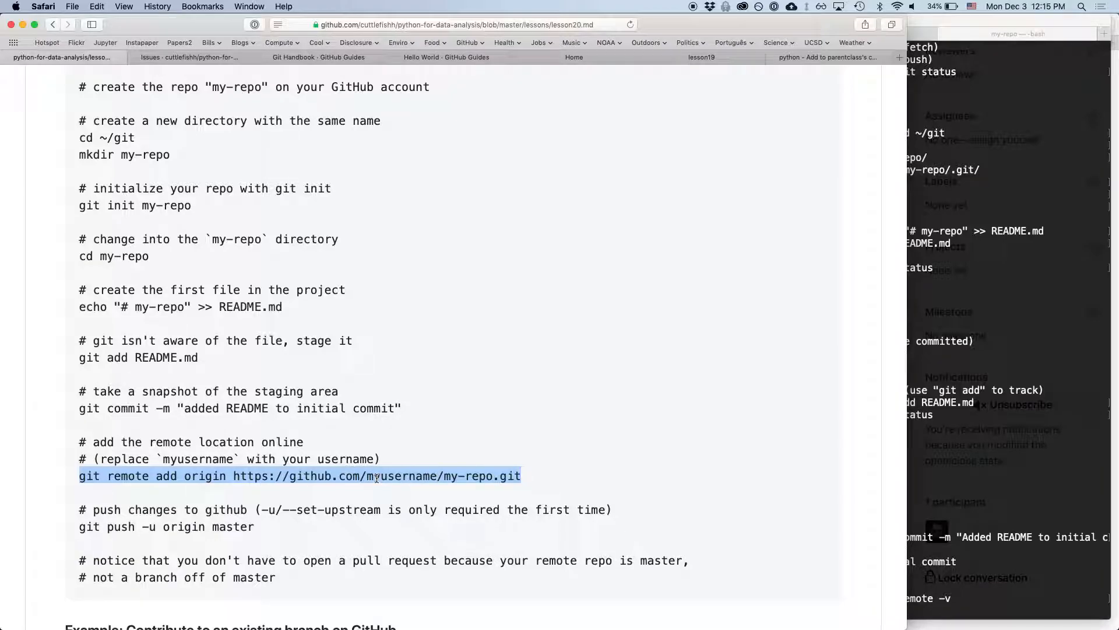
pyautogui.moveTo(348, 499)
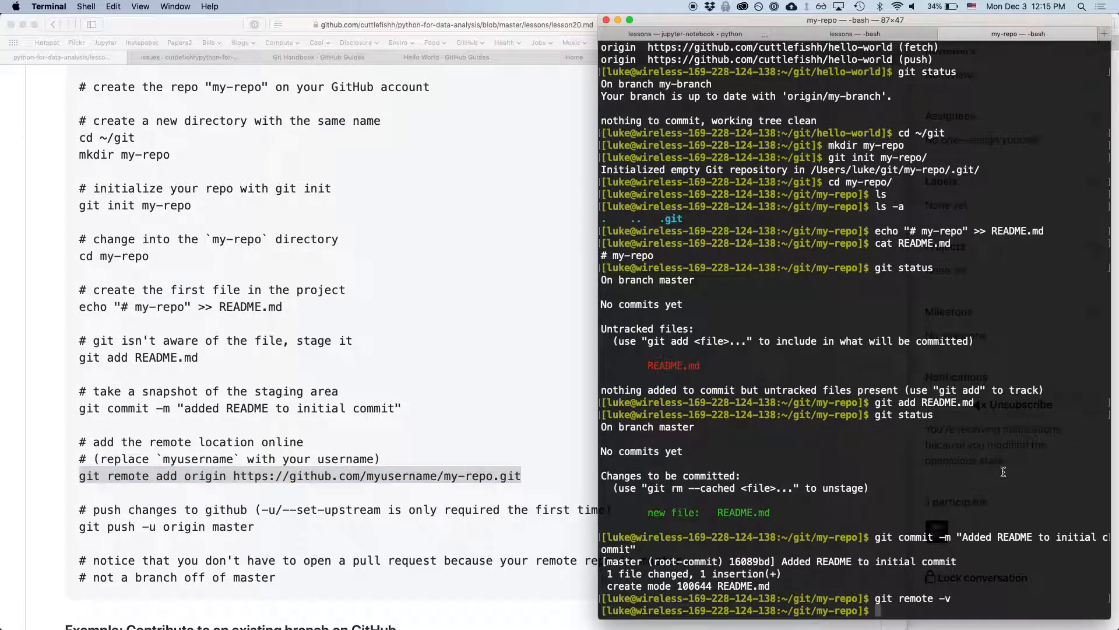
pyautogui.write('git remote add origin https://github.com/myusername/my-repo.git')
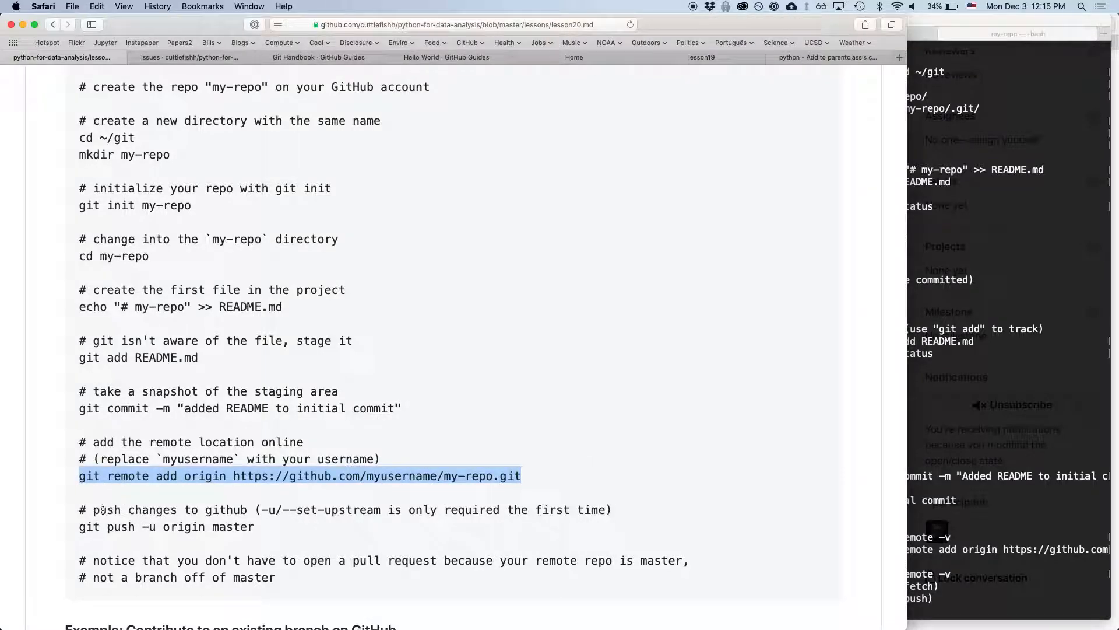
# - Select the lesson's git push -u origin master line; the push then fails with my-repo not found
pyautogui.click(102, 526)
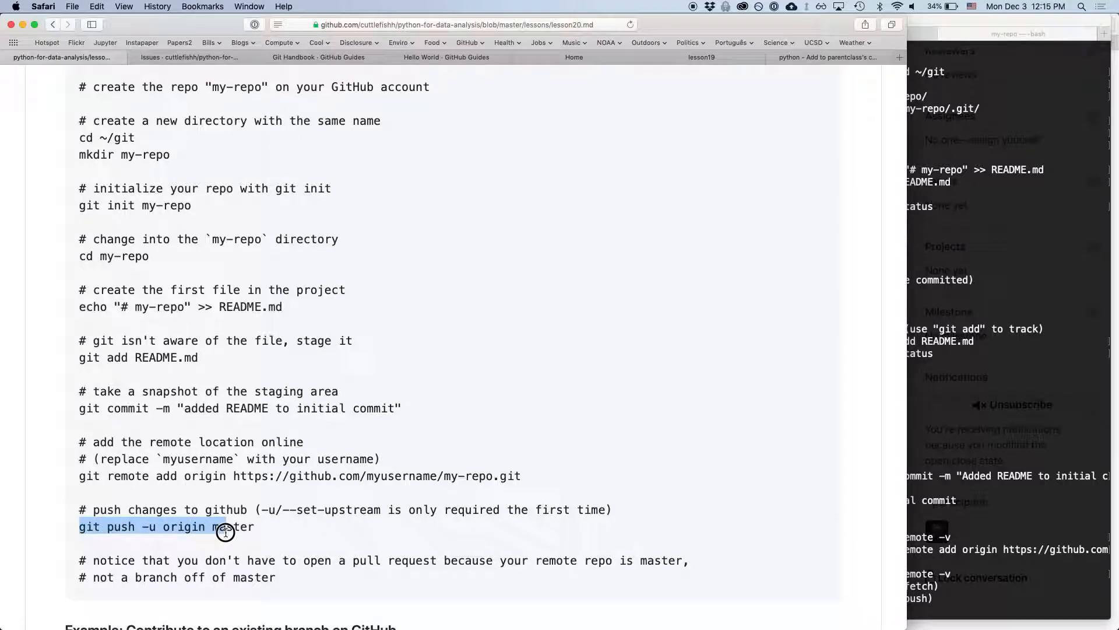
pyautogui.moveTo(225, 527); pyautogui.dragTo(254, 527)
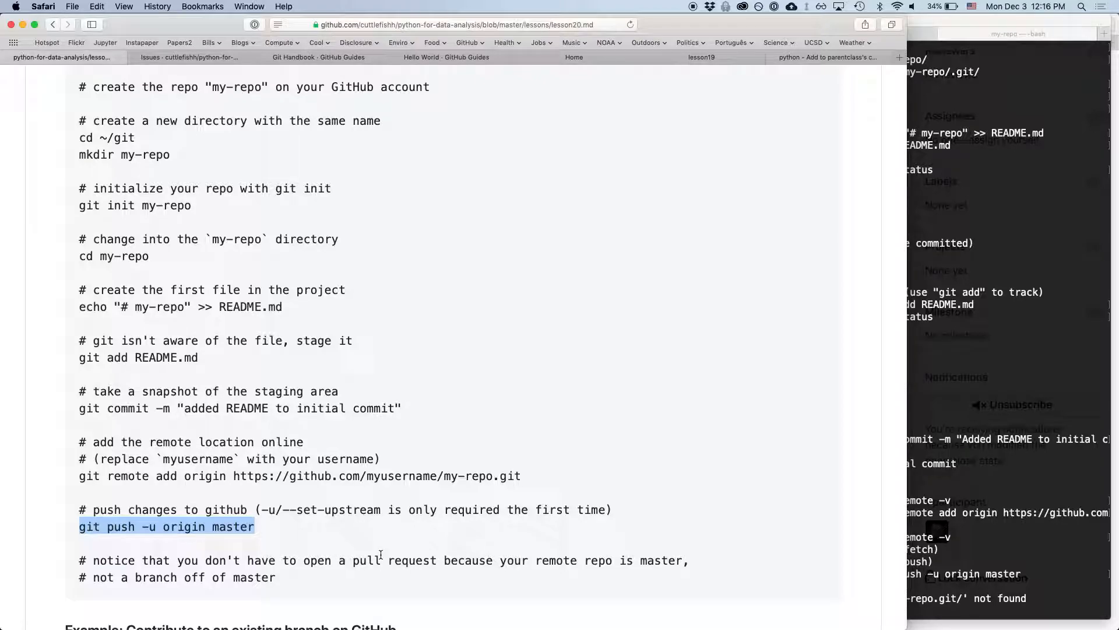
# - Show the account's Repositories list, then scroll the lesson past the first-push step
pyautogui.scroll(-3)
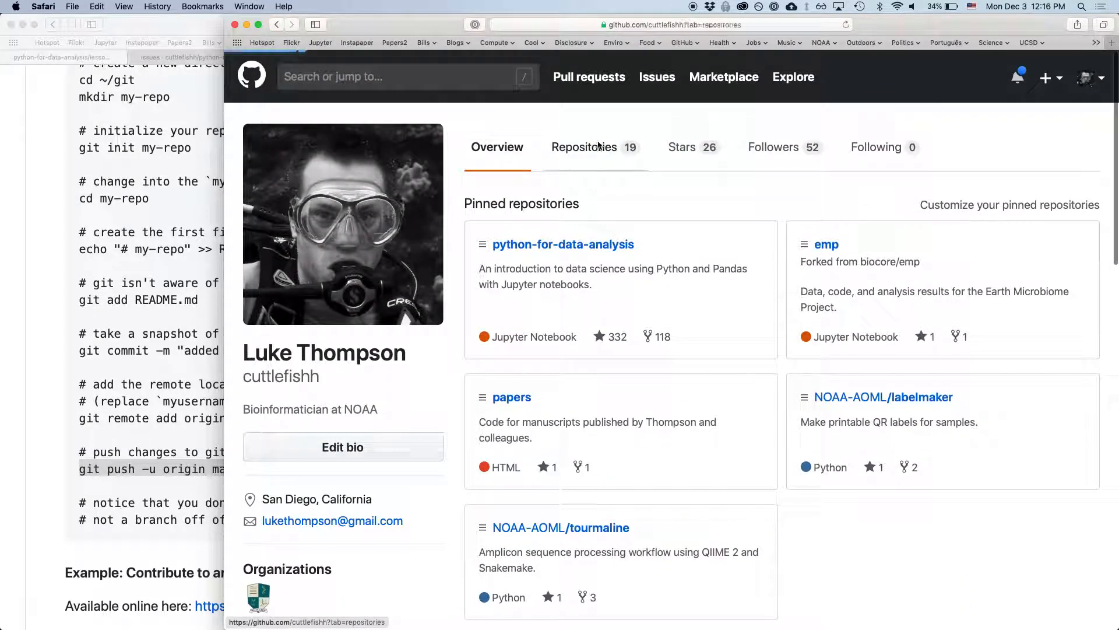
pyautogui.click(584, 147)
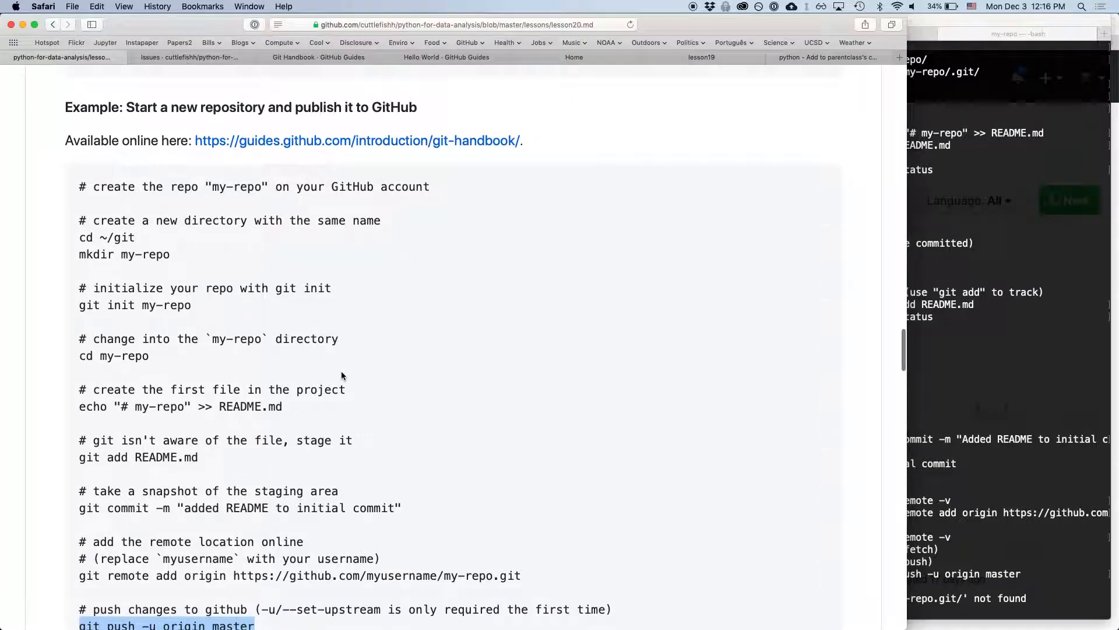
pyautogui.scroll(-3)
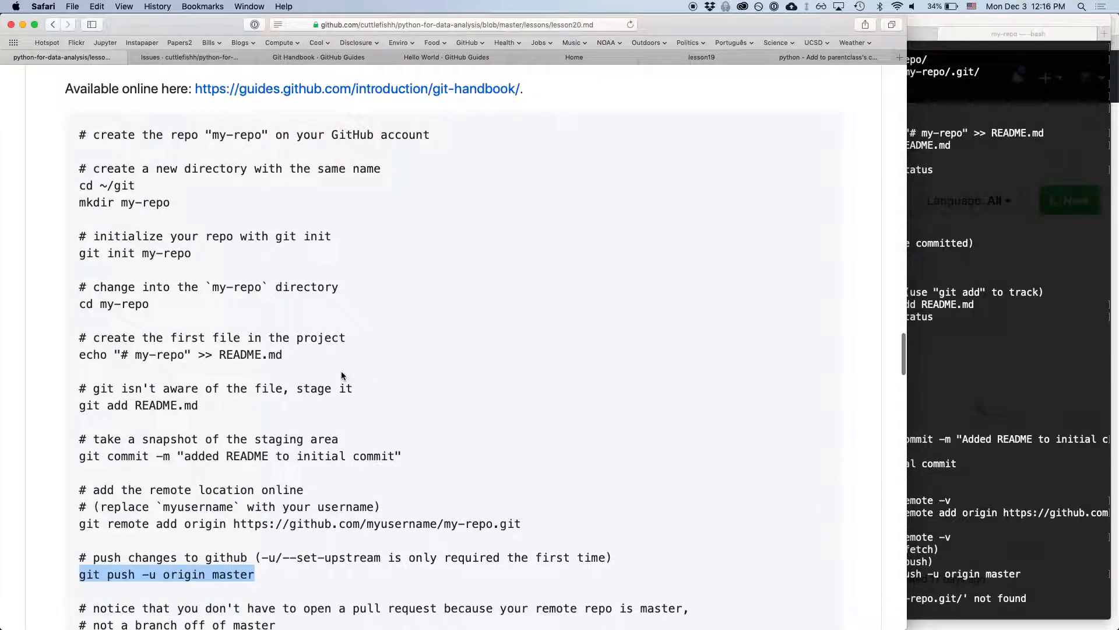
pyautogui.scroll(-3)
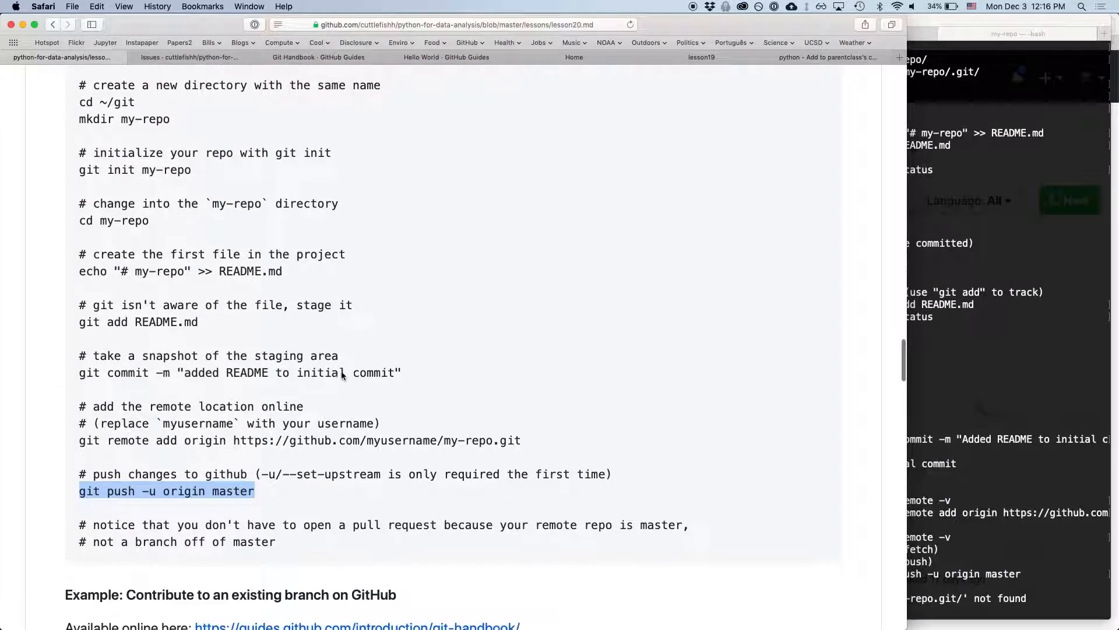
pyautogui.scroll(-3)
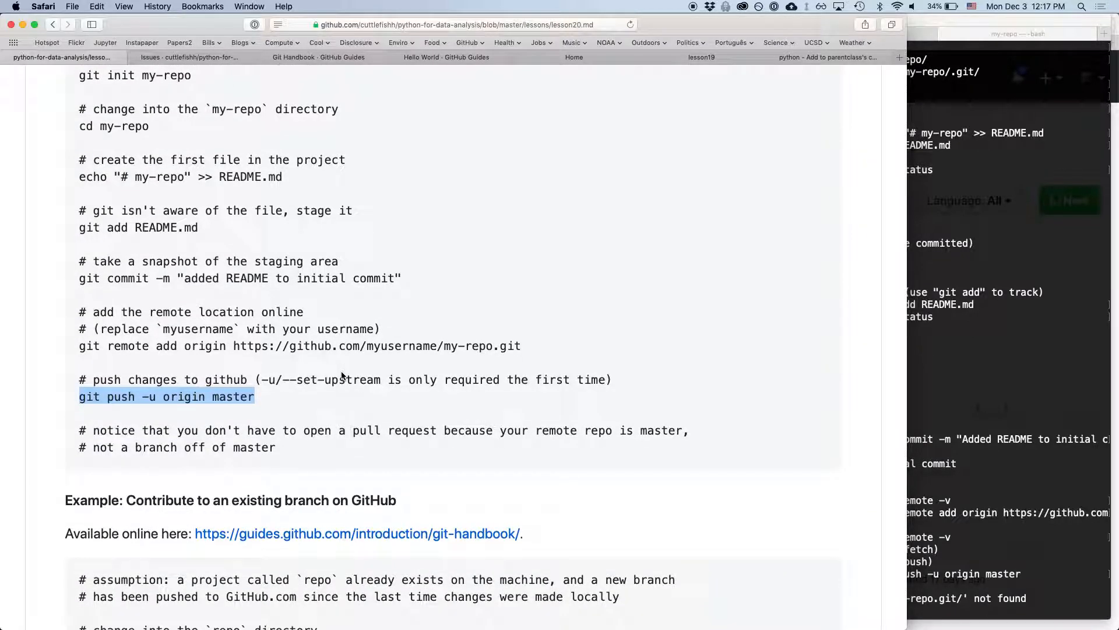
pyautogui.scroll(-3)
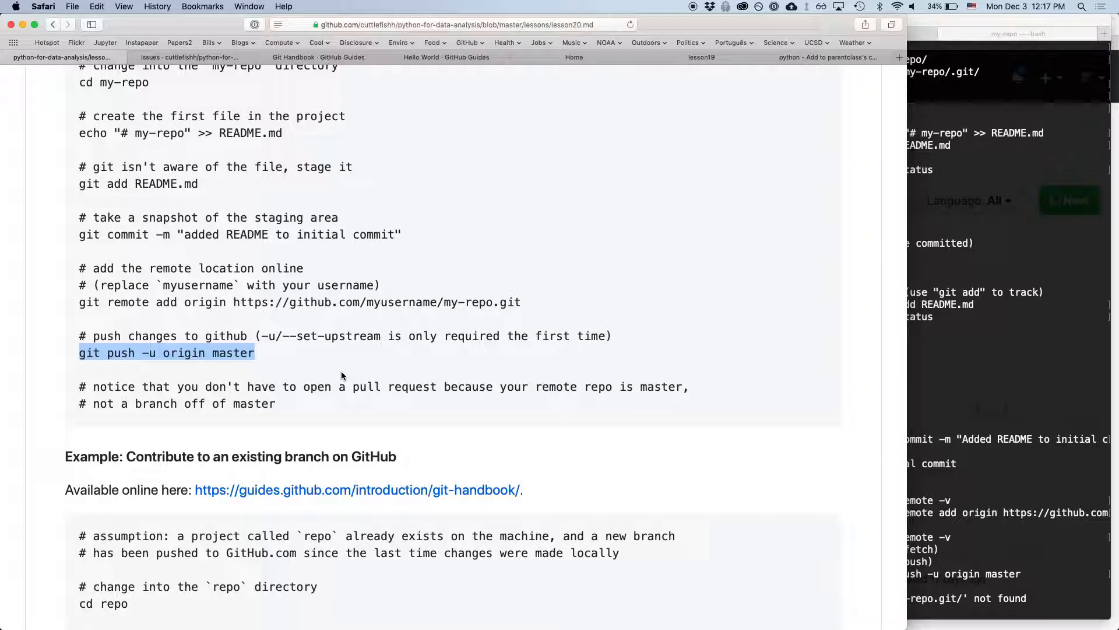
pyautogui.moveTo(984, 498)
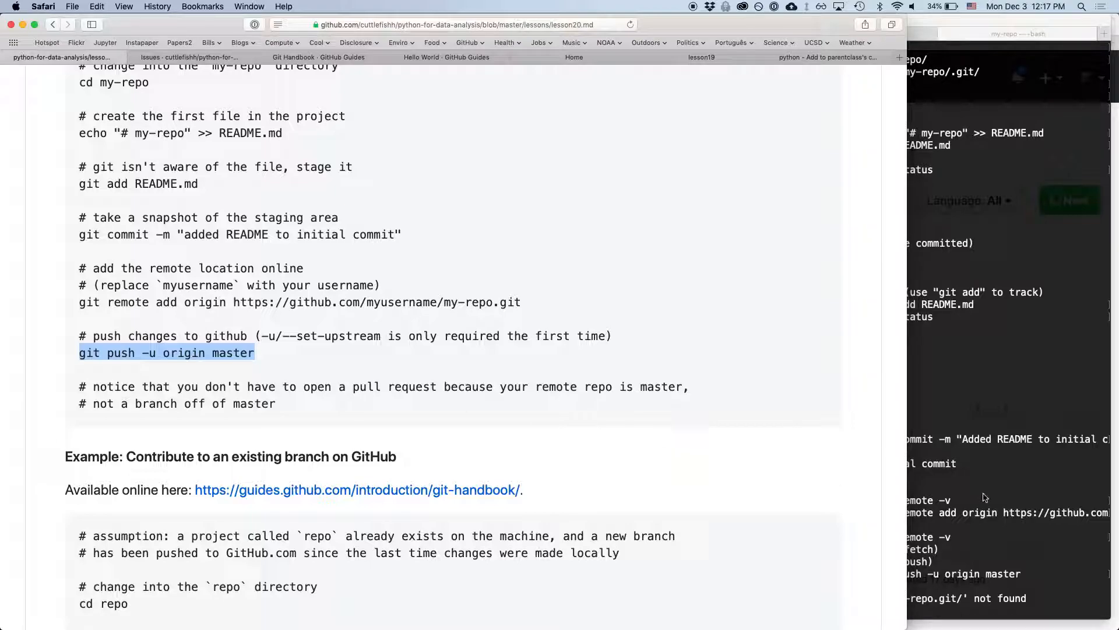